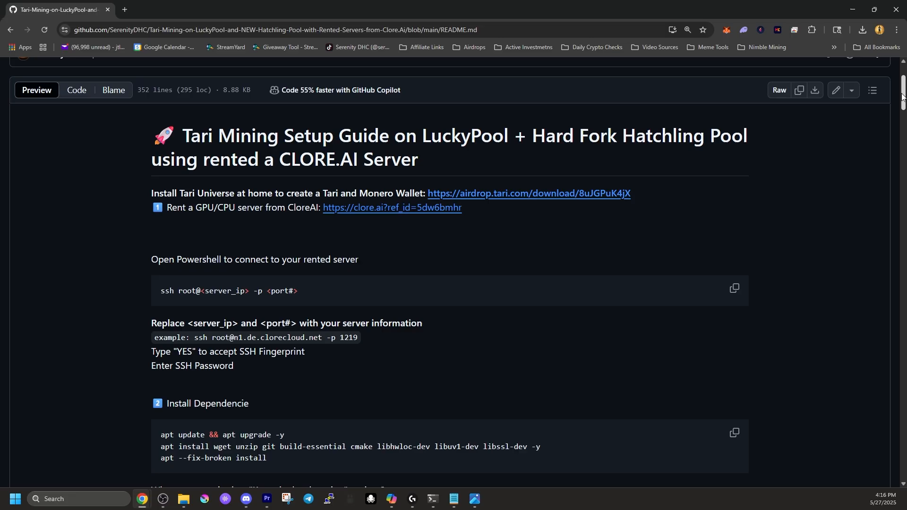
Step: Choose the Ubuntu Jupyter image for the RTX 4080 server offer
scroll(down, 3)
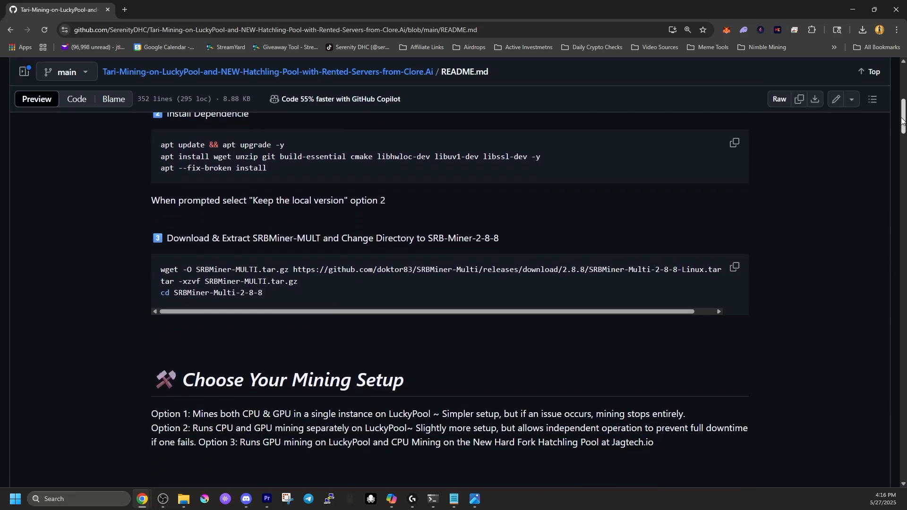
scroll(down, 3)
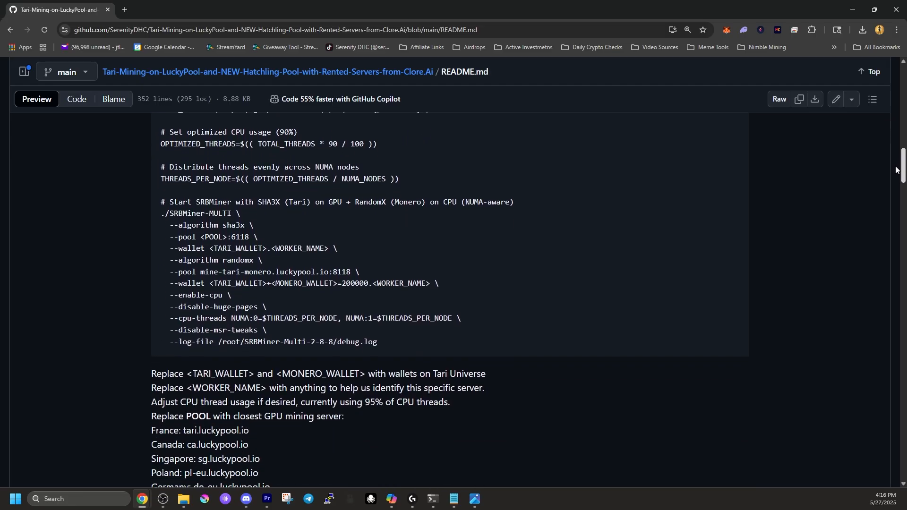
scroll(up, 3)
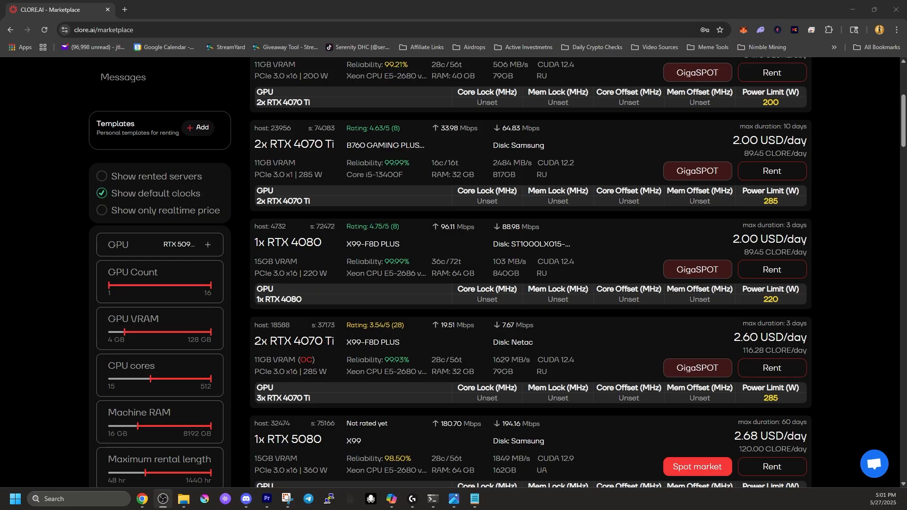
mouse_move(615, 173)
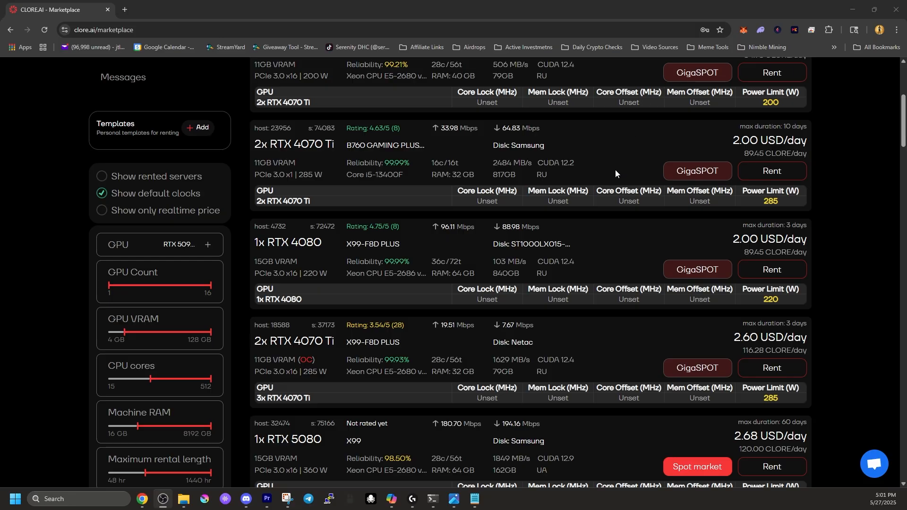
scroll(up, 3)
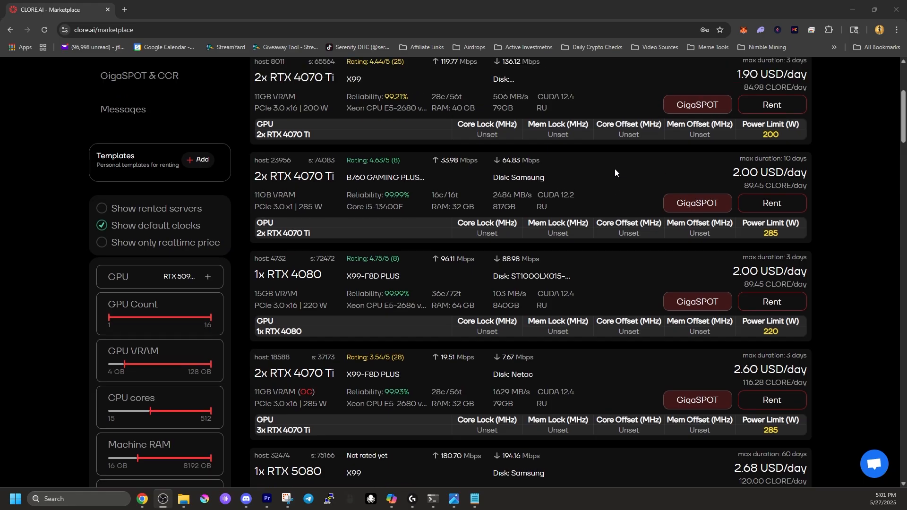
scroll(down, 3)
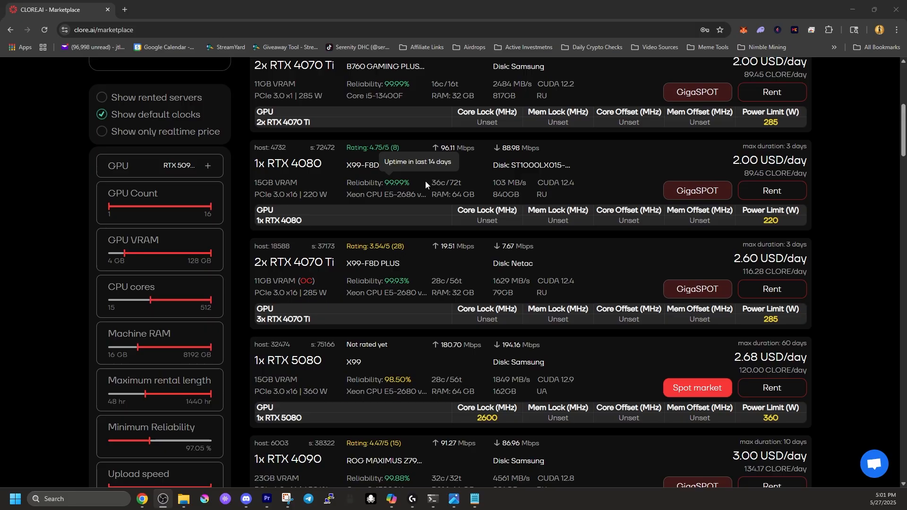
mouse_move(461, 183)
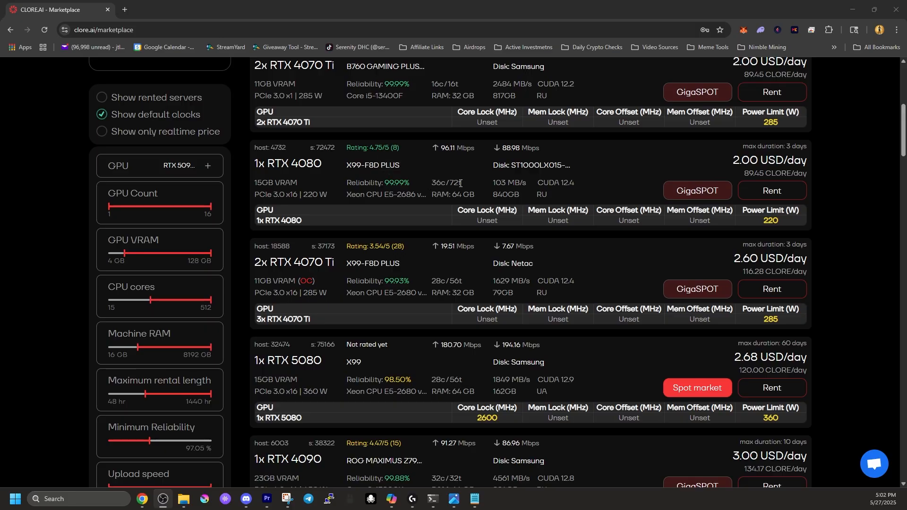
scroll(up, 3)
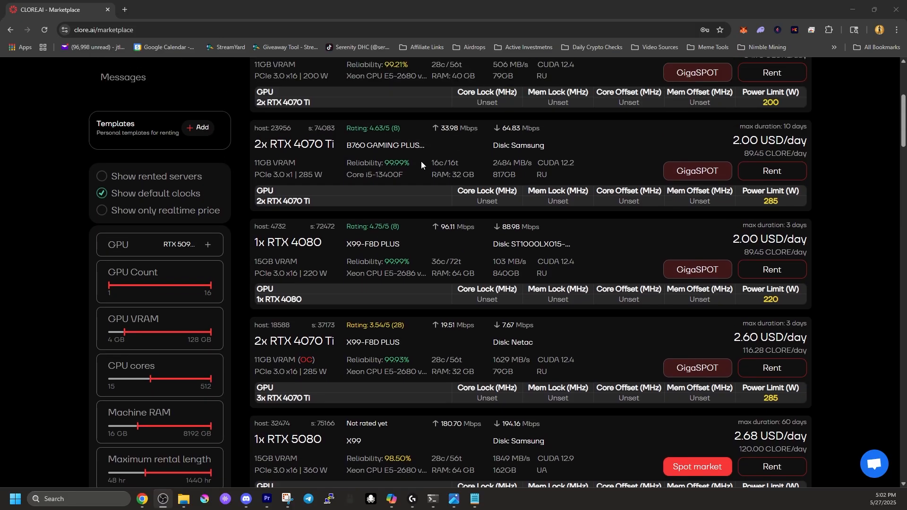
mouse_move(749, 263)
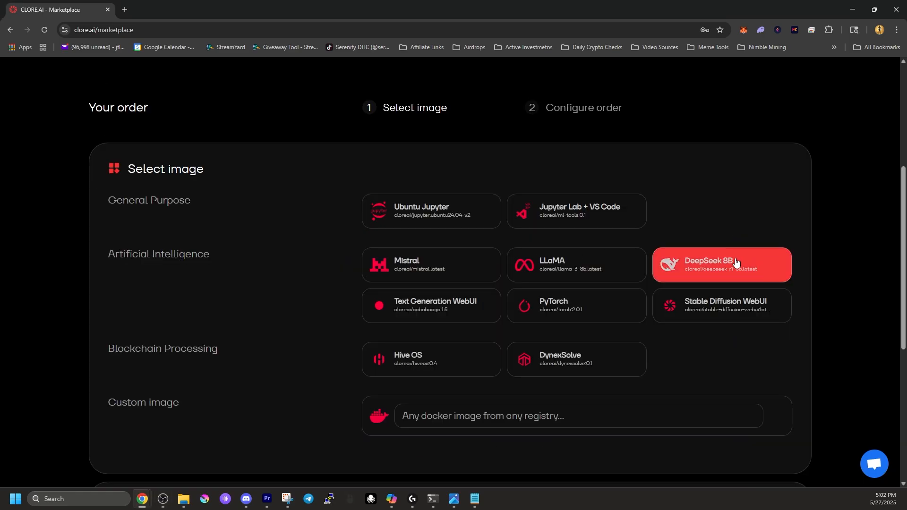
mouse_move(467, 176)
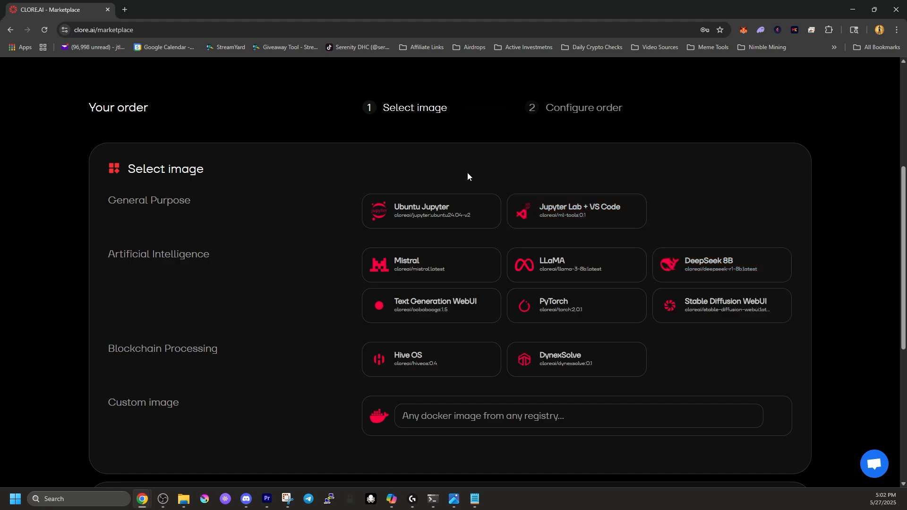
click(431, 211)
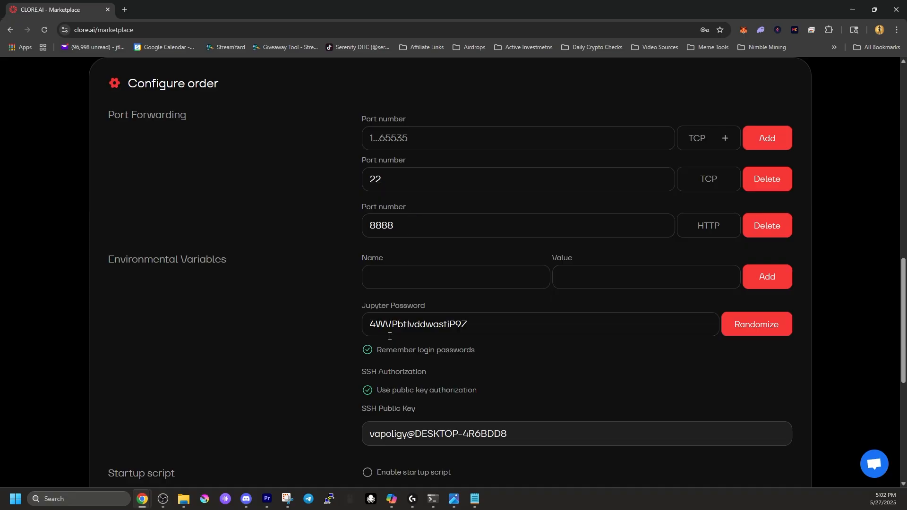
click(367, 394)
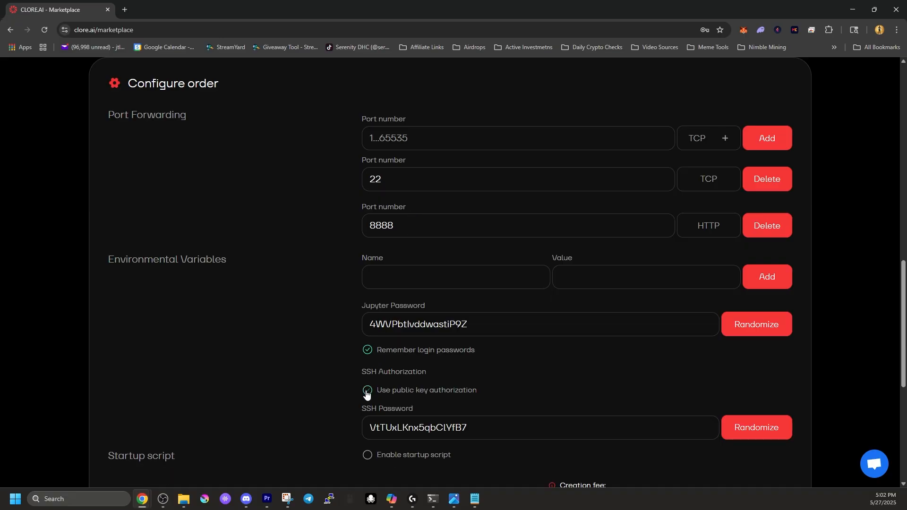
click(367, 398)
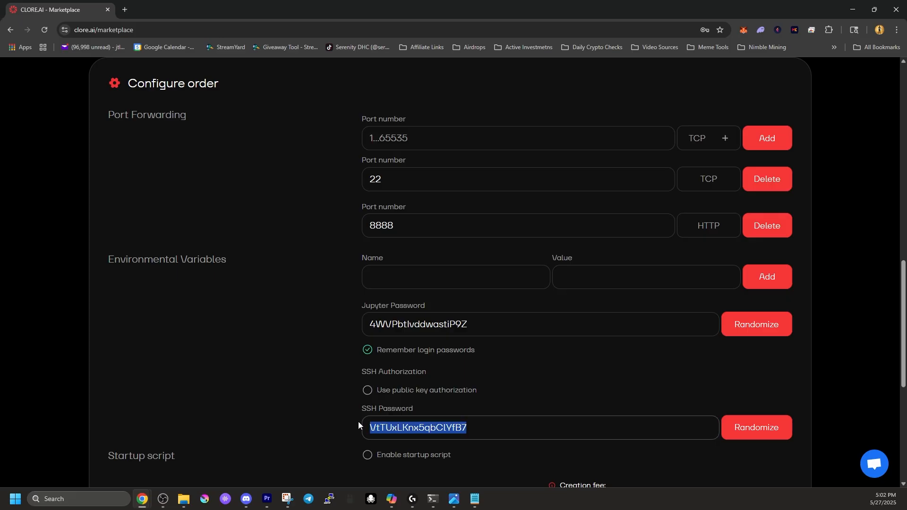
text(Impala)
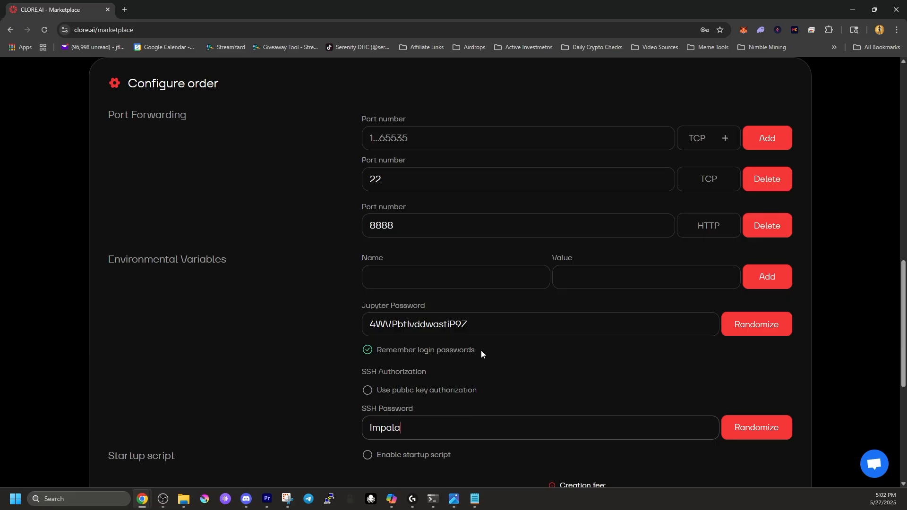
mouse_move(488, 365)
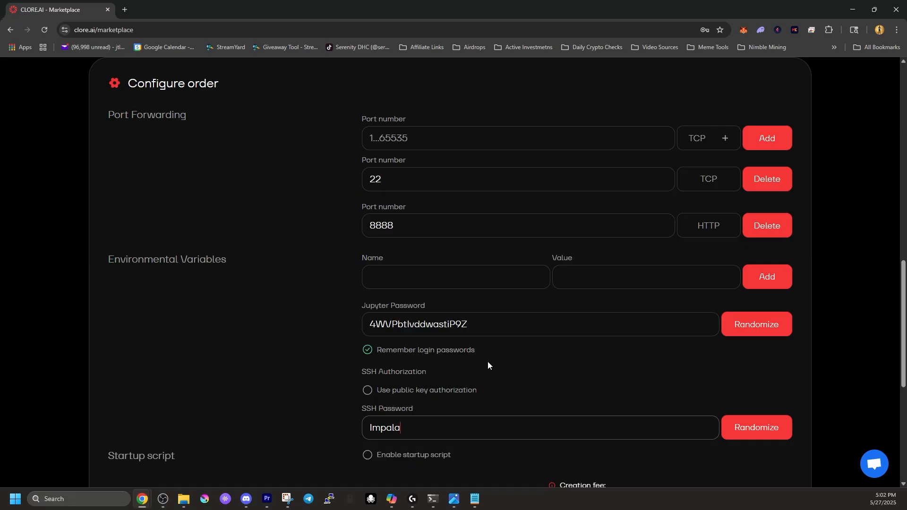
mouse_move(493, 367)
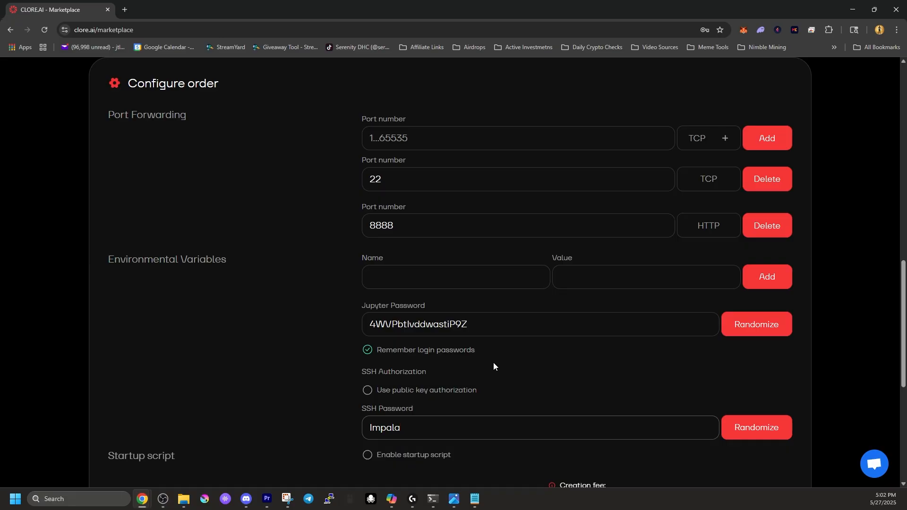
scroll(down, 3)
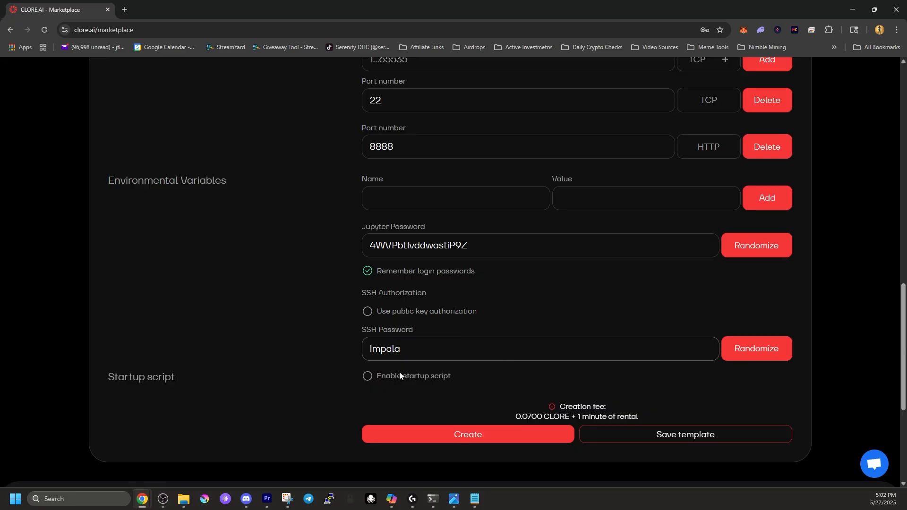
click(467, 434)
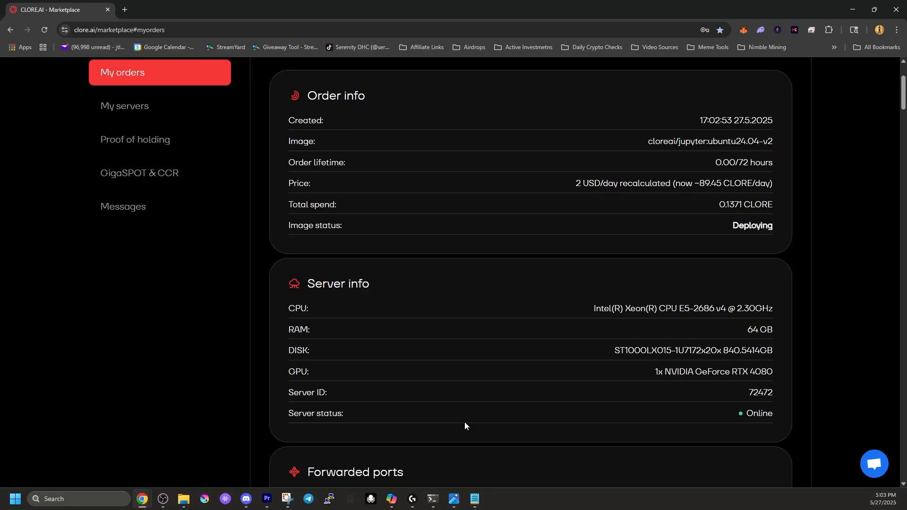
mouse_move(503, 415)
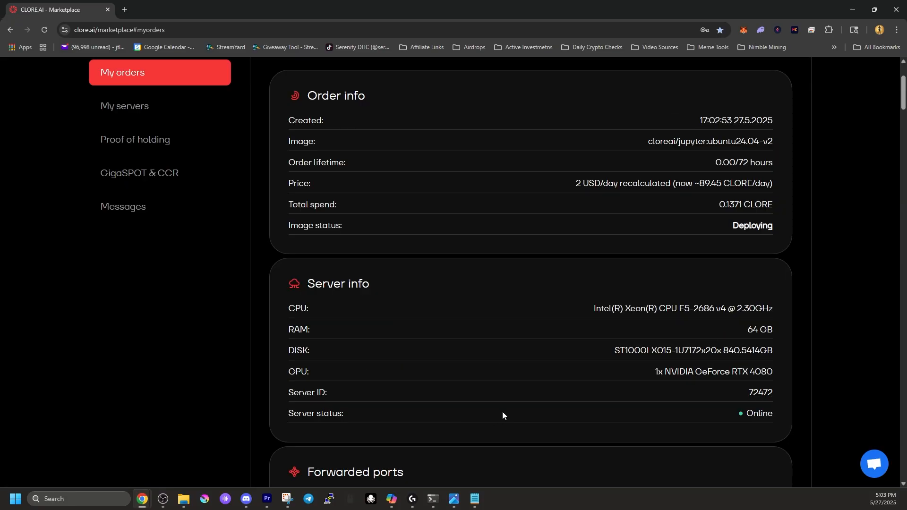
Step: Select the forwarded public address for container port 22
scroll(down, 3)
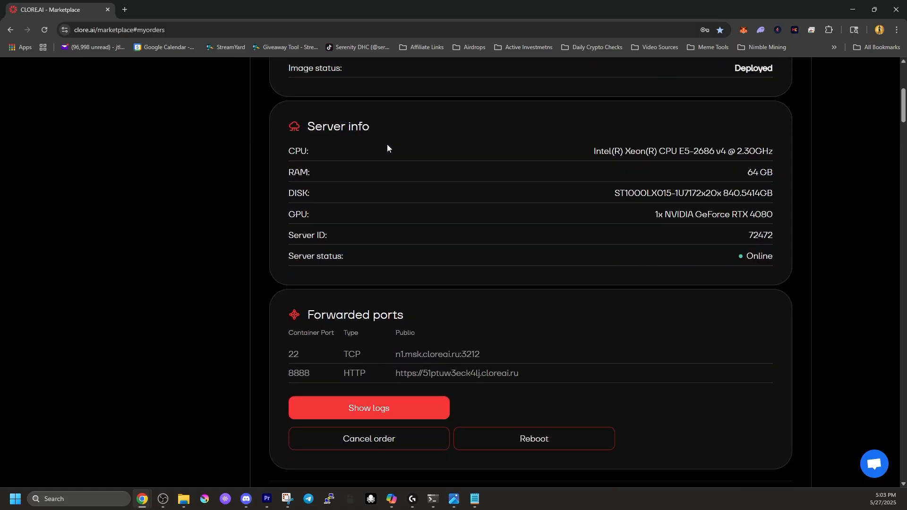
mouse_move(297, 319)
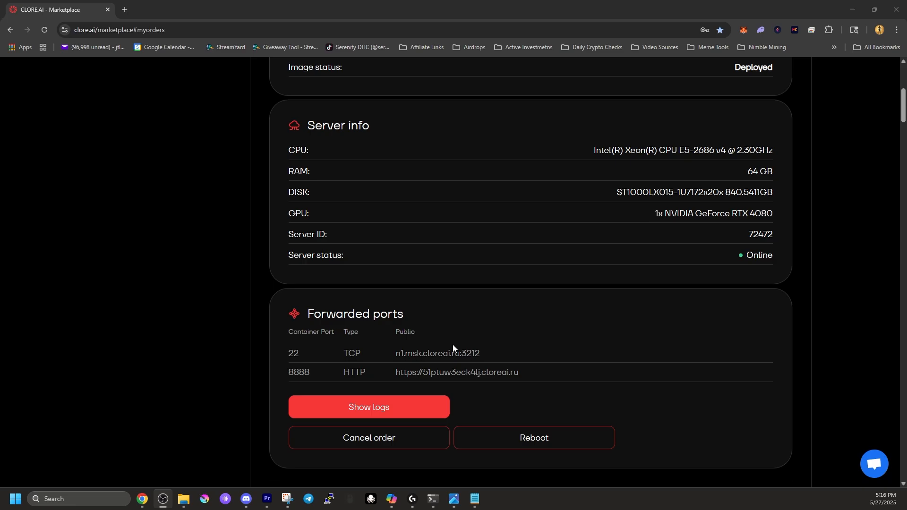
double_click(436, 354)
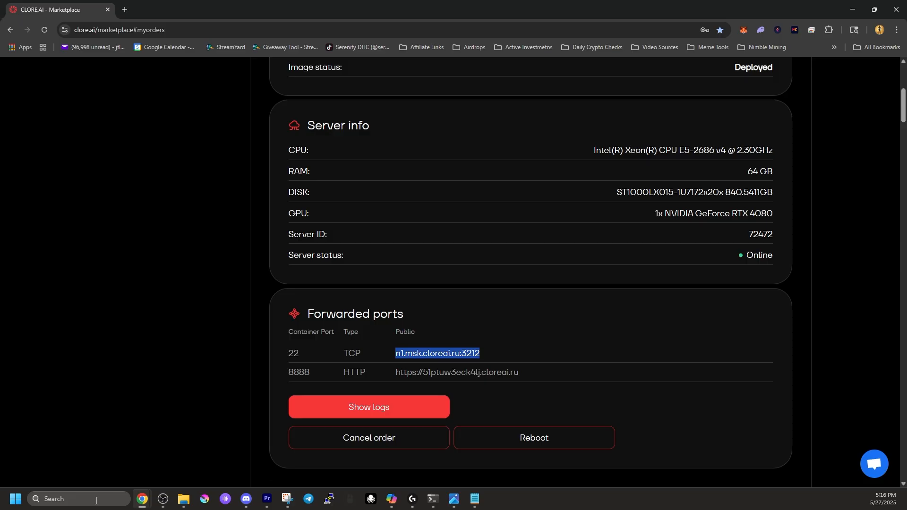
Step: Open PowerShell and SSH as root to n1.msk.cloreai.ru on port 3212
click(14, 502)
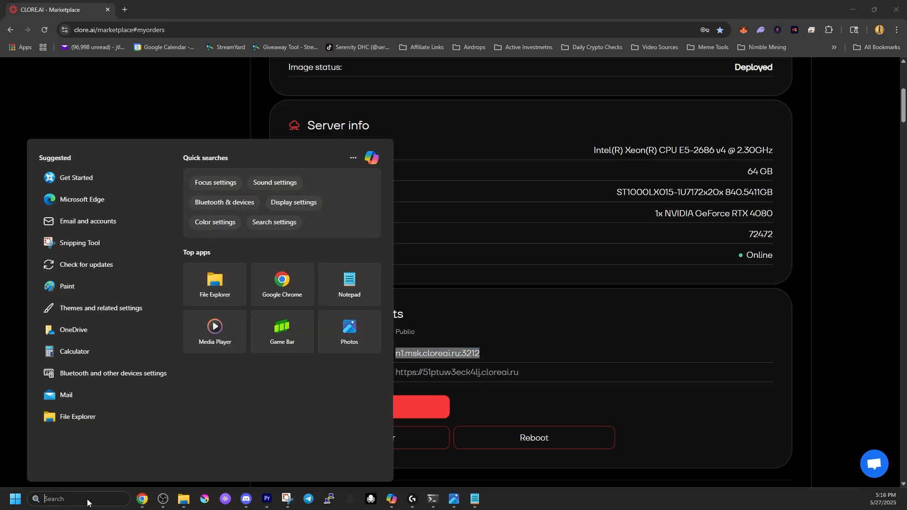
text(power)
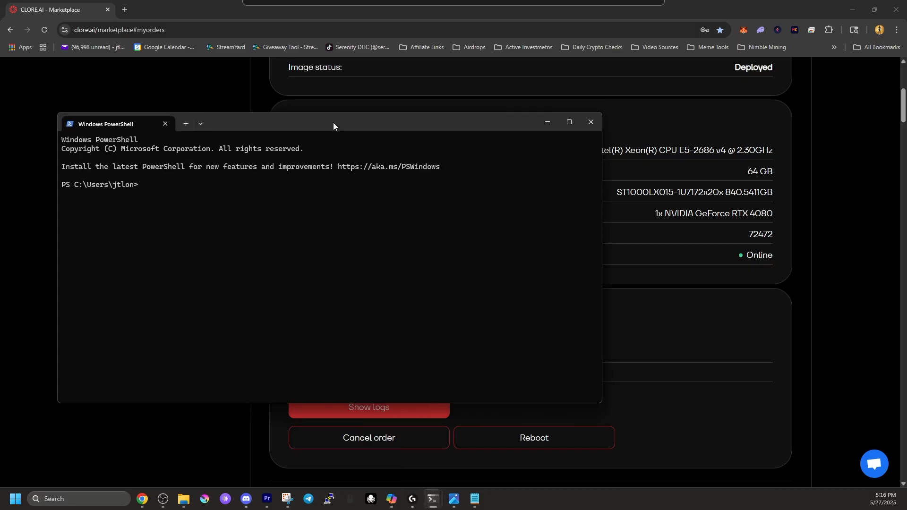
mouse_move(341, 263)
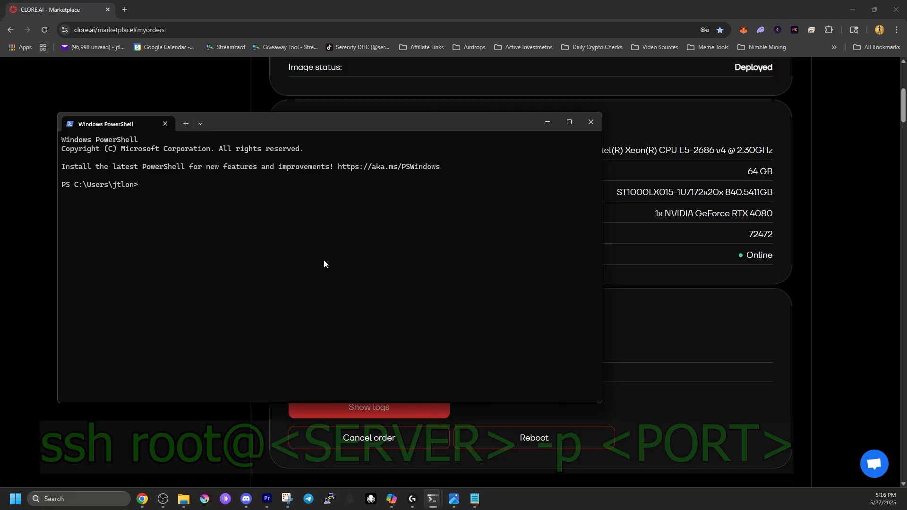
text(ssh)
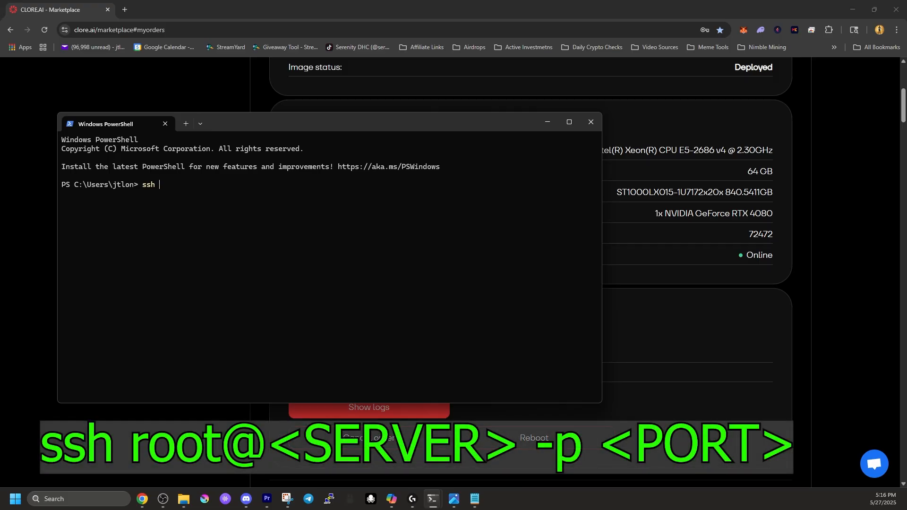
text(root@)
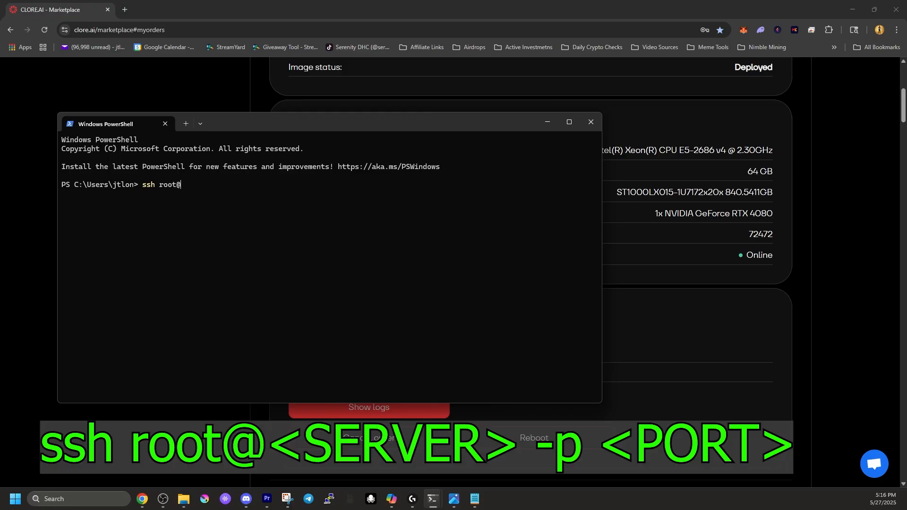
text(n1.msk.cloreai.ru:3212)
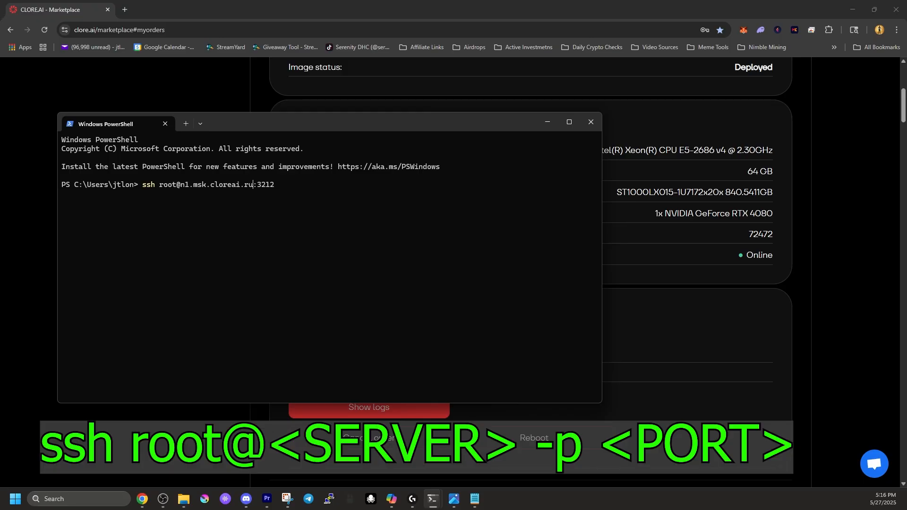
key(Backspace)
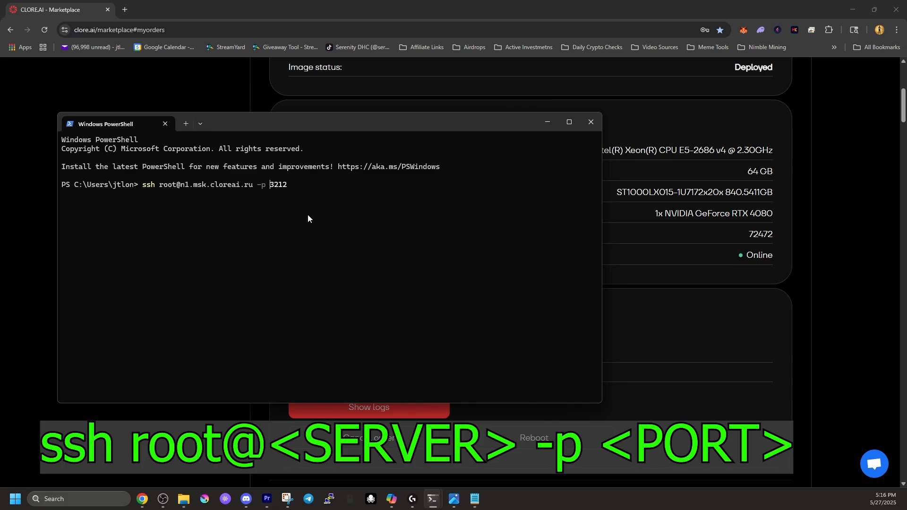
mouse_move(290, 202)
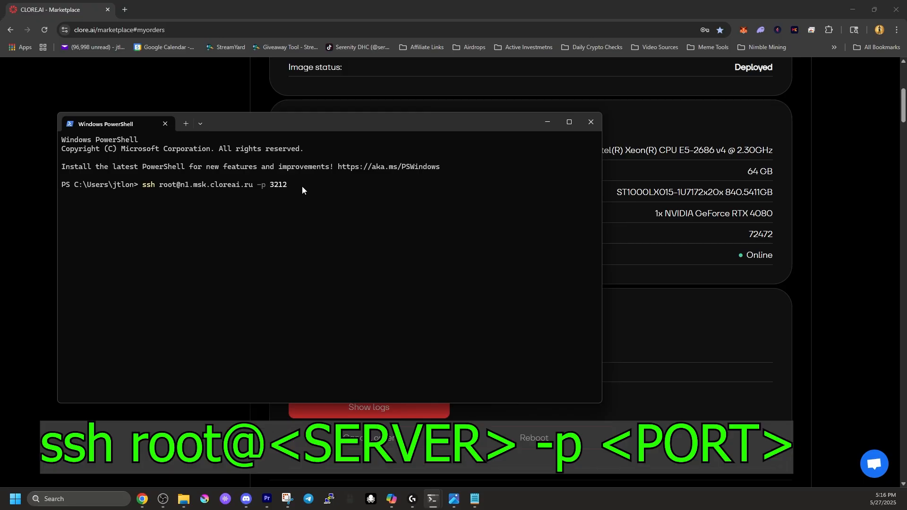
key(Return)
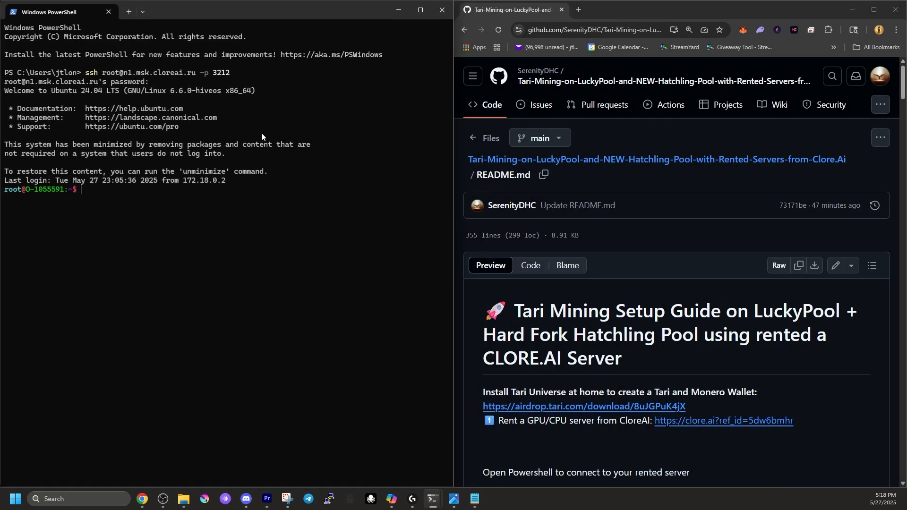
mouse_move(632, 112)
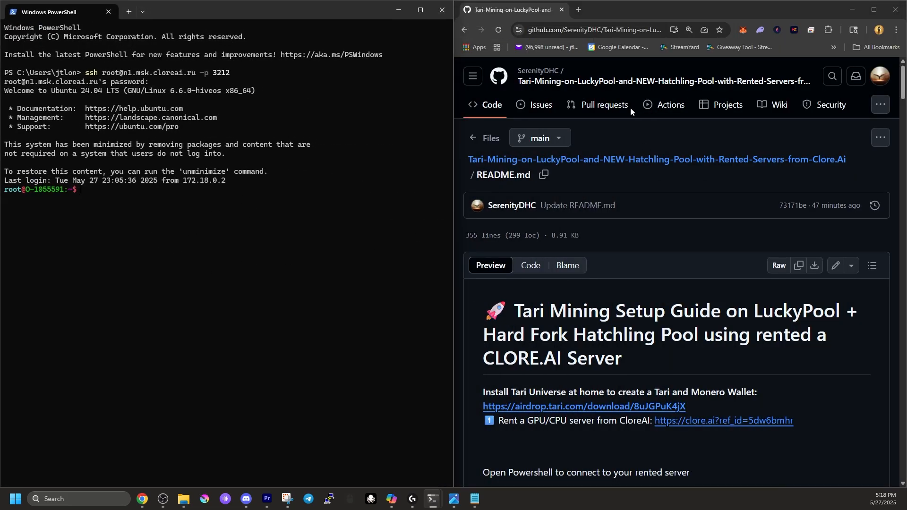
mouse_move(655, 238)
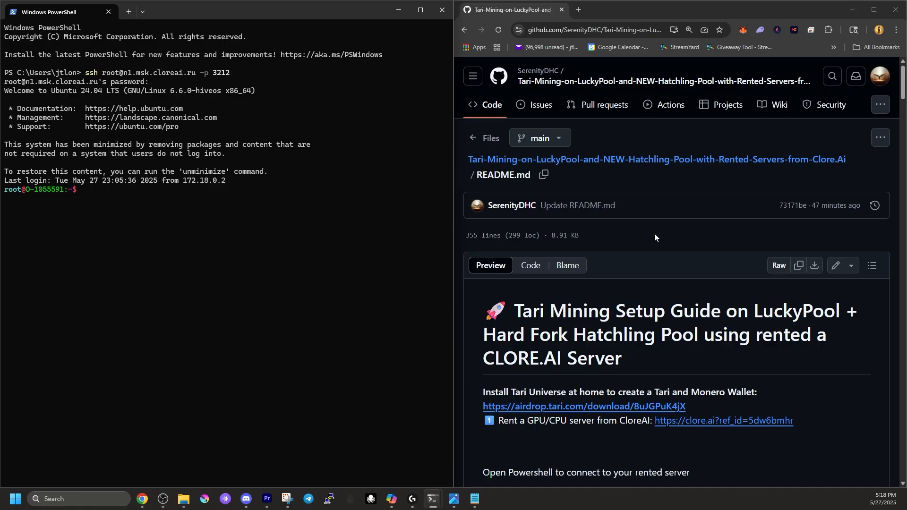
Step: Copy the guide's Install Dependencies commands and run them over SSH
scroll(down, 3)
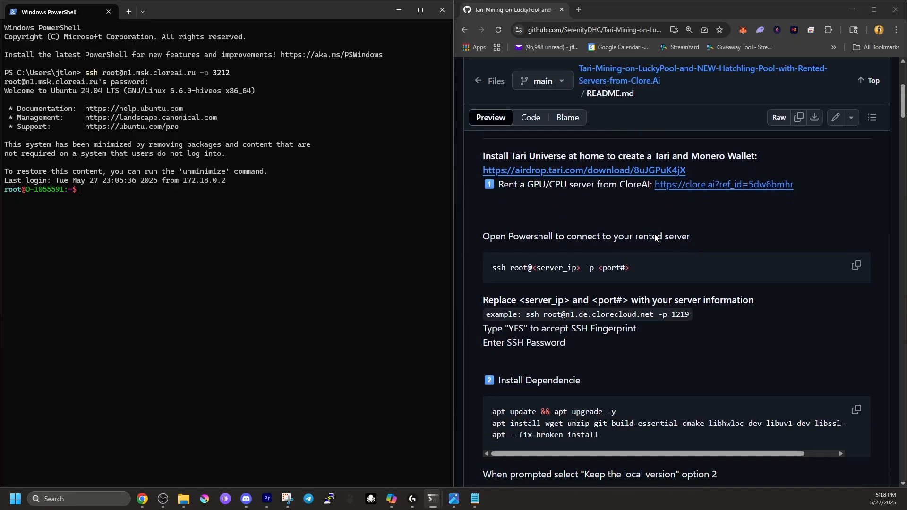
mouse_move(591, 230)
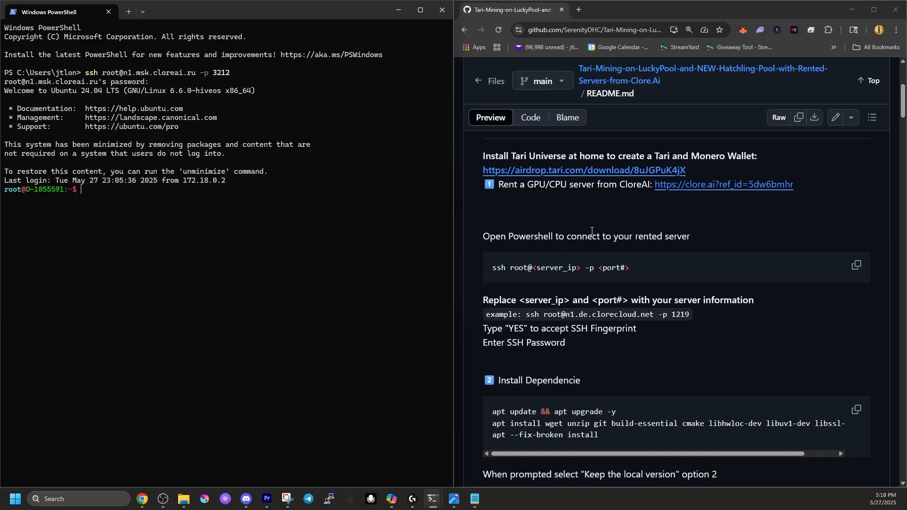
mouse_move(669, 266)
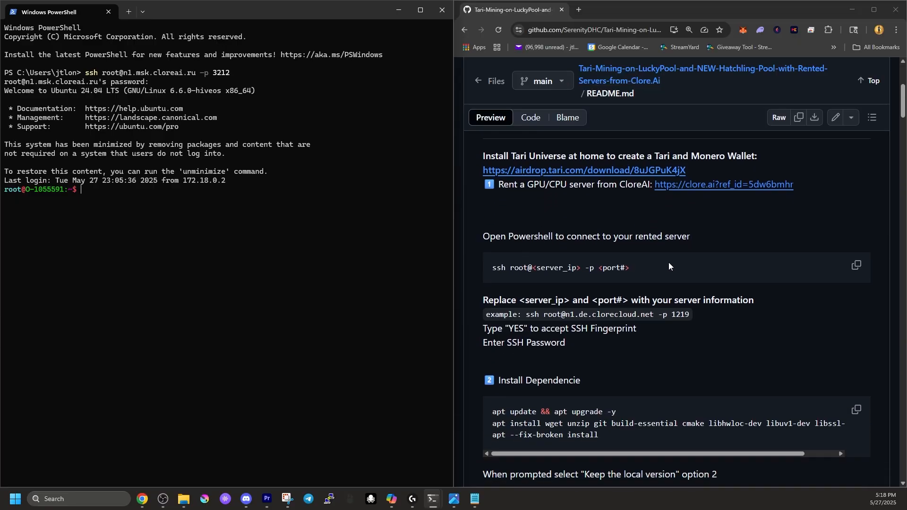
scroll(down, 3)
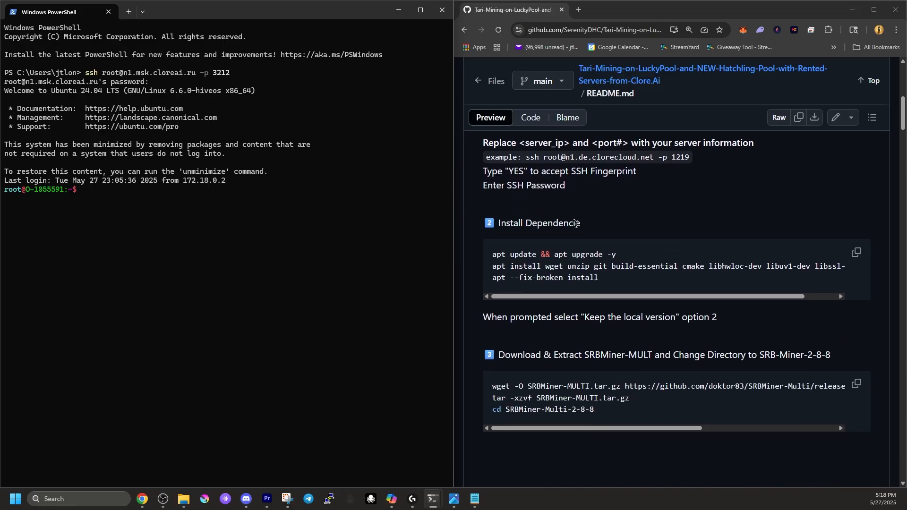
mouse_move(850, 239)
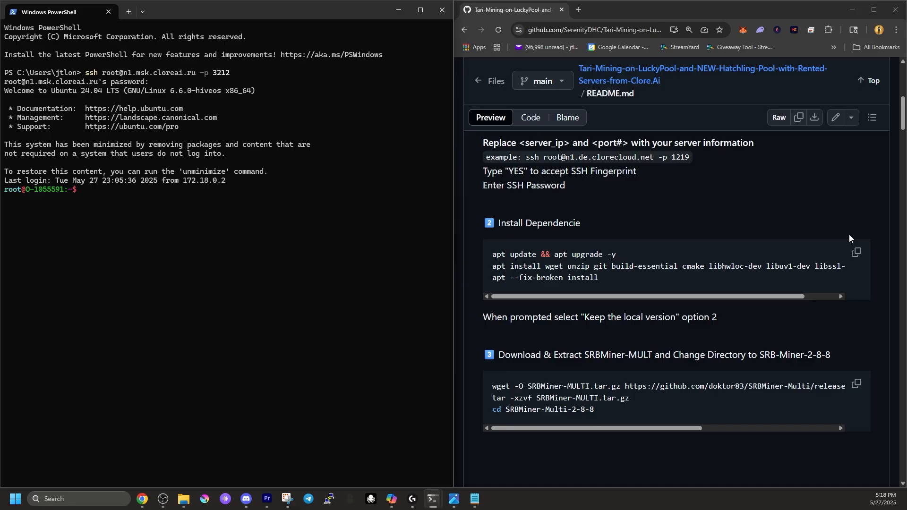
click(857, 252)
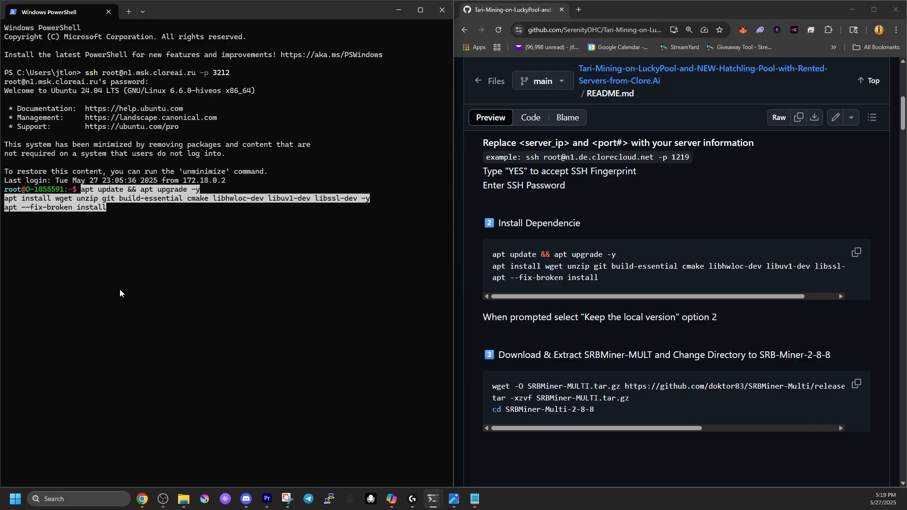
key(Return)
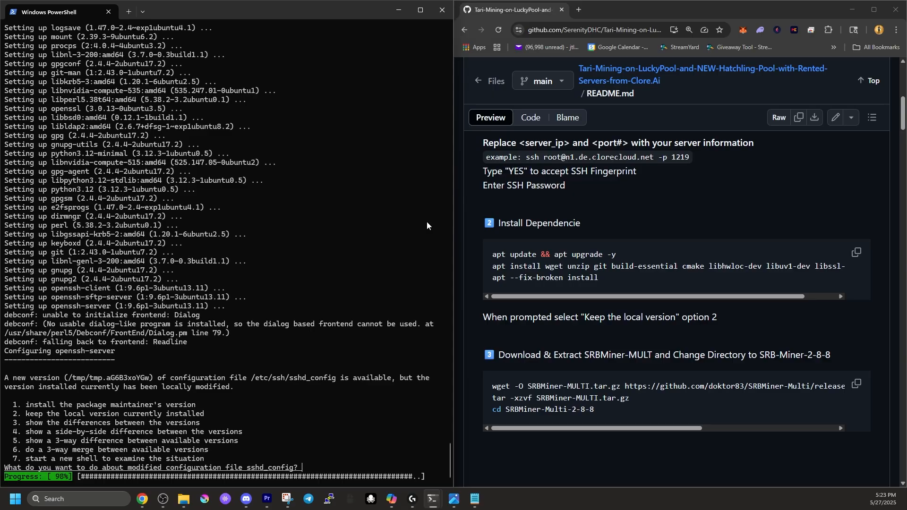
mouse_move(183, 403)
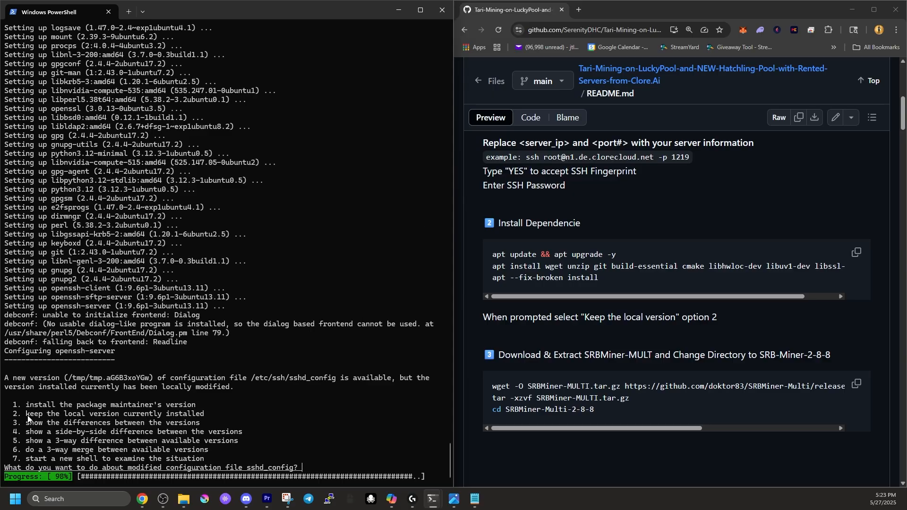
mouse_move(332, 420)
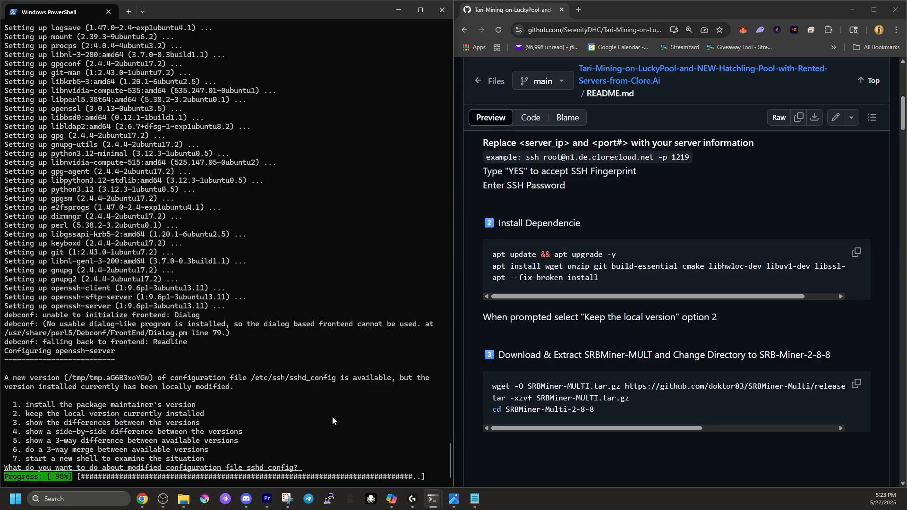
Step: Answer 2 to keep the locally modified sshd_config
text(2)
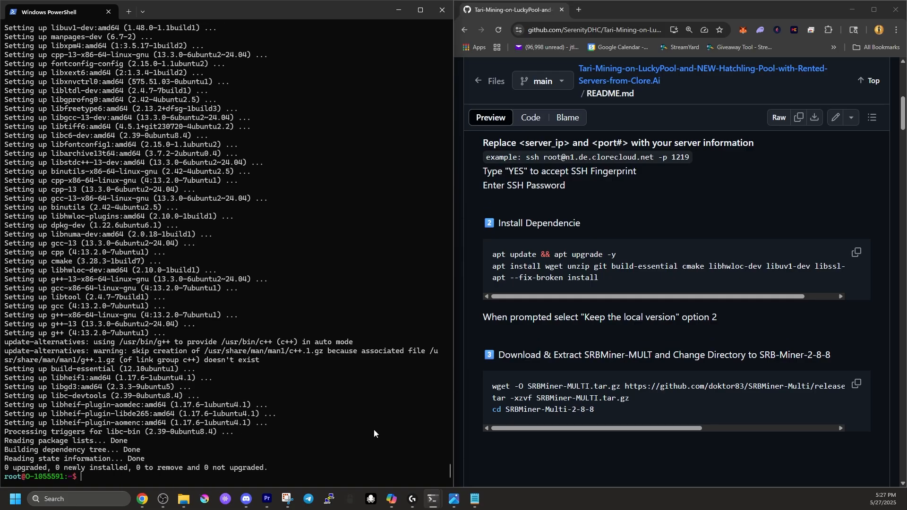
mouse_move(368, 418)
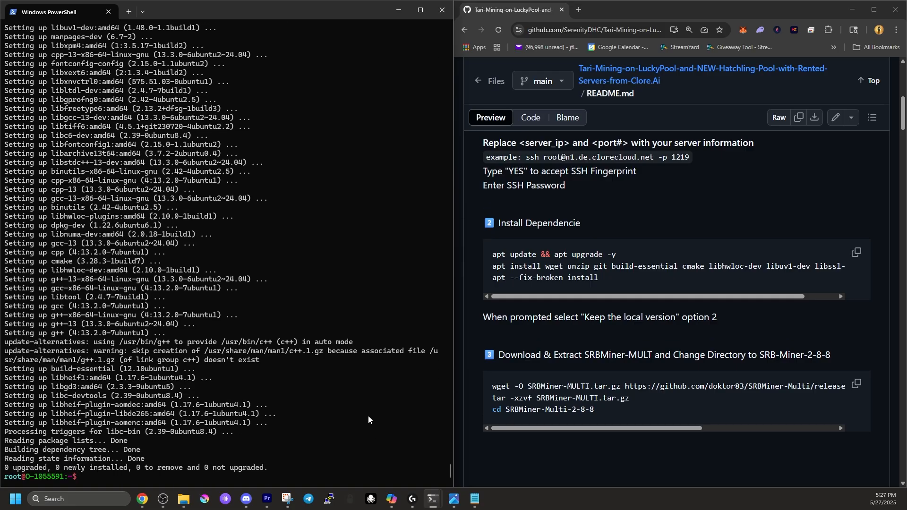
mouse_move(284, 470)
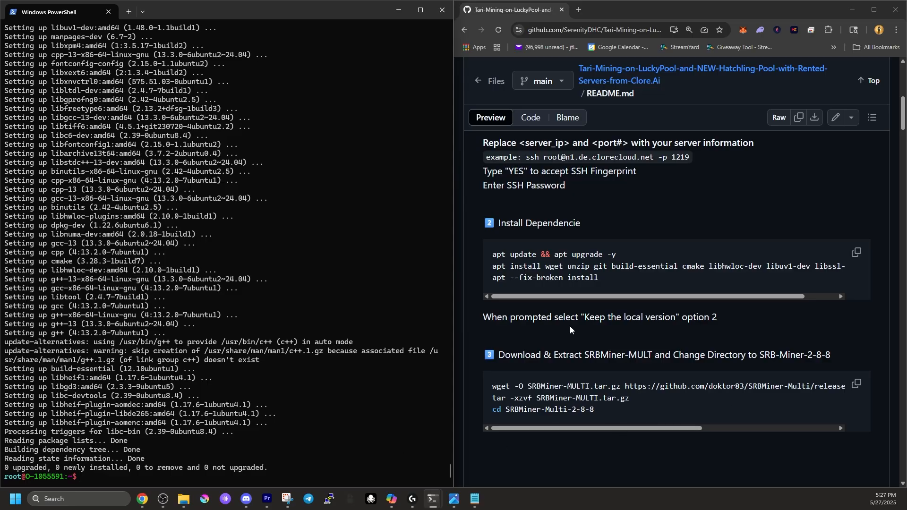
mouse_move(587, 357)
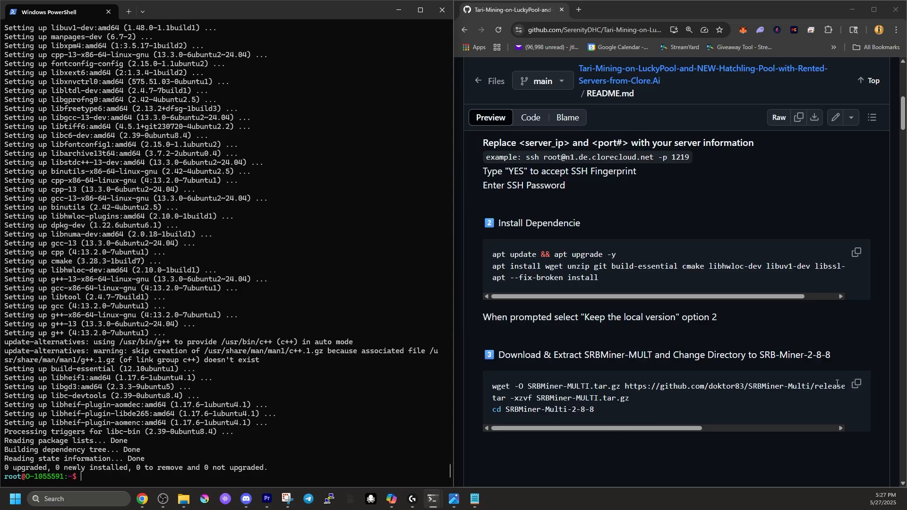
Step: Copy and run the SRBMiner-MULTI download and extract commands
click(856, 384)
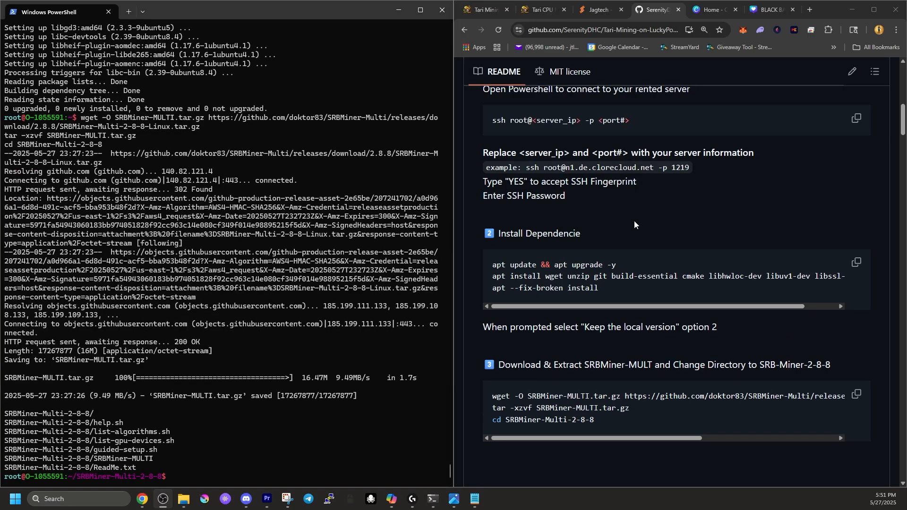
scroll(down, 3)
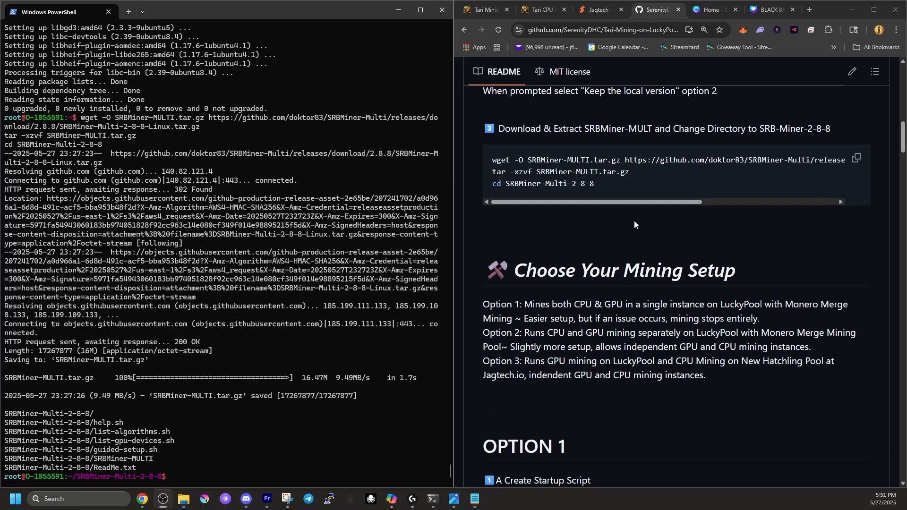
mouse_move(527, 300)
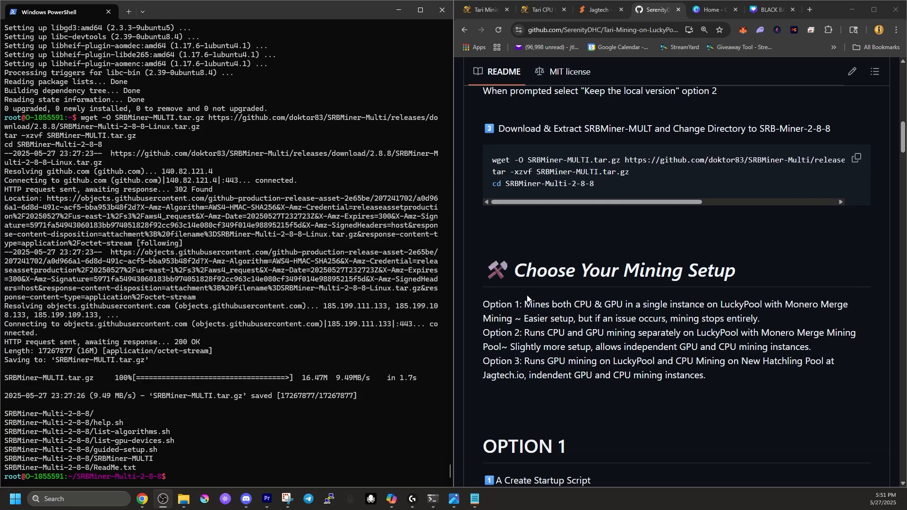
mouse_move(561, 306)
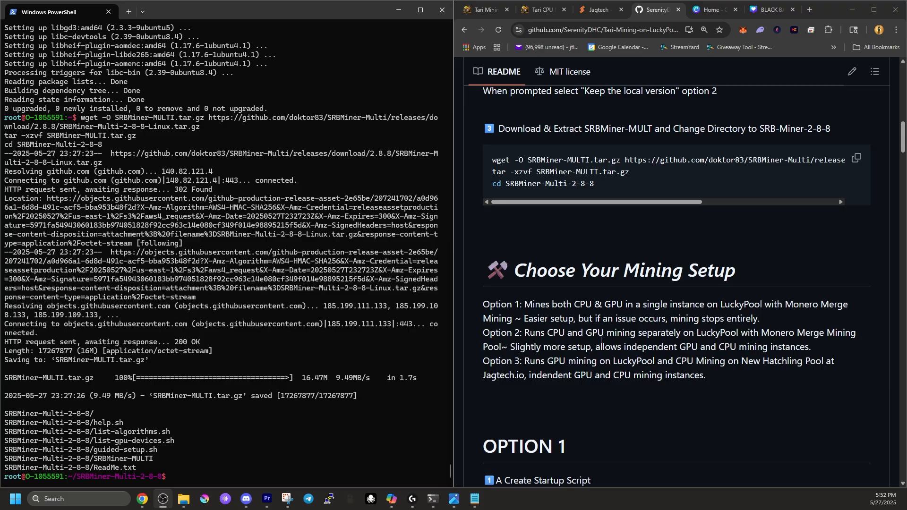
mouse_move(861, 333)
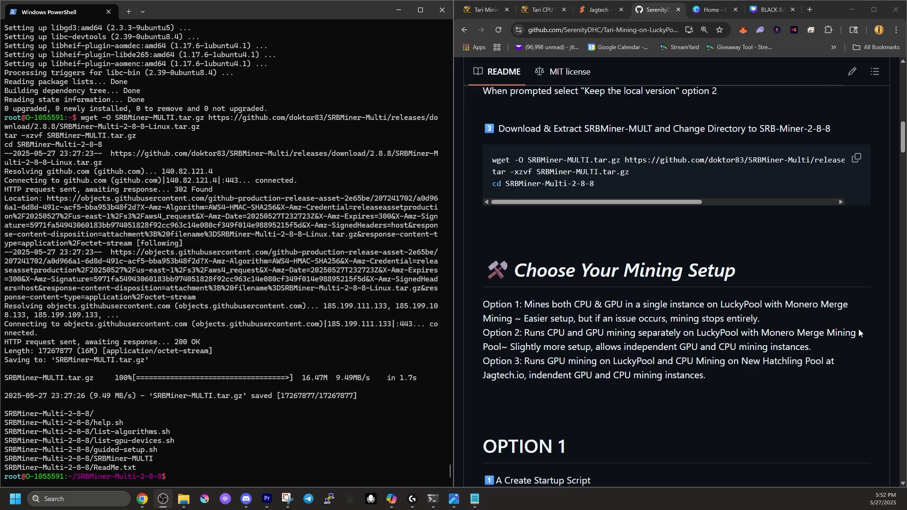
mouse_move(774, 338)
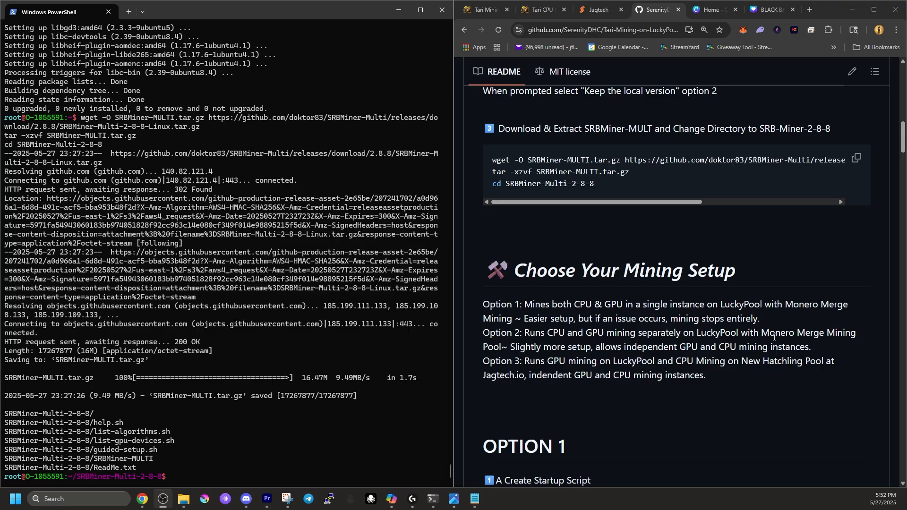
mouse_move(596, 358)
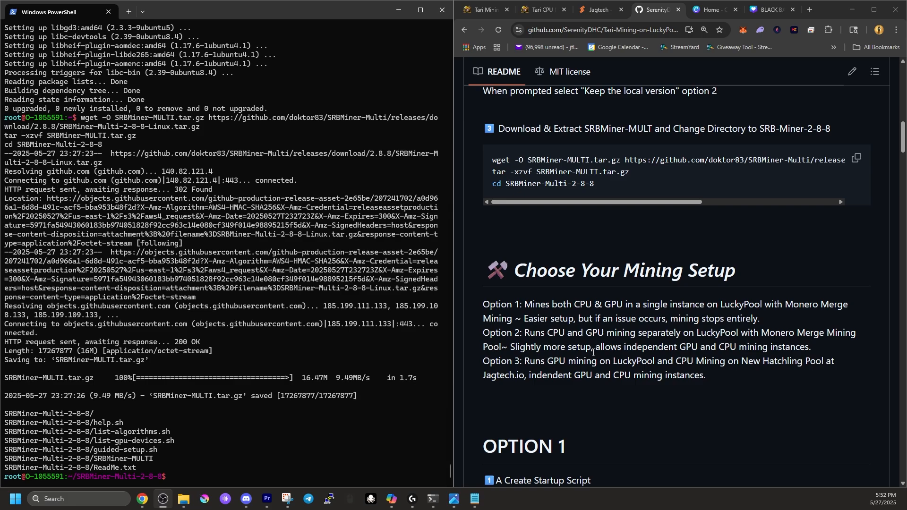
mouse_move(539, 386)
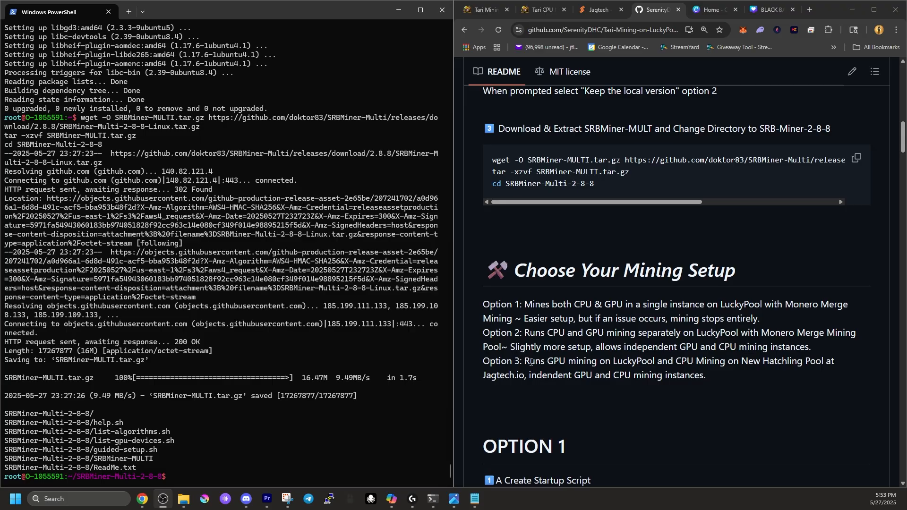
mouse_move(713, 366)
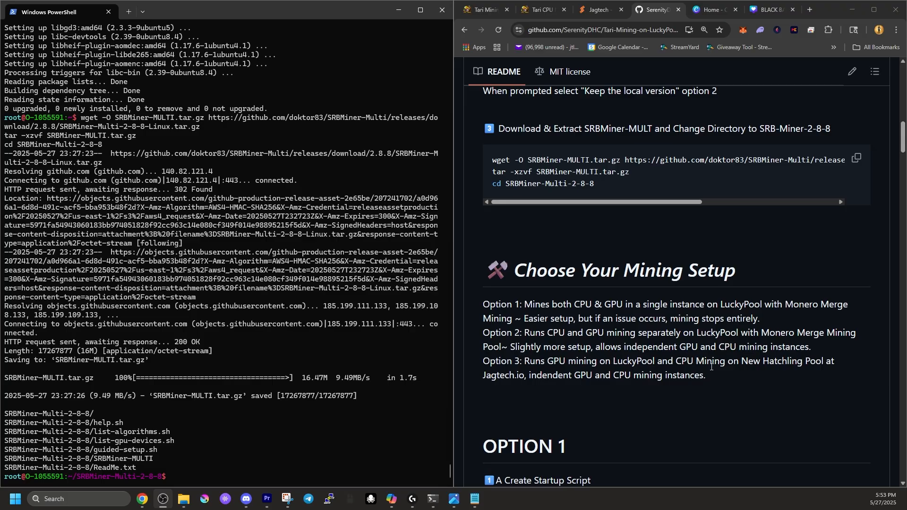
mouse_move(681, 404)
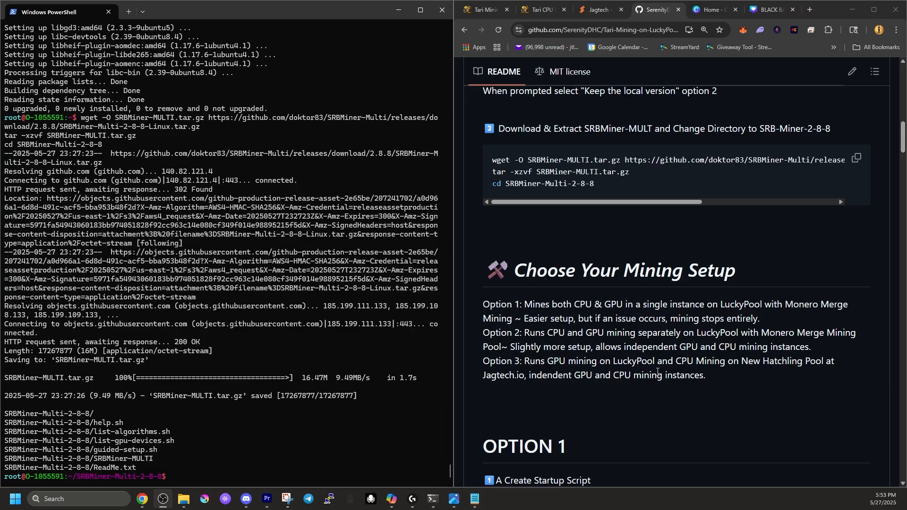
Step: Copy and run 'nano start_gpu_mining.sh' from the guide
scroll(down, 3)
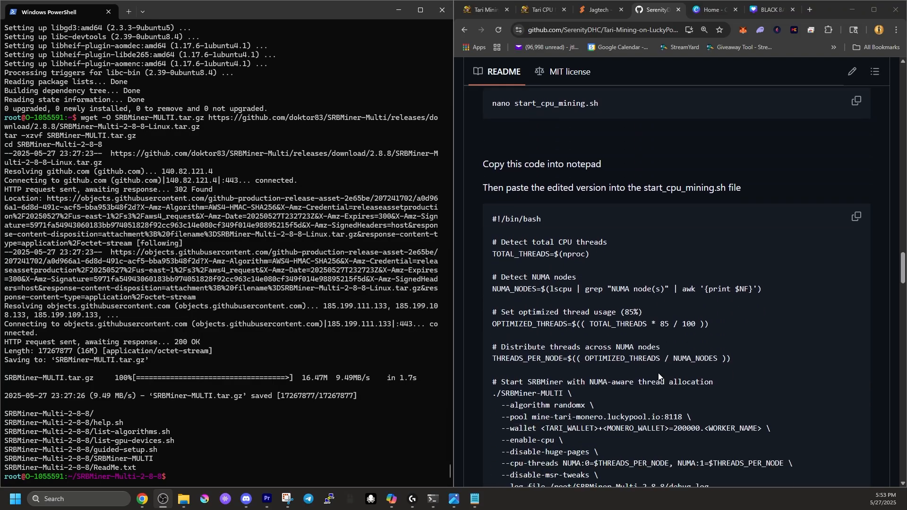
scroll(up, 3)
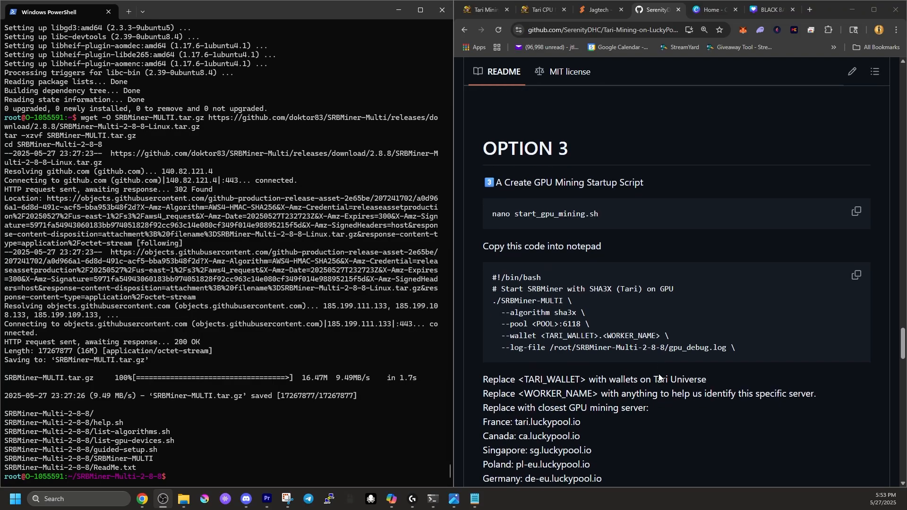
scroll(up, 3)
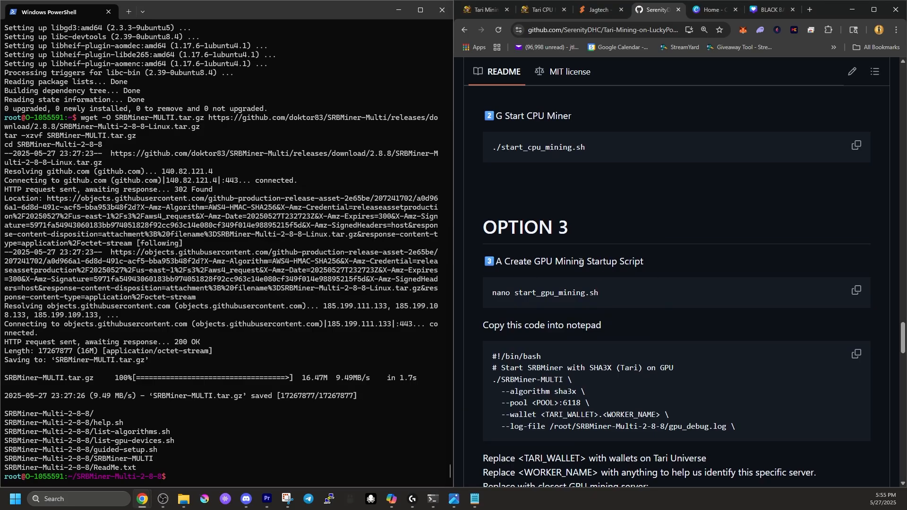
click(857, 290)
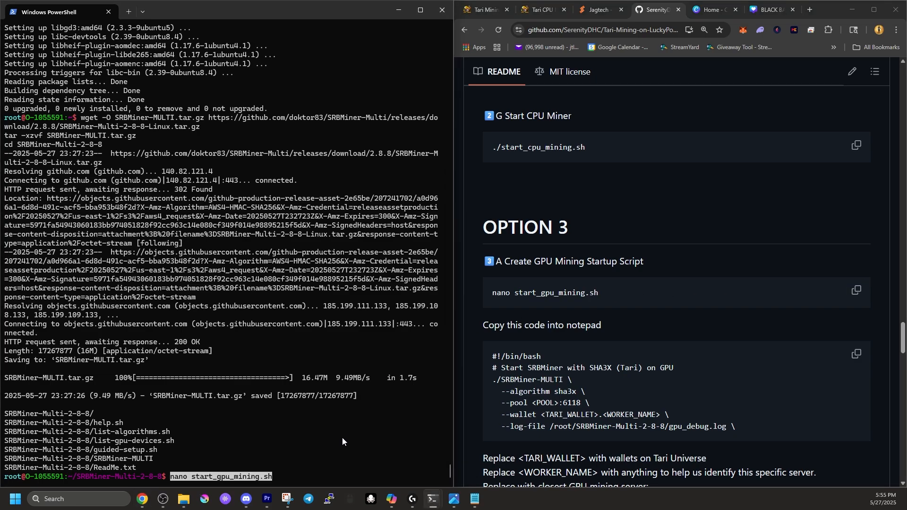
key(Return)
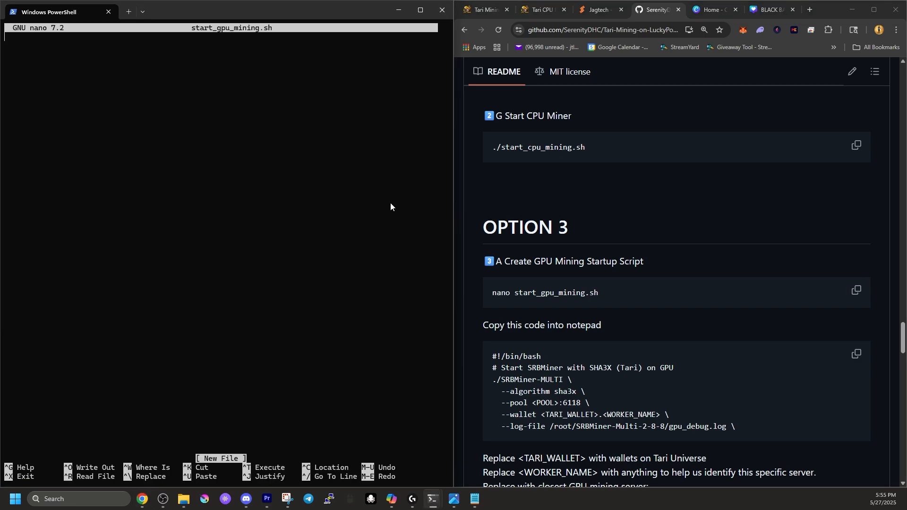
mouse_move(91, 180)
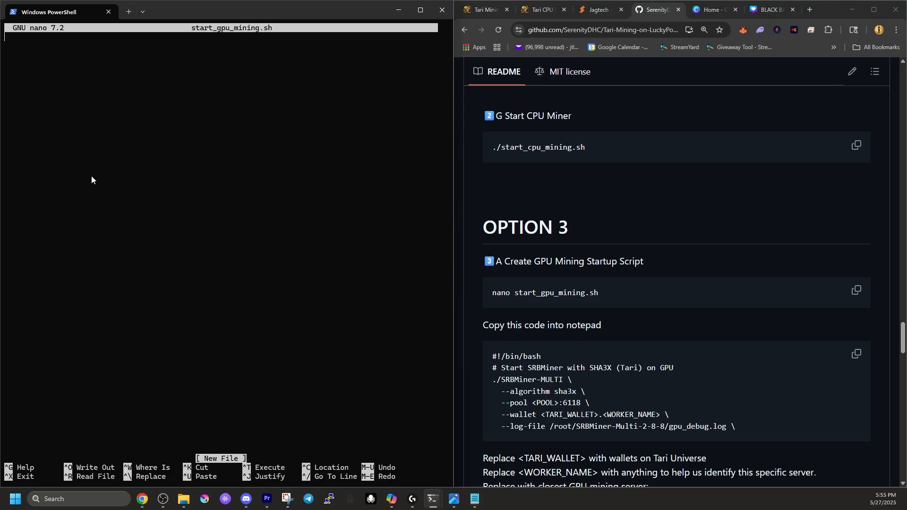
mouse_move(492, 336)
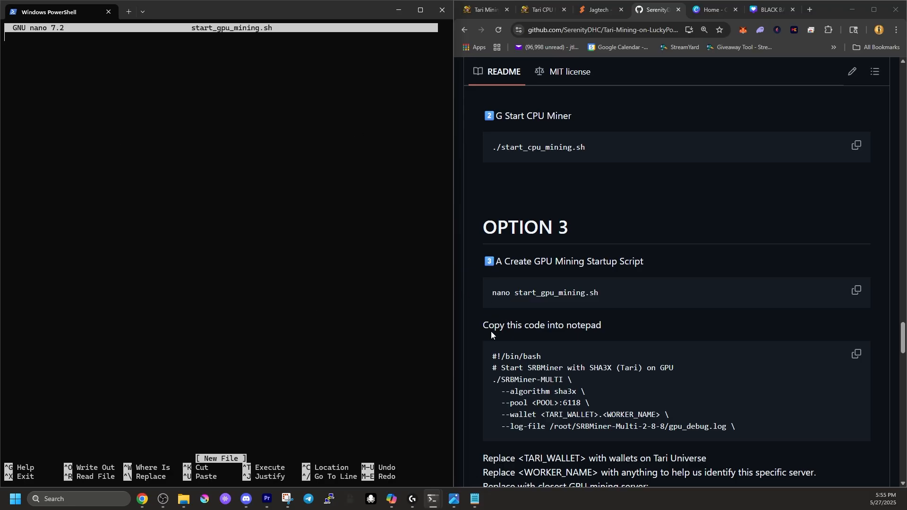
mouse_move(566, 345)
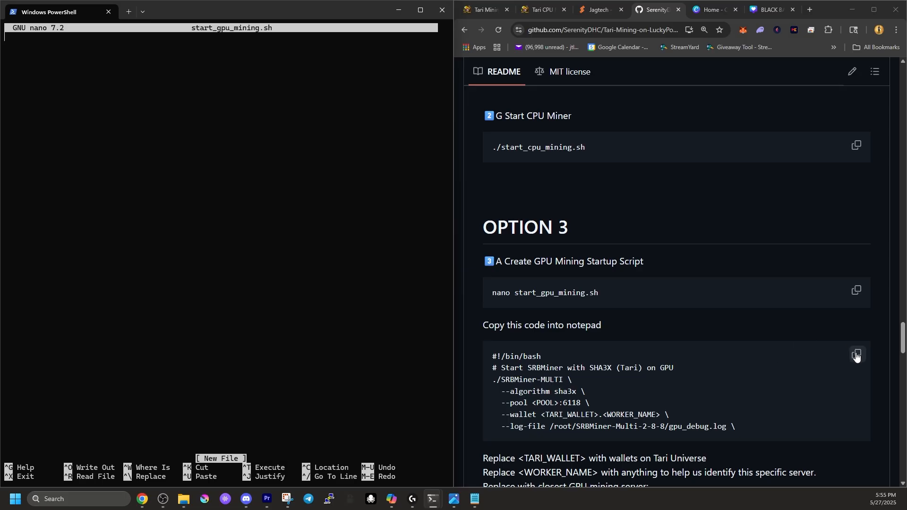
mouse_move(474, 499)
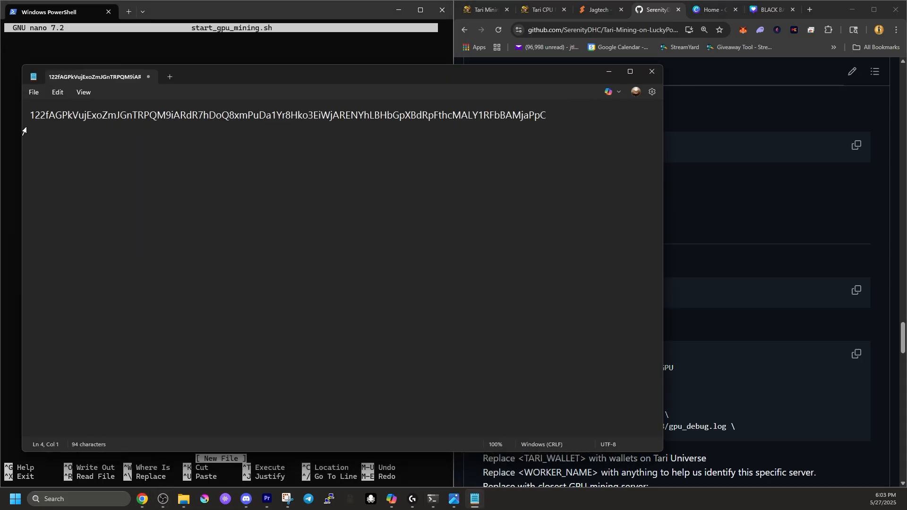
mouse_move(238, 146)
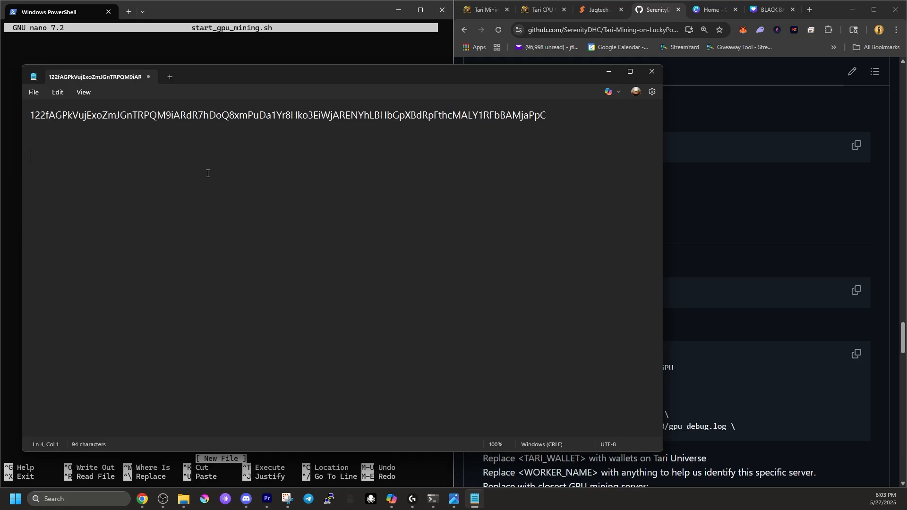
mouse_move(113, 176)
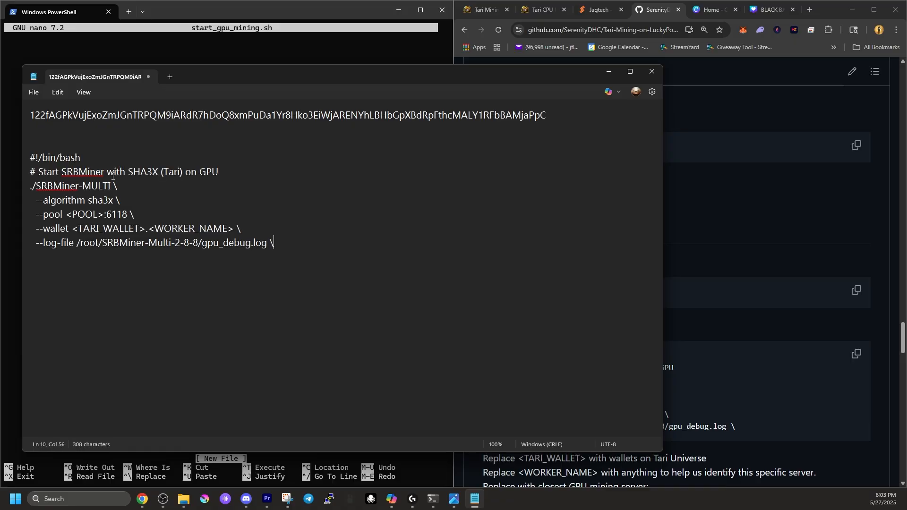
mouse_move(792, 193)
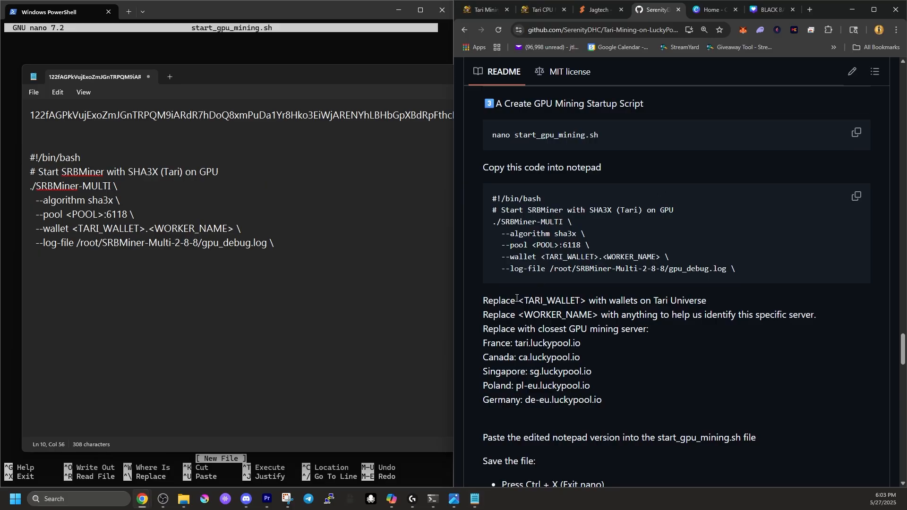
mouse_move(570, 299)
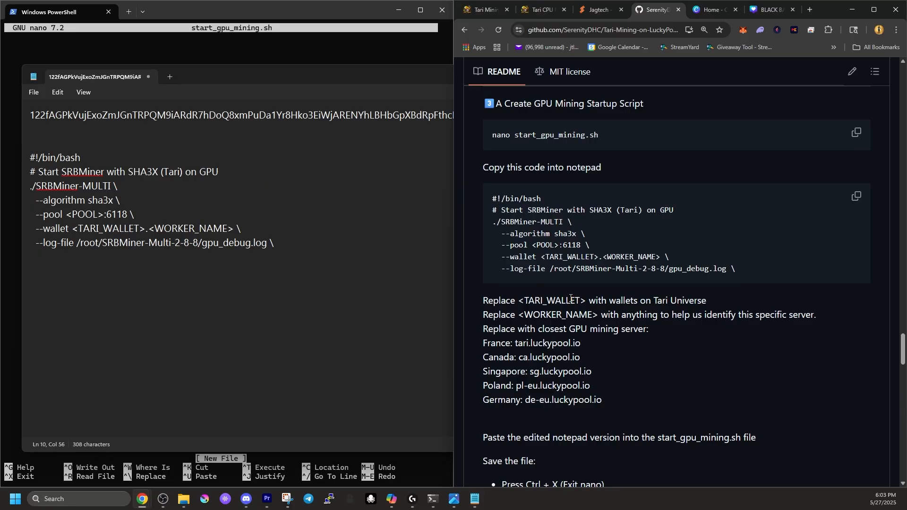
mouse_move(361, 201)
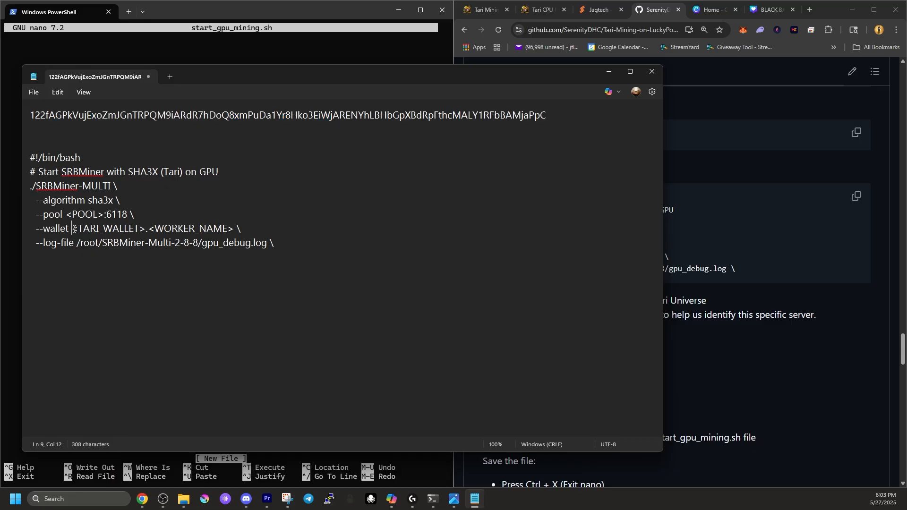
Step: Replace the wallet placeholder and append the worker name '.Impala'
double_click(104, 228)
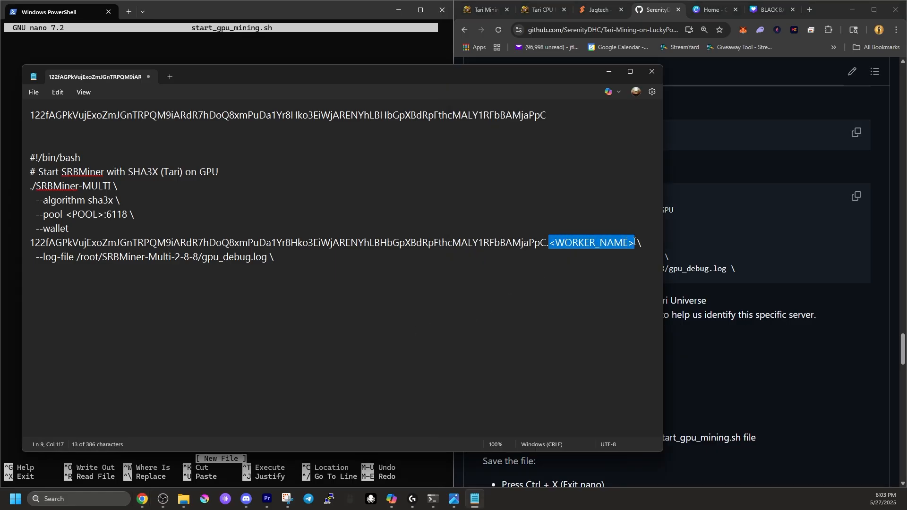
text(.Impa)
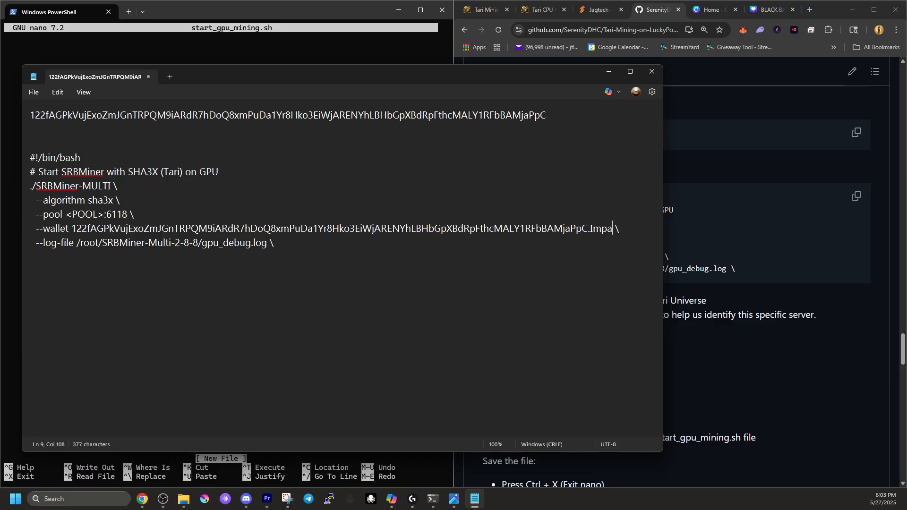
text(la)
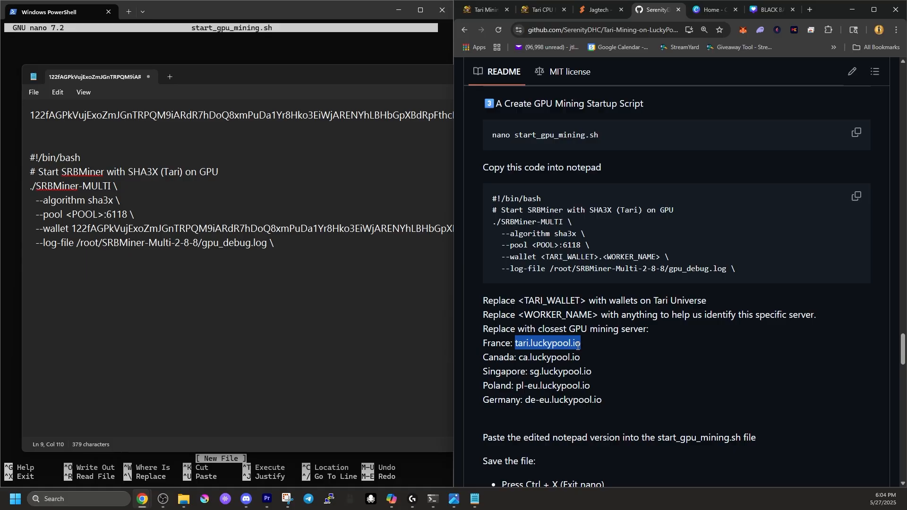
mouse_move(345, 340)
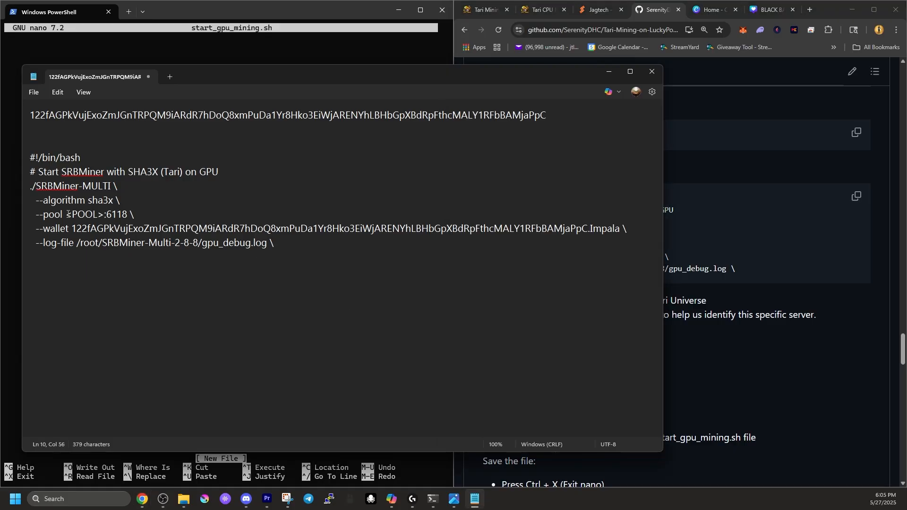
Step: Replace the pool placeholder with tari.luckypool.io
double_click(84, 214)
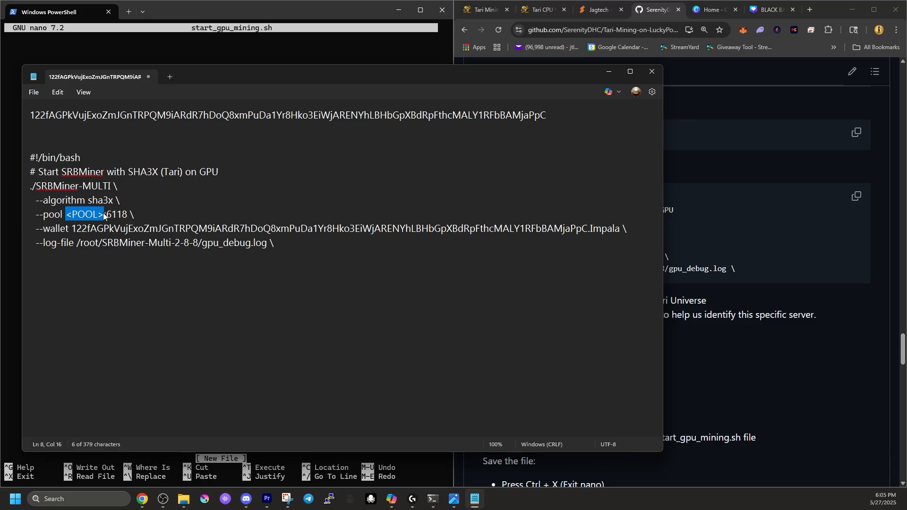
text(tari.luckypool.io)
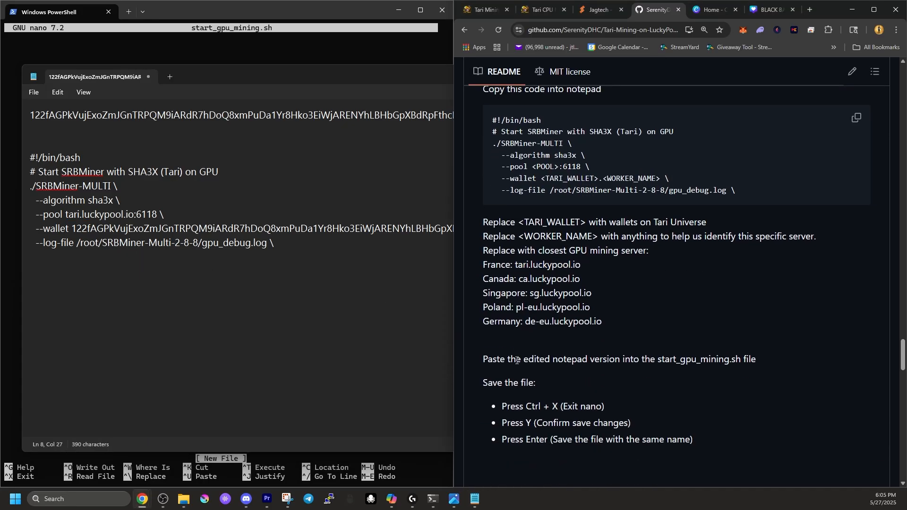
mouse_move(671, 358)
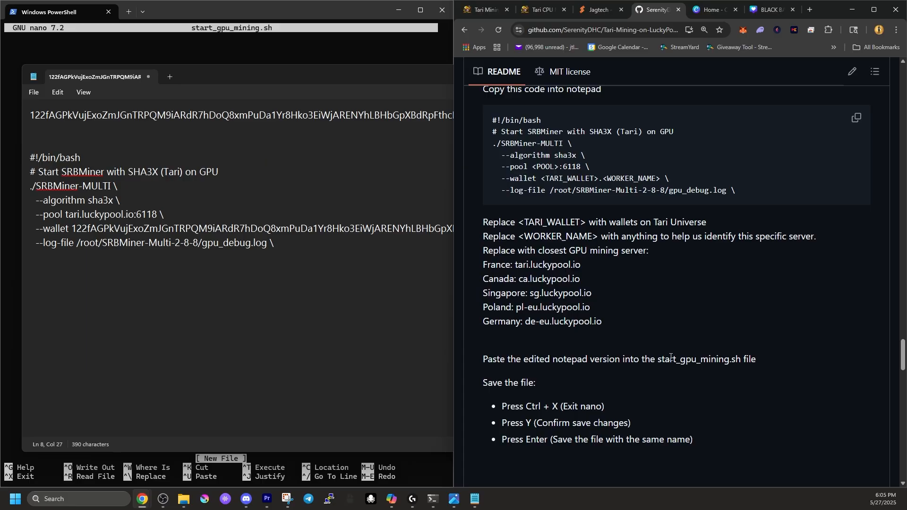
mouse_move(413, 354)
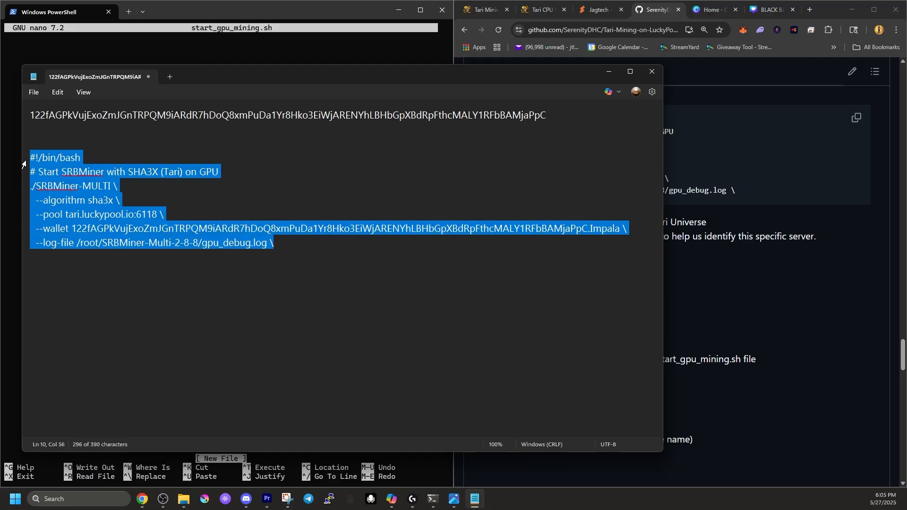
mouse_move(223, 50)
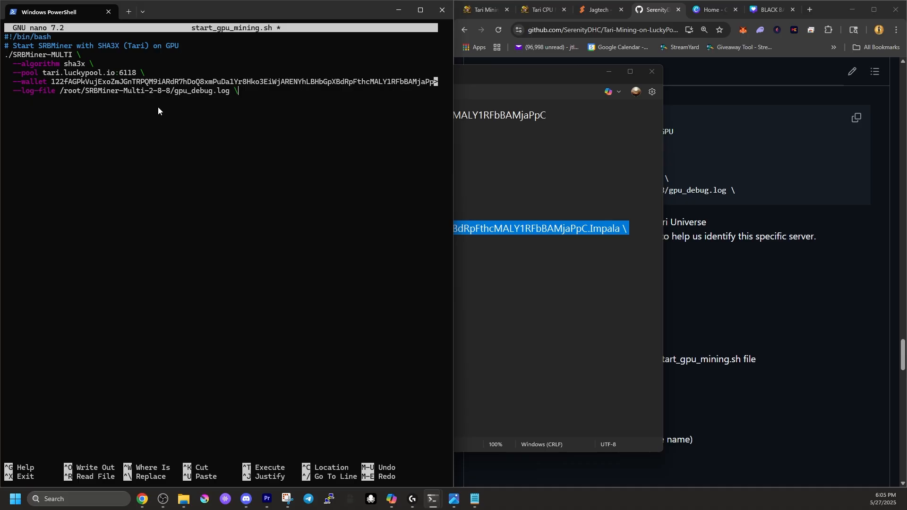
Step: Exit nano, saving start_gpu_mining.sh under its existing name
click(653, 70)
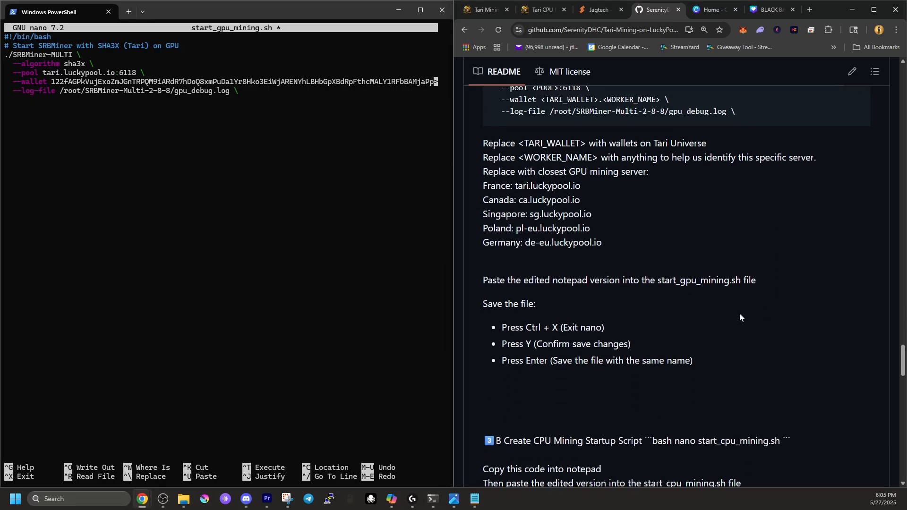
mouse_move(369, 306)
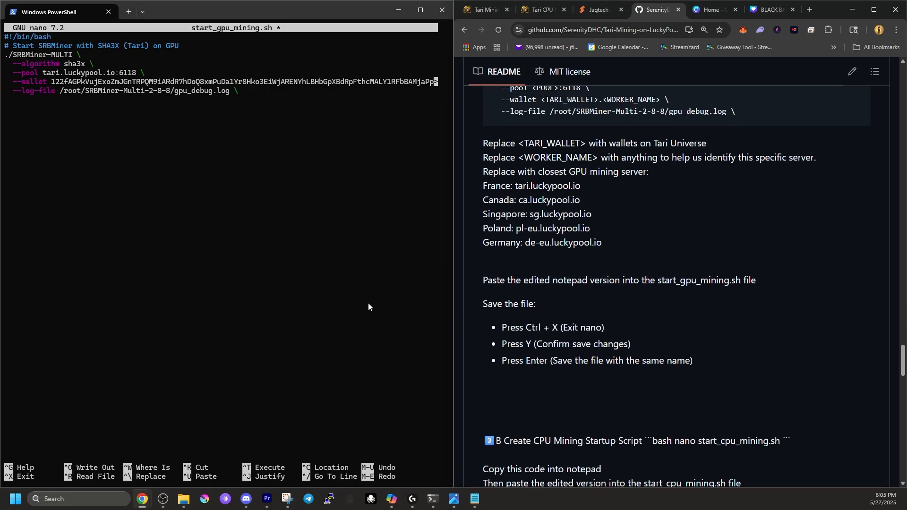
key(ctrl+x)
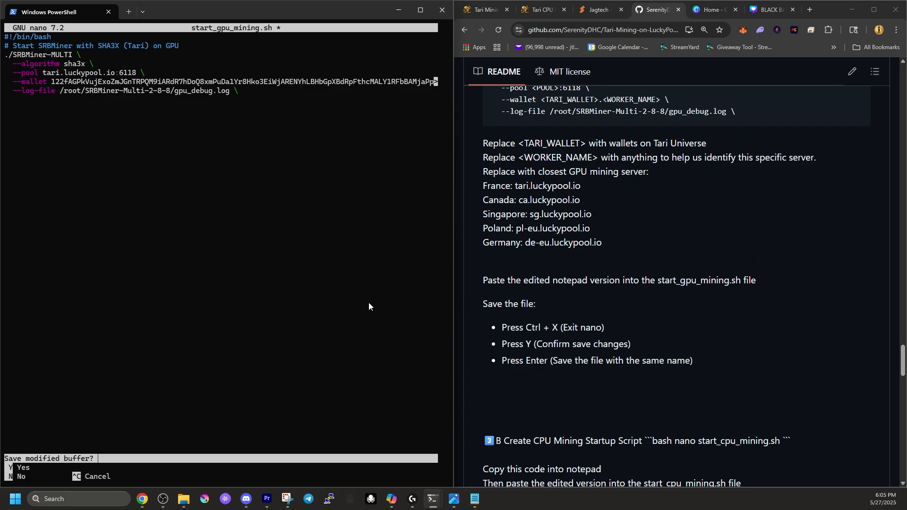
mouse_move(36, 460)
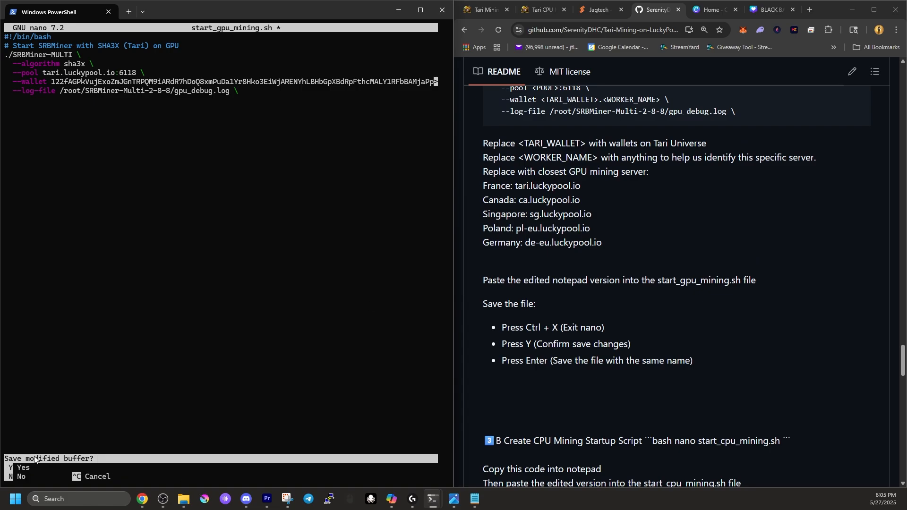
mouse_move(539, 379)
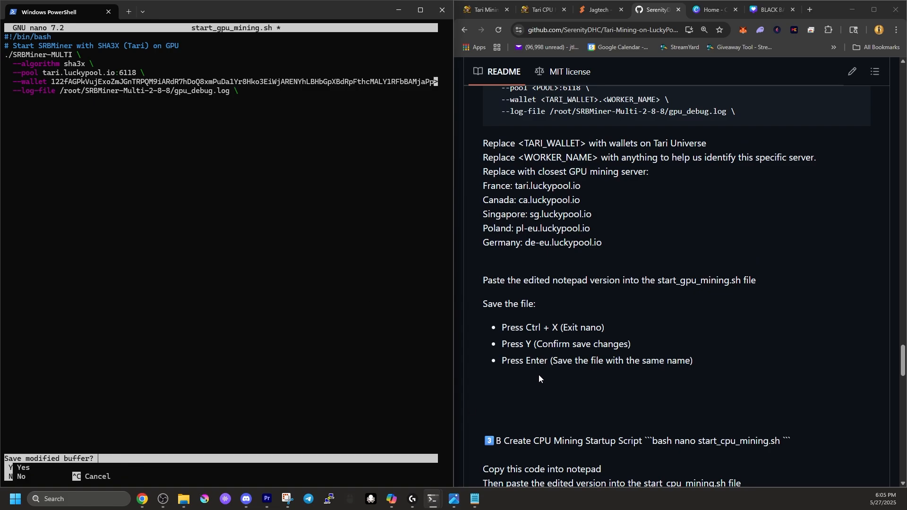
key(y)
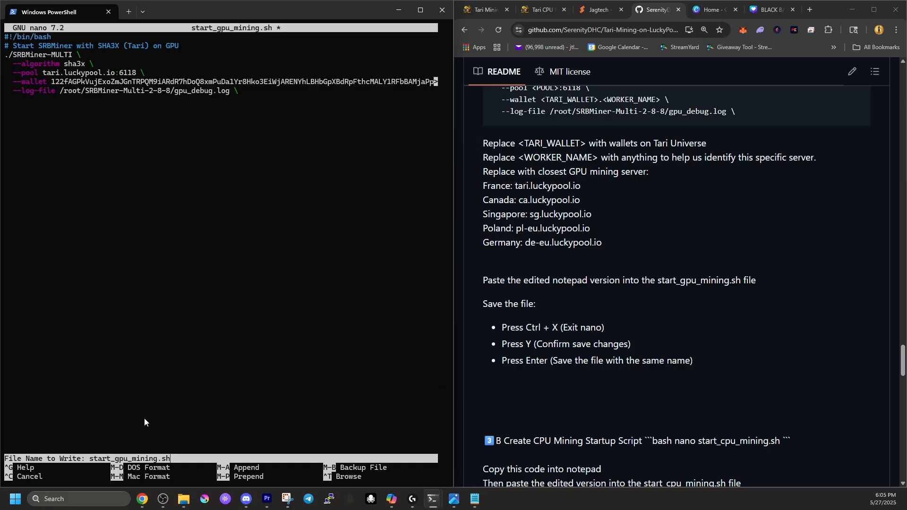
mouse_move(243, 454)
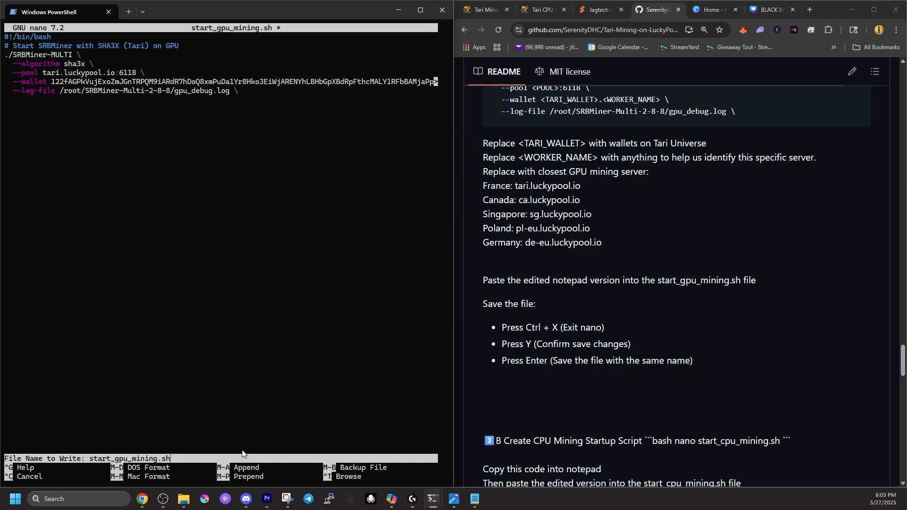
key(Return)
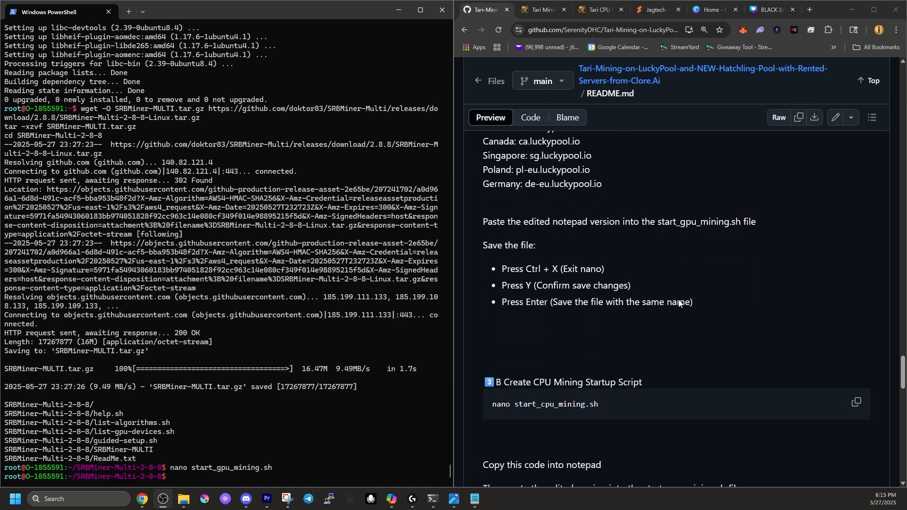
mouse_move(560, 381)
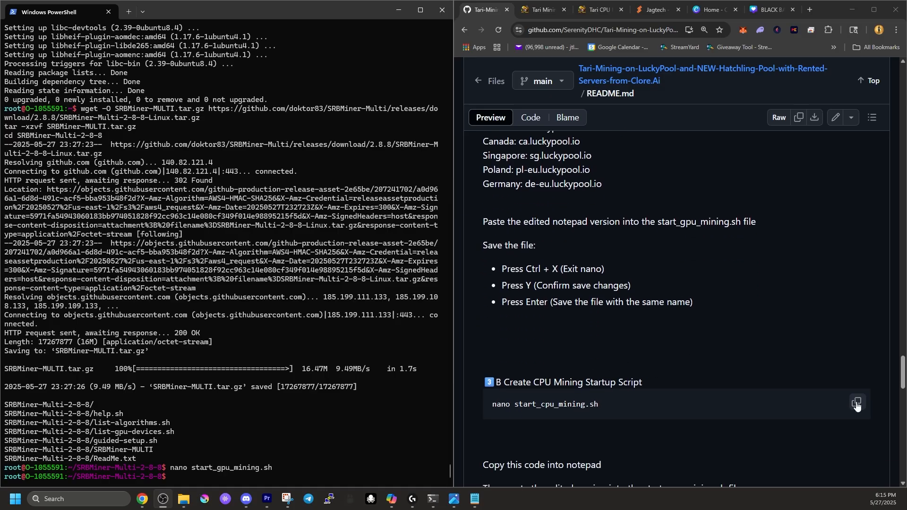
Step: Run 'nano start_cpu_mining.sh' on the server to open an empty script file
click(857, 403)
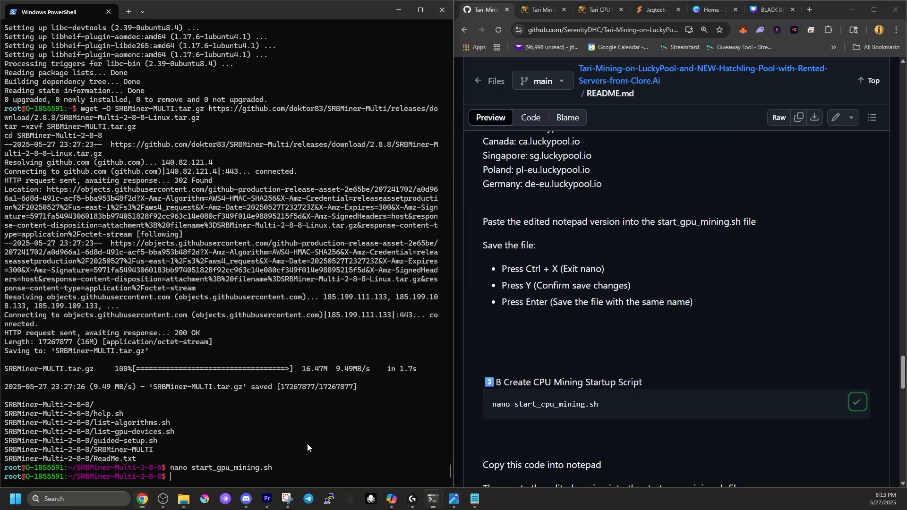
click(857, 402)
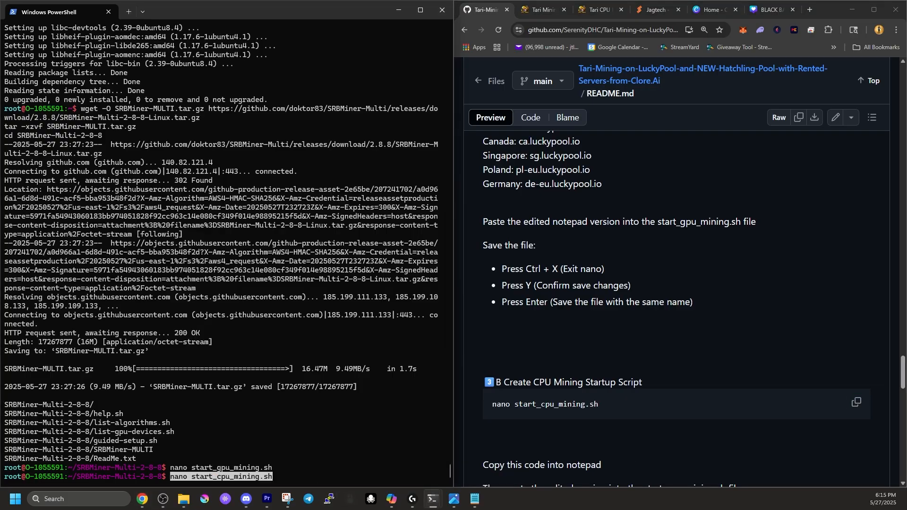
key(Return)
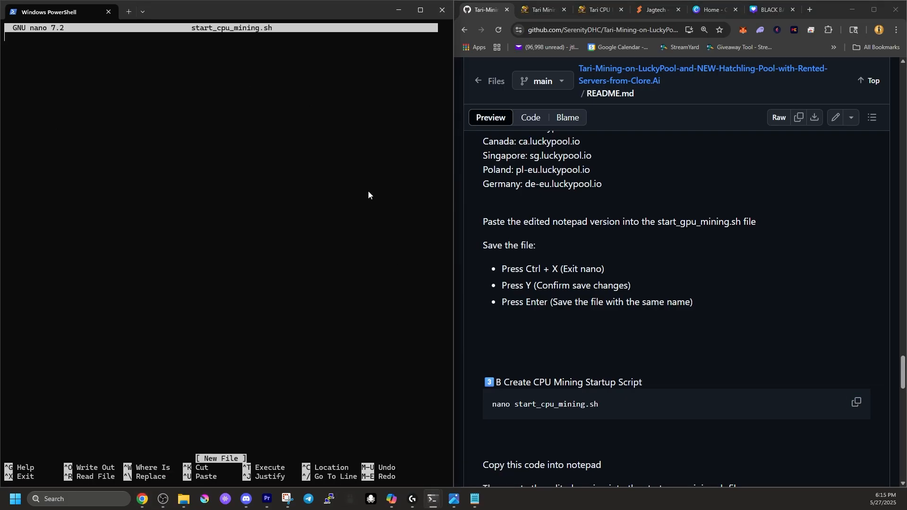
scroll(down, 3)
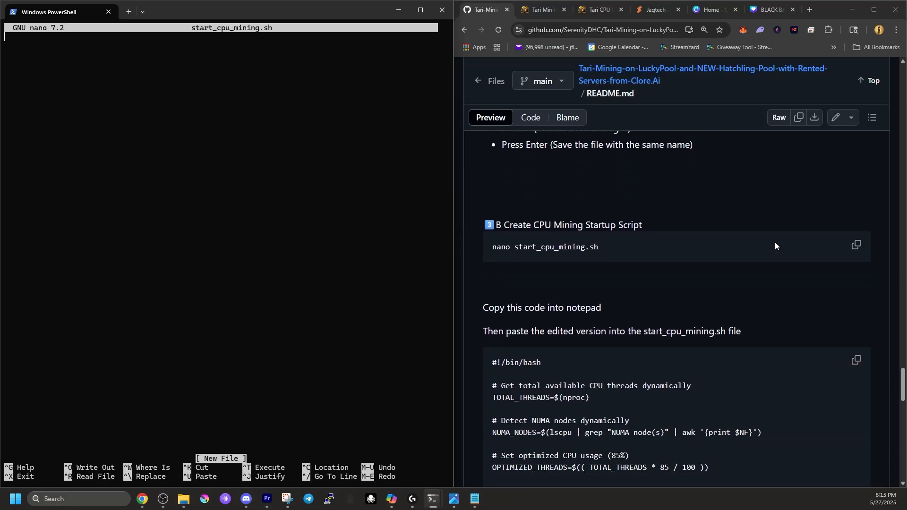
mouse_move(588, 313)
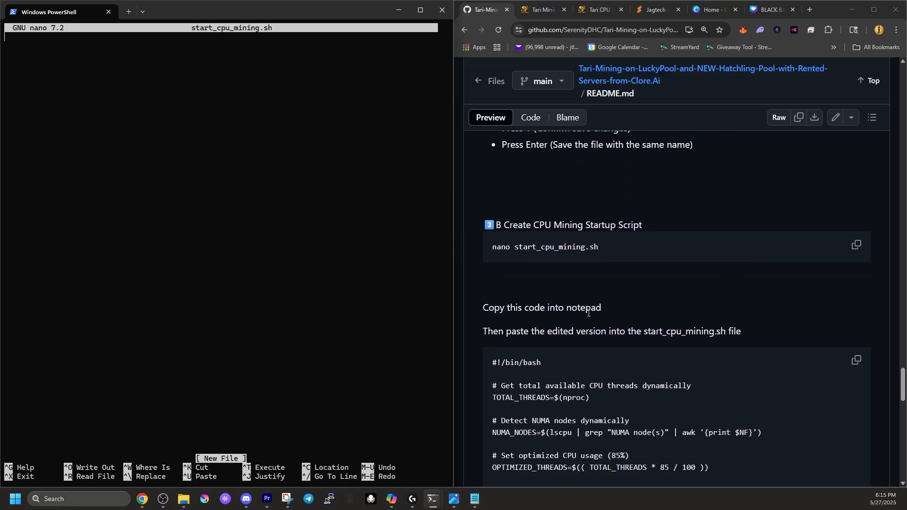
mouse_move(663, 329)
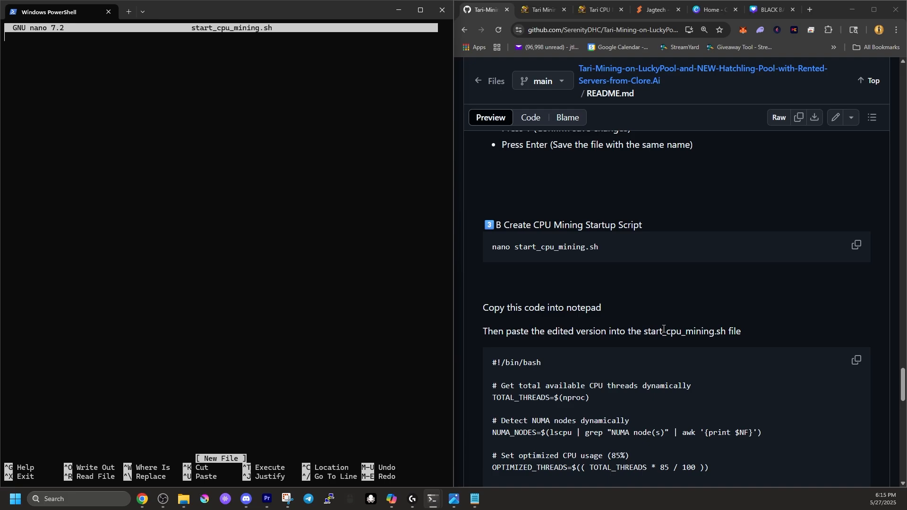
scroll(down, 3)
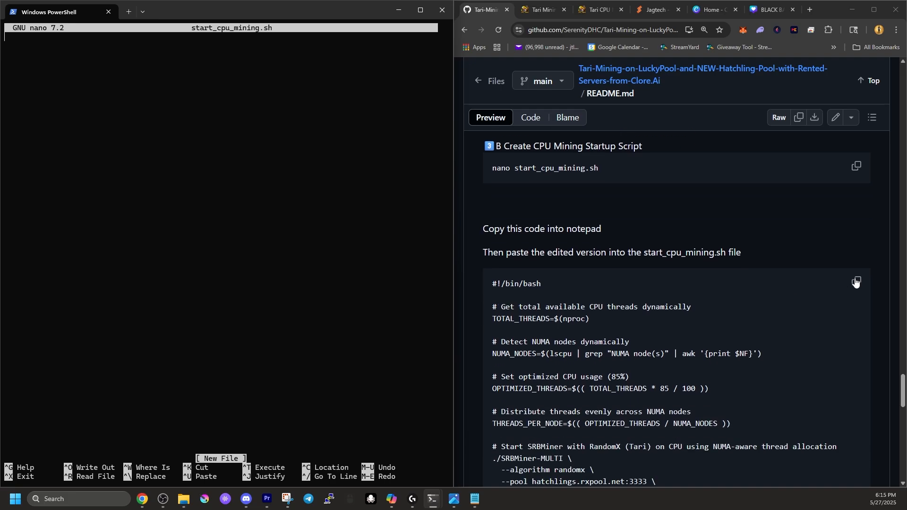
Step: Put the wallet address and worker name Impala into the CPU script, then select it all
click(856, 282)
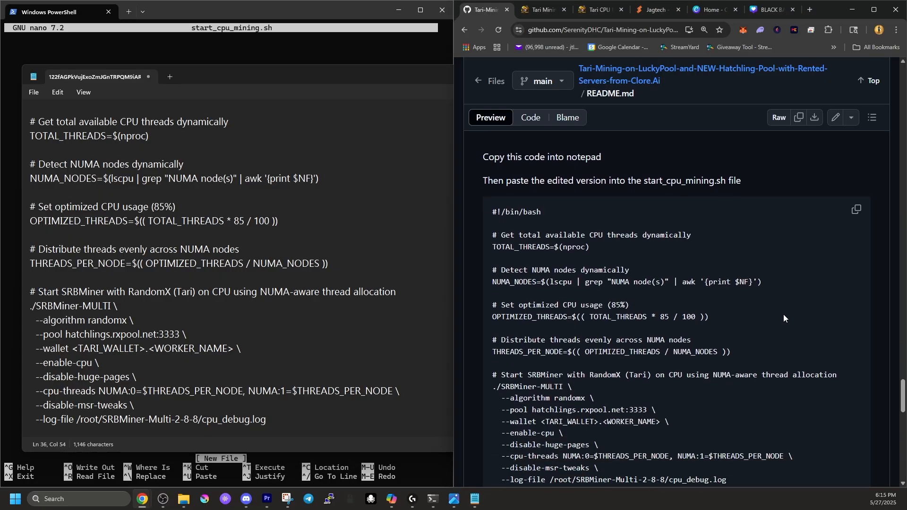
scroll(down, 3)
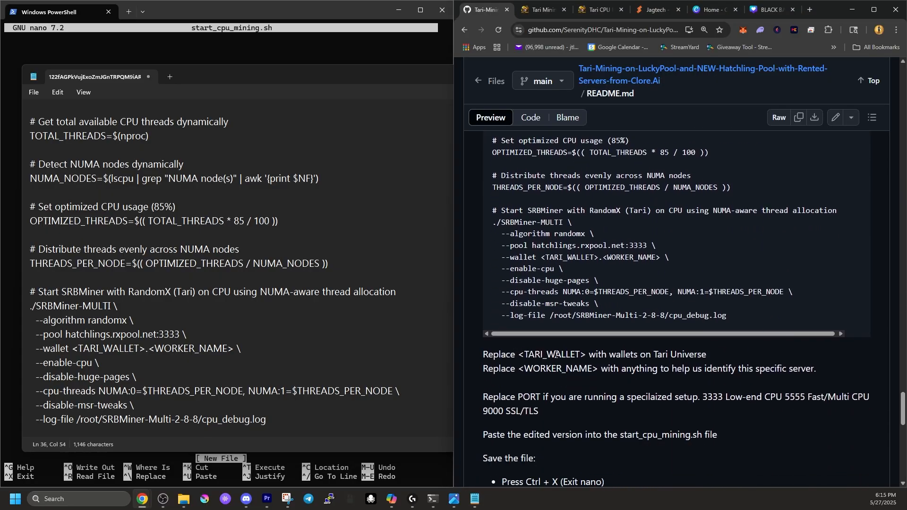
scroll(up, 3)
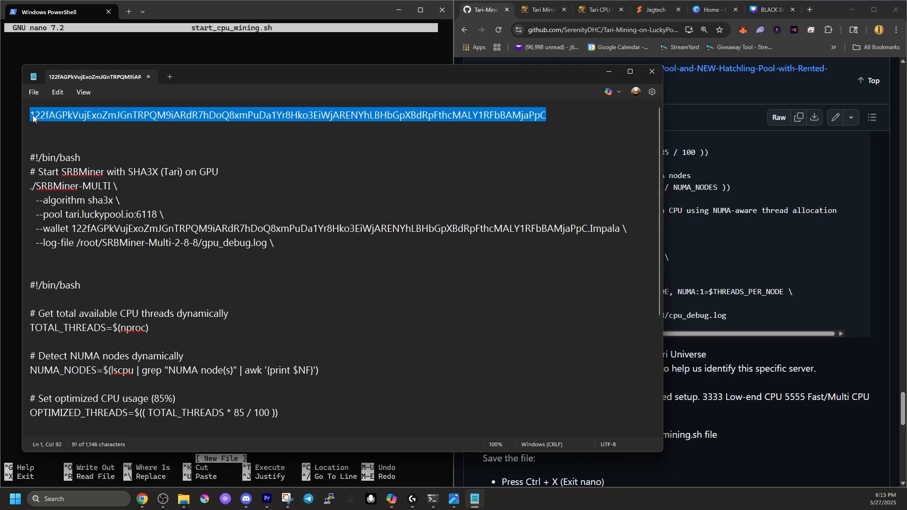
scroll(down, 3)
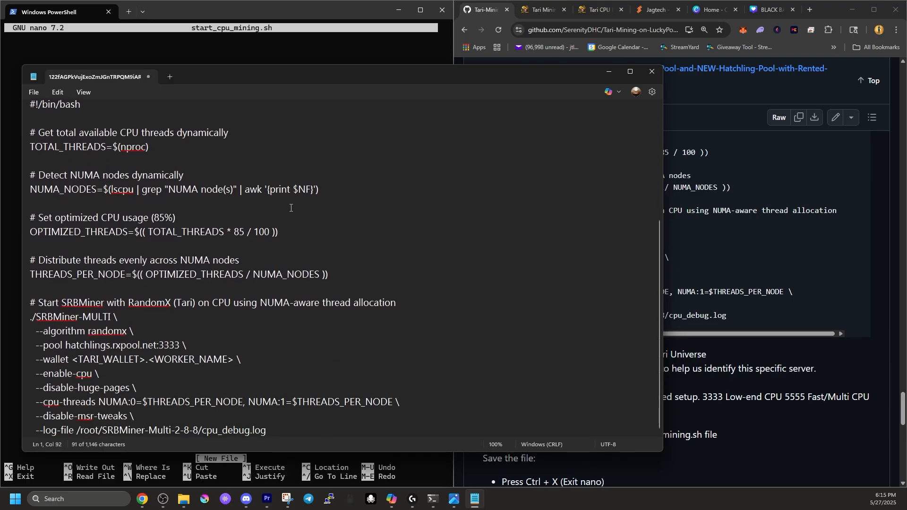
mouse_move(124, 255)
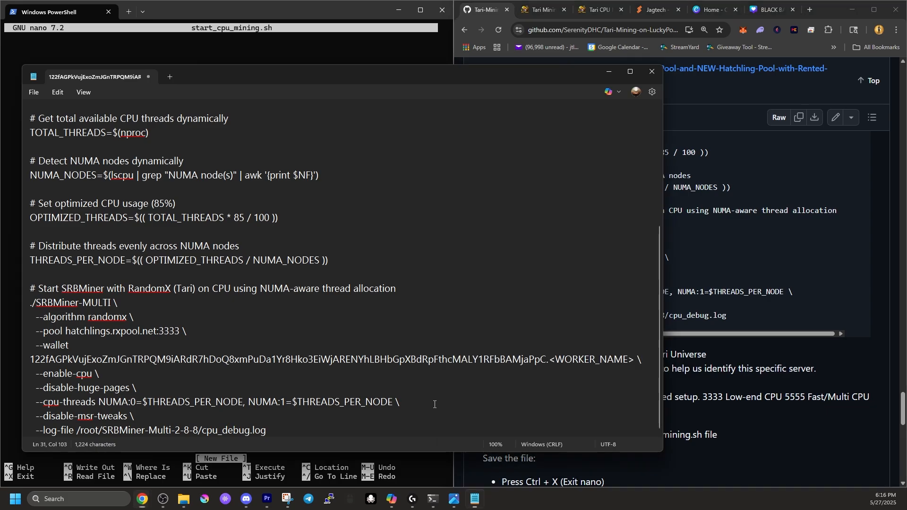
click(550, 359)
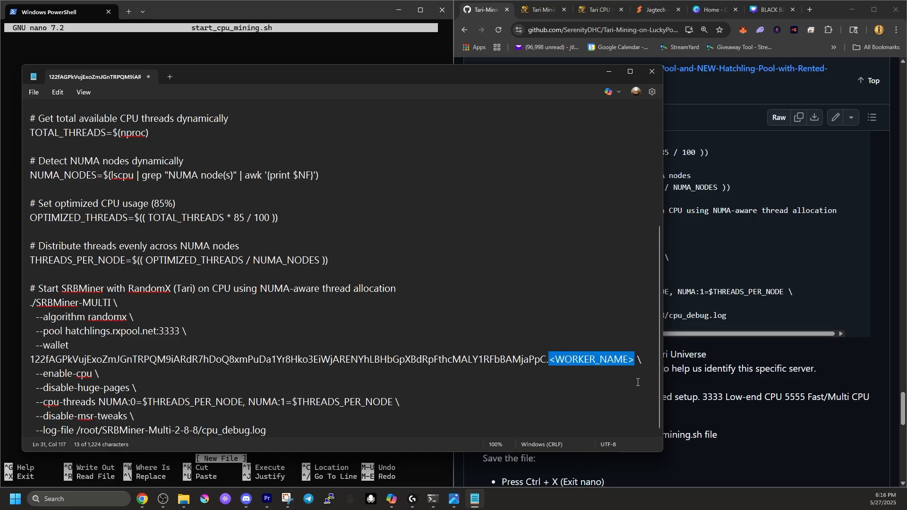
text(Impala)
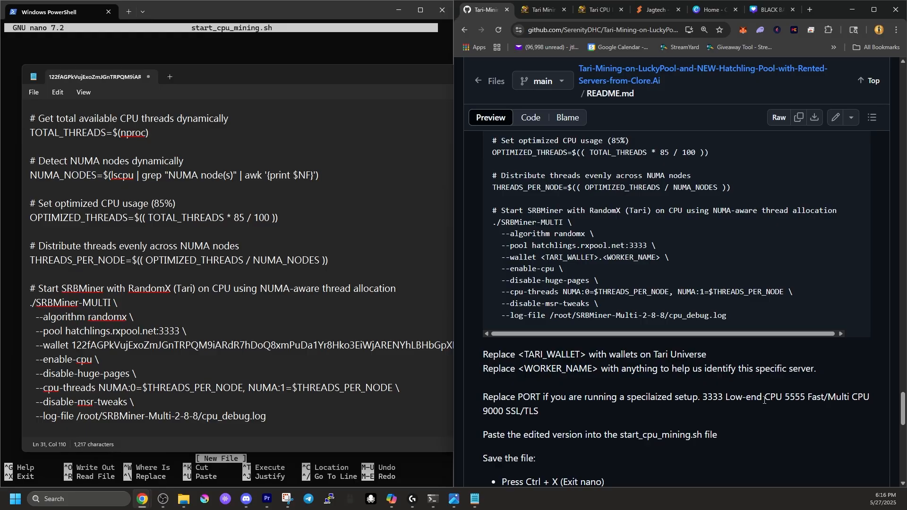
mouse_move(813, 396)
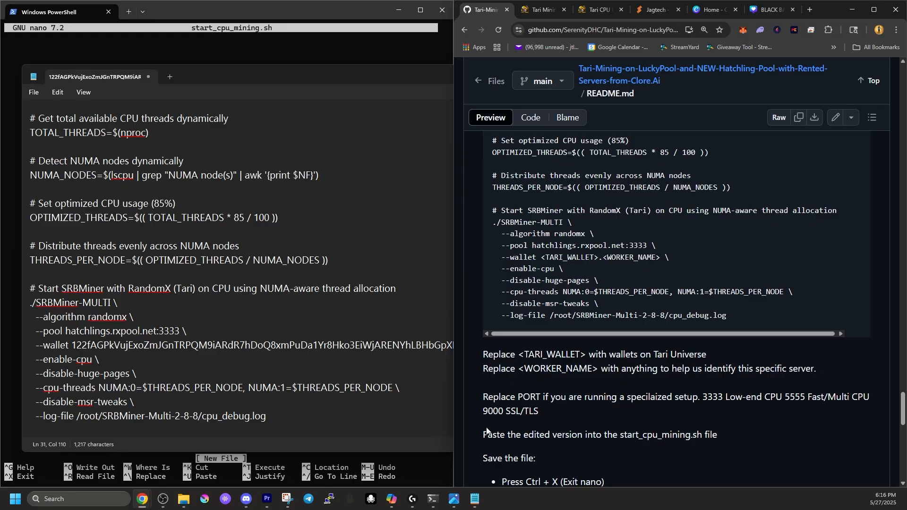
mouse_move(560, 418)
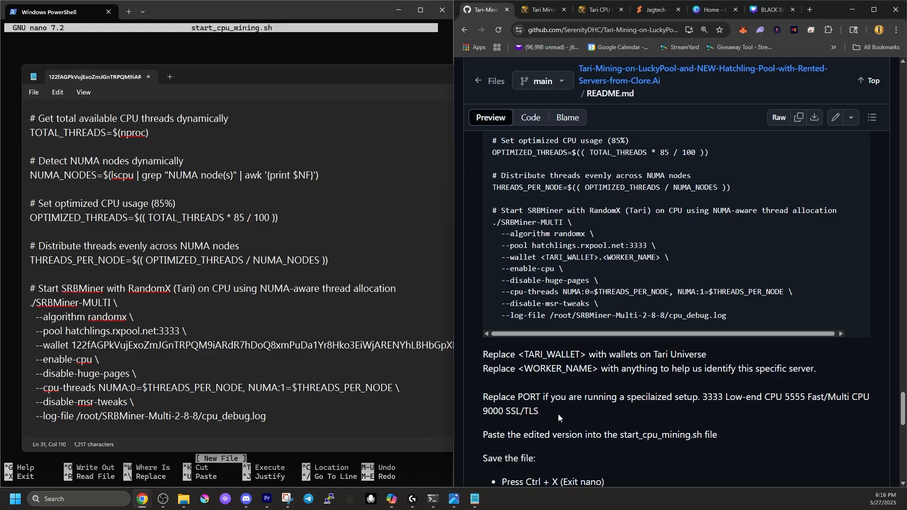
mouse_move(184, 343)
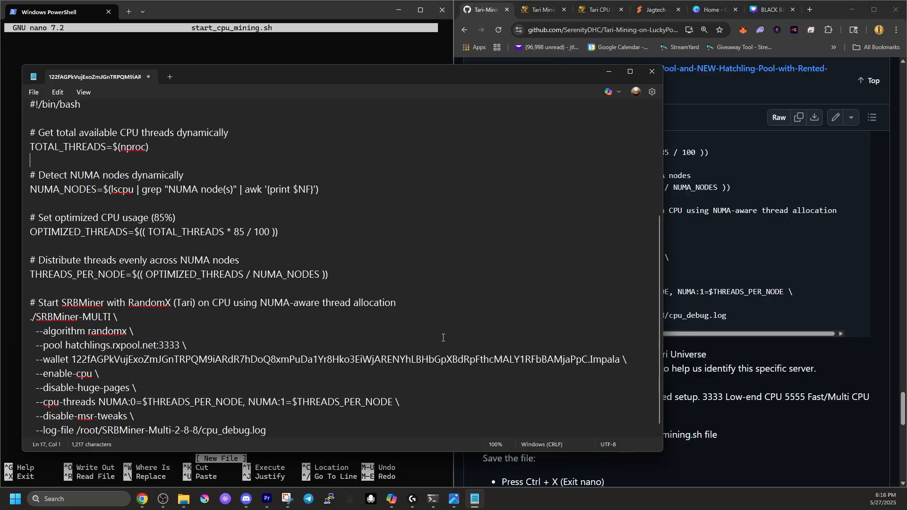
scroll(up, 3)
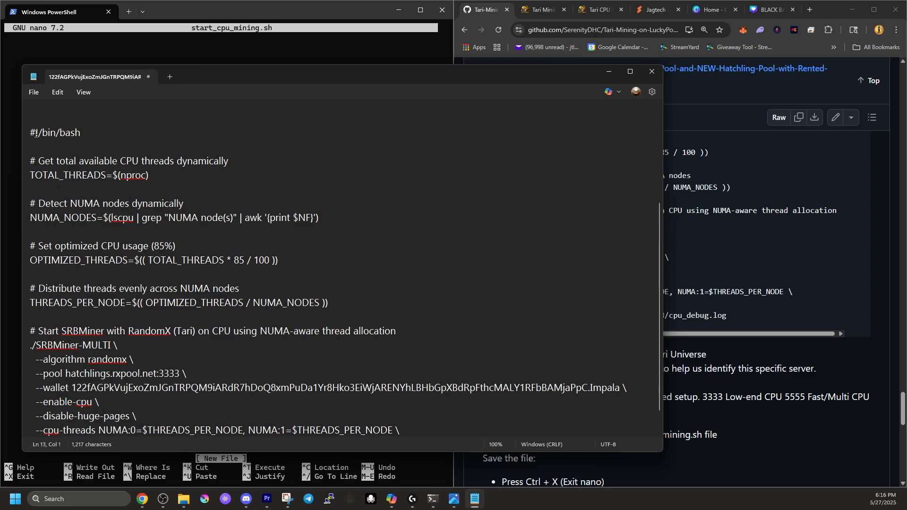
key(Ctrl+A)
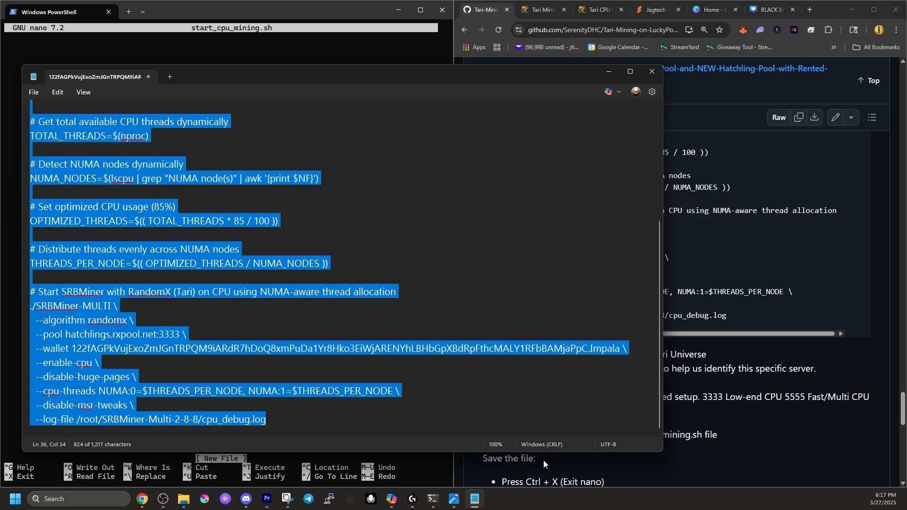
mouse_move(380, 57)
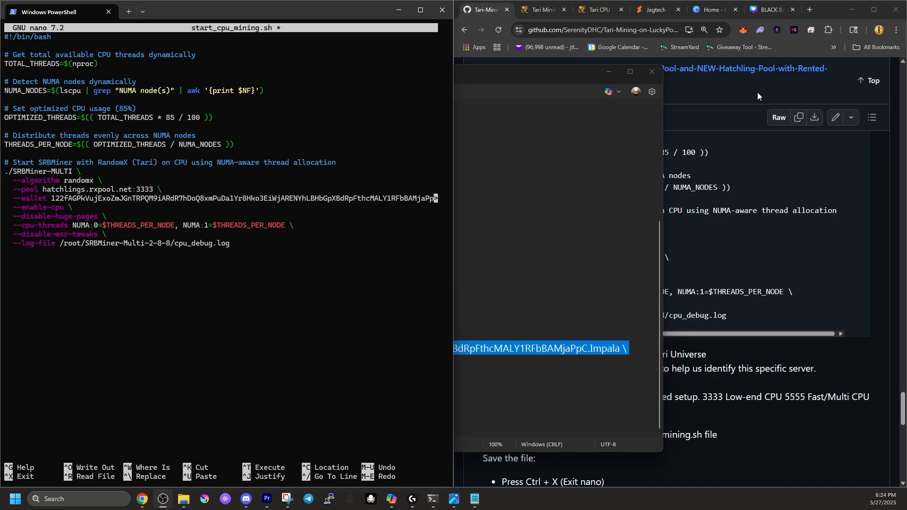
mouse_move(539, 128)
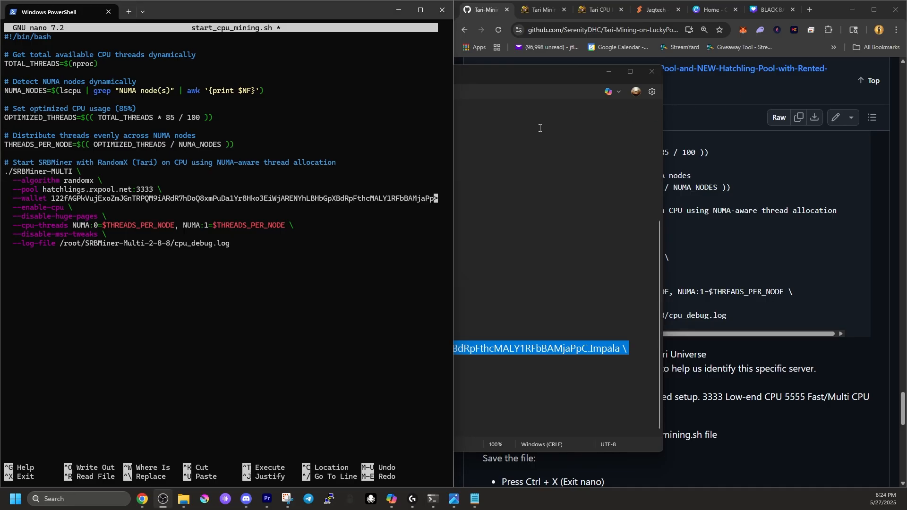
mouse_move(416, 142)
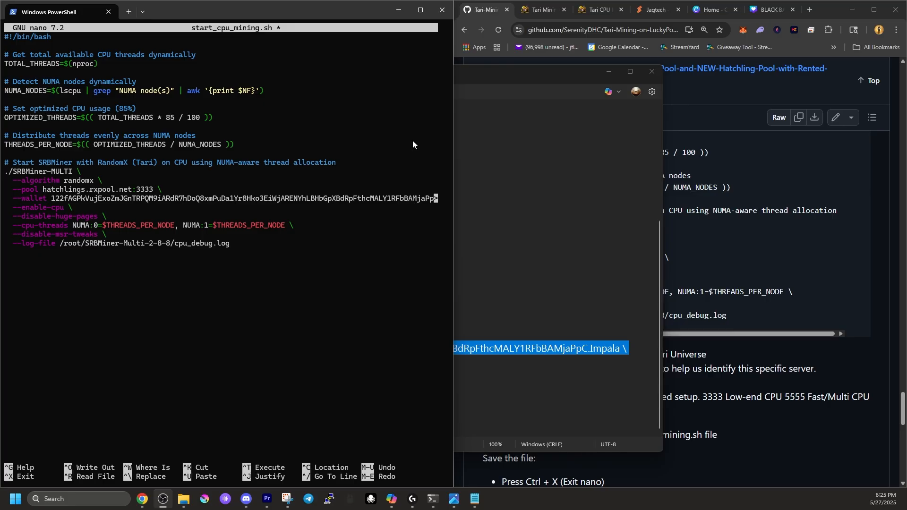
mouse_move(269, 155)
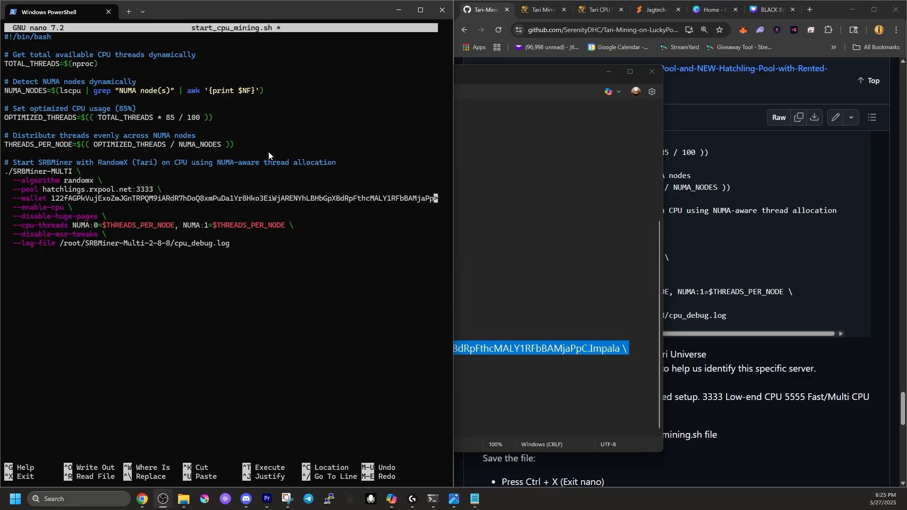
mouse_move(180, 104)
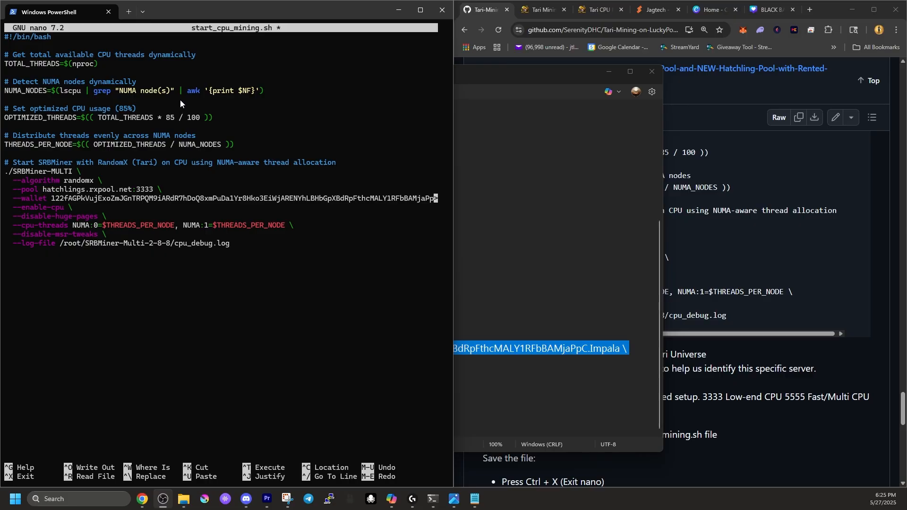
mouse_move(162, 120)
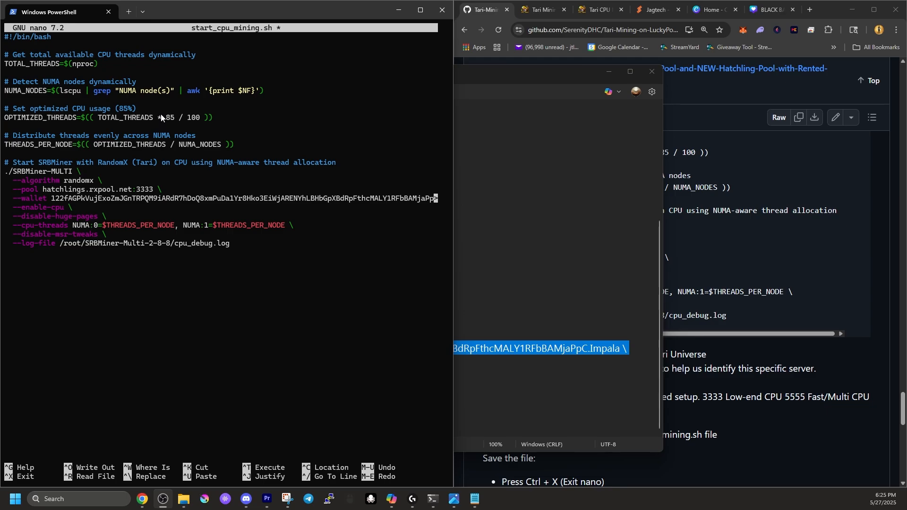
mouse_move(238, 145)
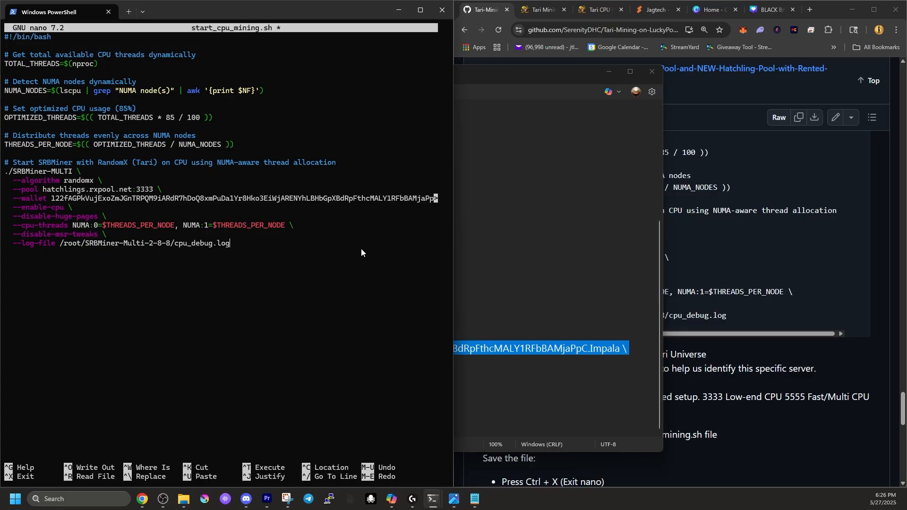
mouse_move(357, 250)
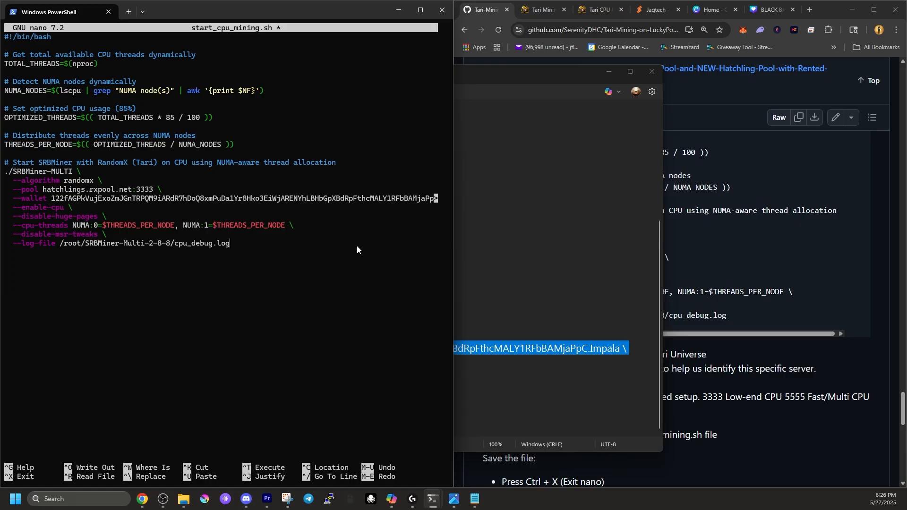
Step: Save start_cpu_mining.sh and exit nano back to the SRBMiner-Multi folder prompt
key(ctrl+x)
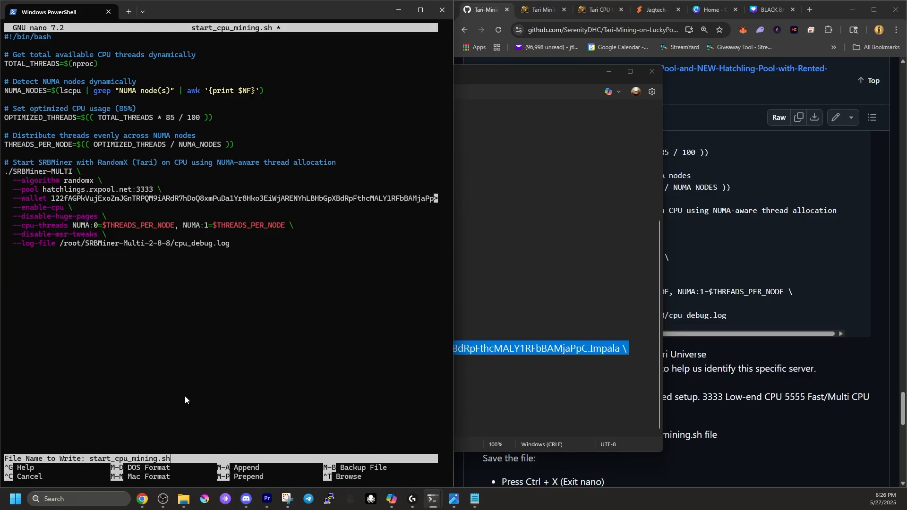
mouse_move(166, 431)
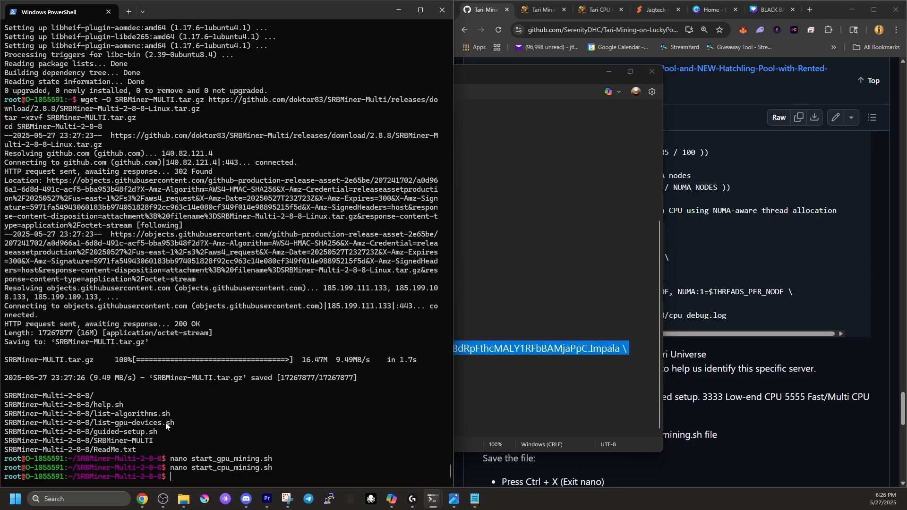
mouse_move(737, 438)
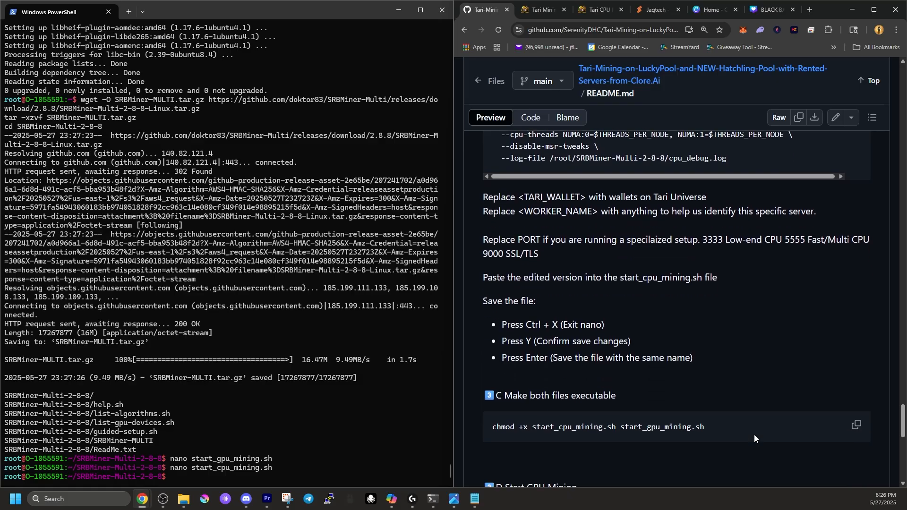
mouse_move(703, 336)
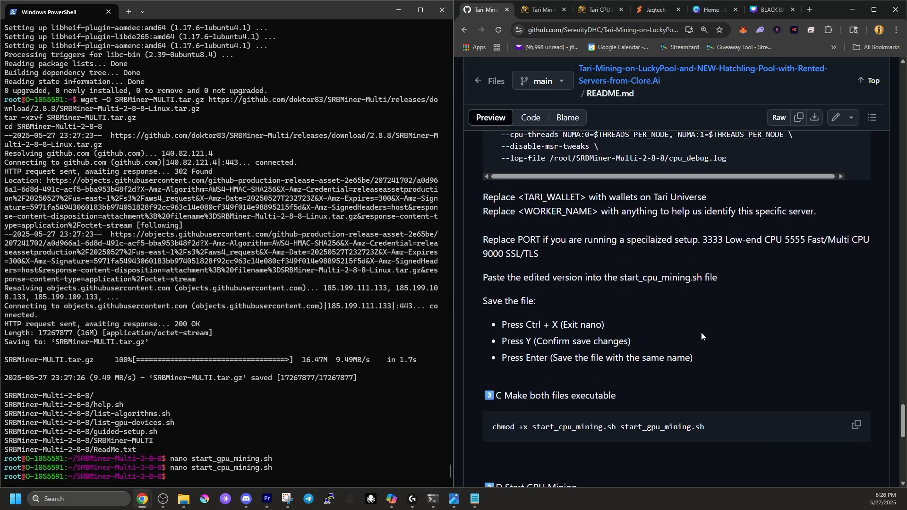
scroll(down, 3)
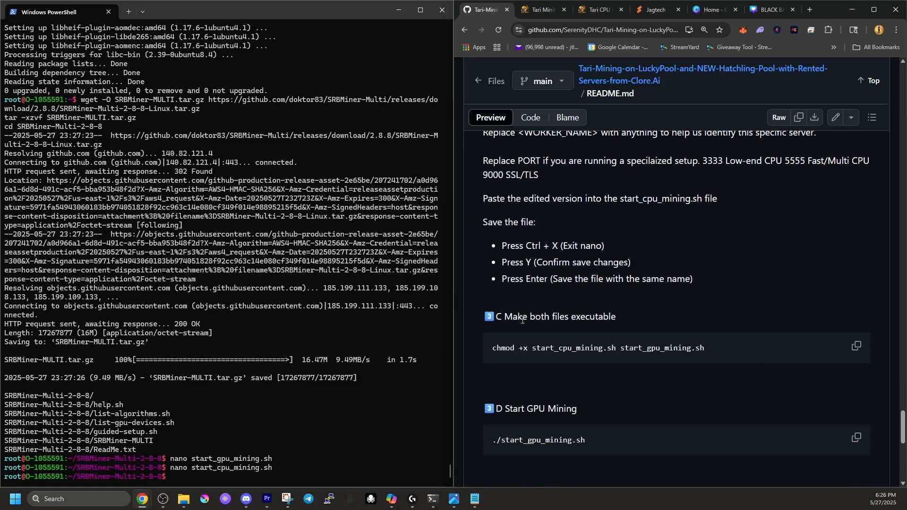
mouse_move(802, 318)
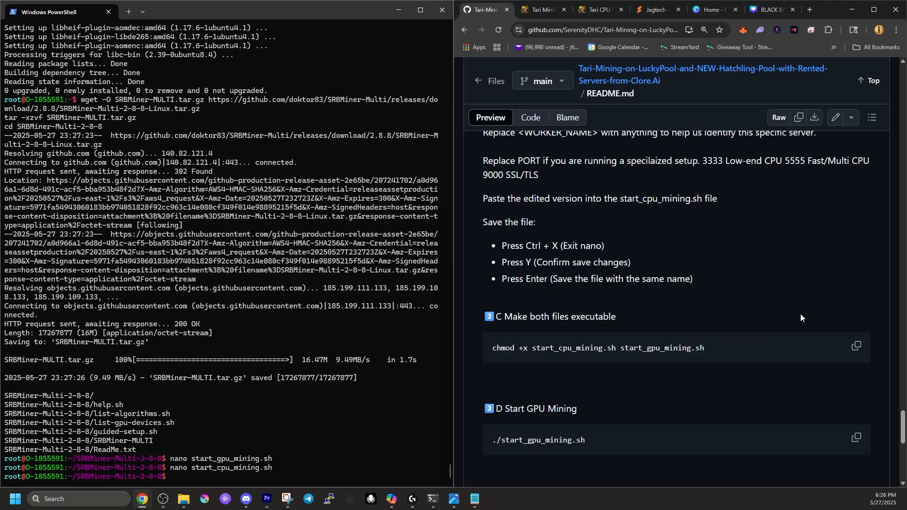
Step: Run chmod +x start_cpu_mining.sh start_gpu_mining.sh on the server
click(857, 346)
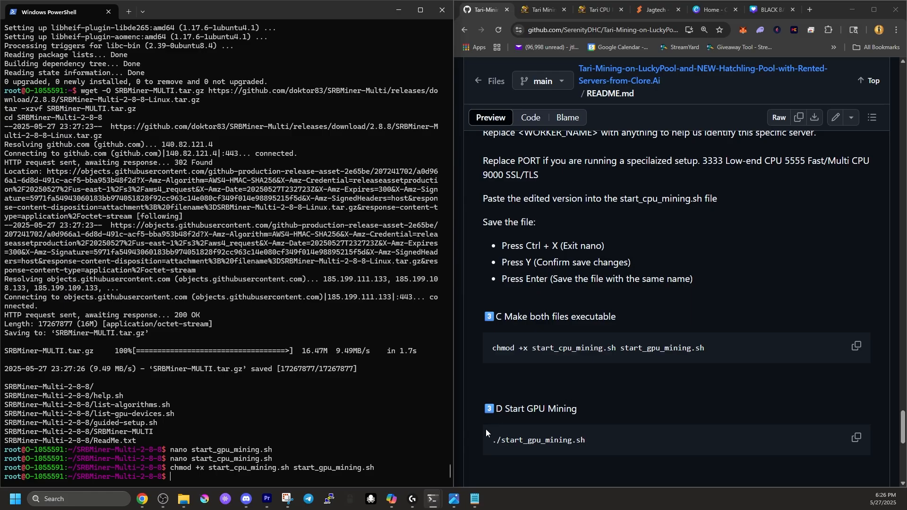
mouse_move(837, 408)
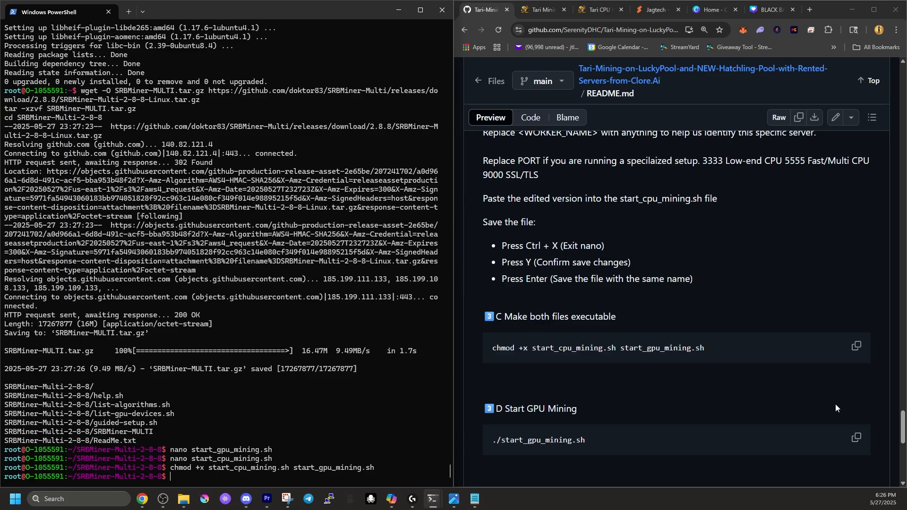
Step: Launch ./start_gpu_mining.sh on tari.luckypool.io and open a second PowerShell tab
click(856, 438)
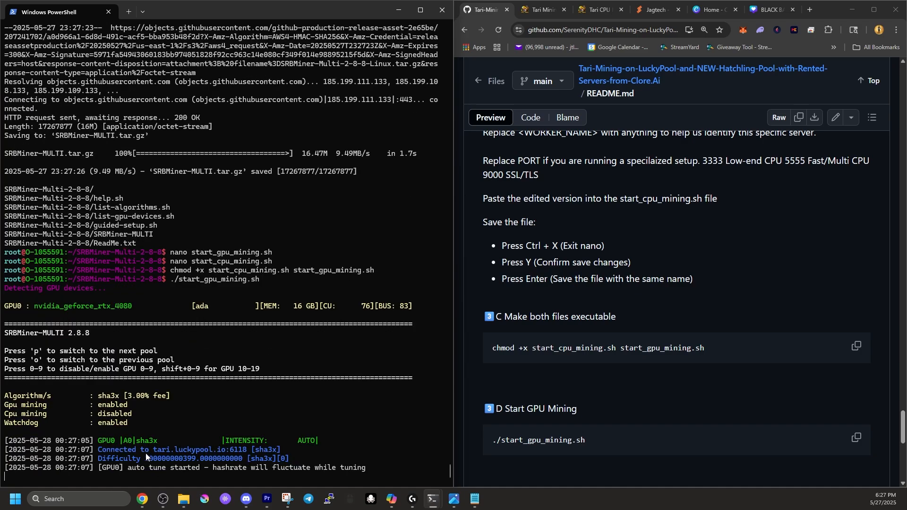
mouse_move(174, 469)
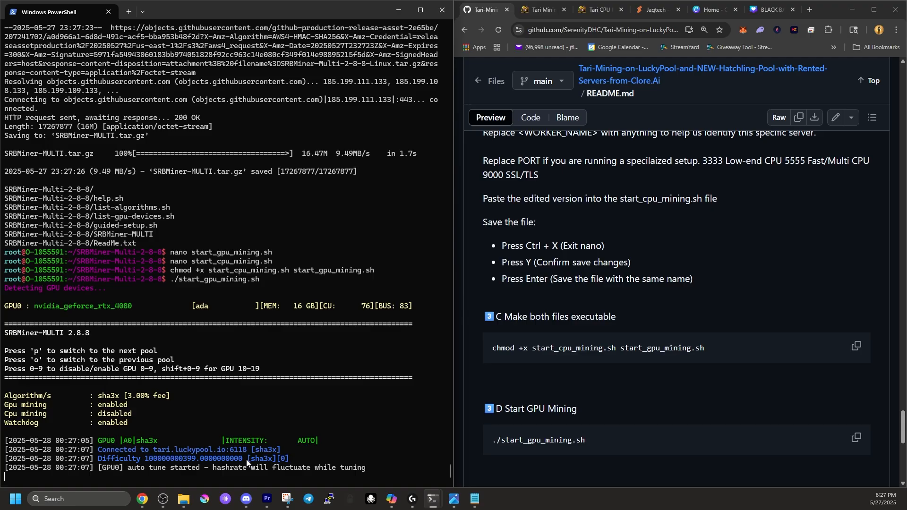
mouse_move(675, 372)
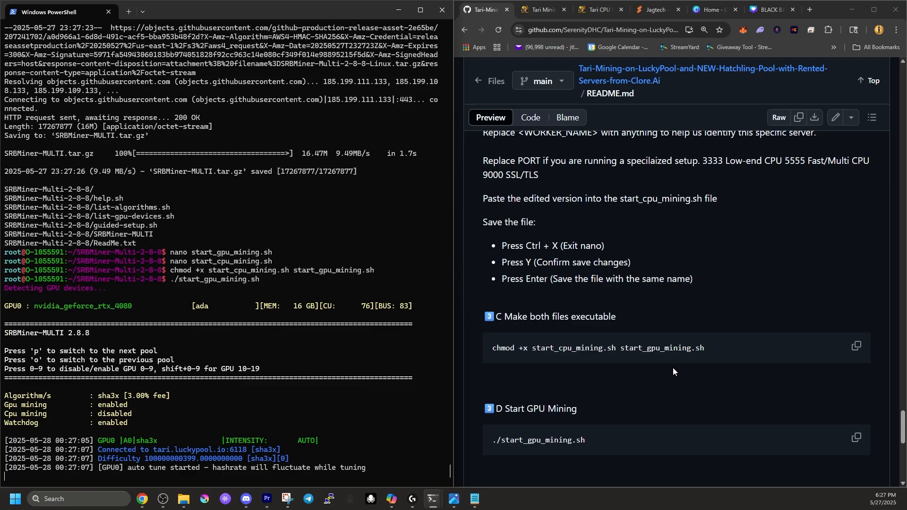
scroll(down, 3)
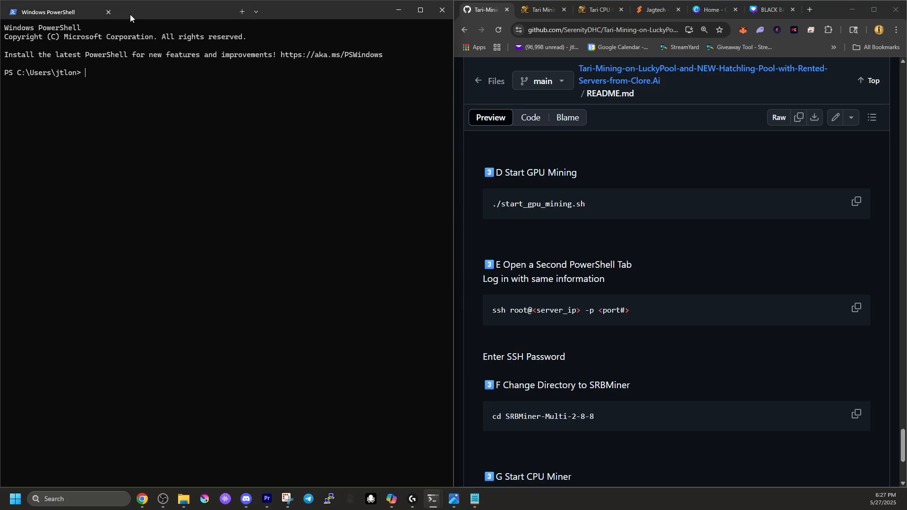
click(242, 11)
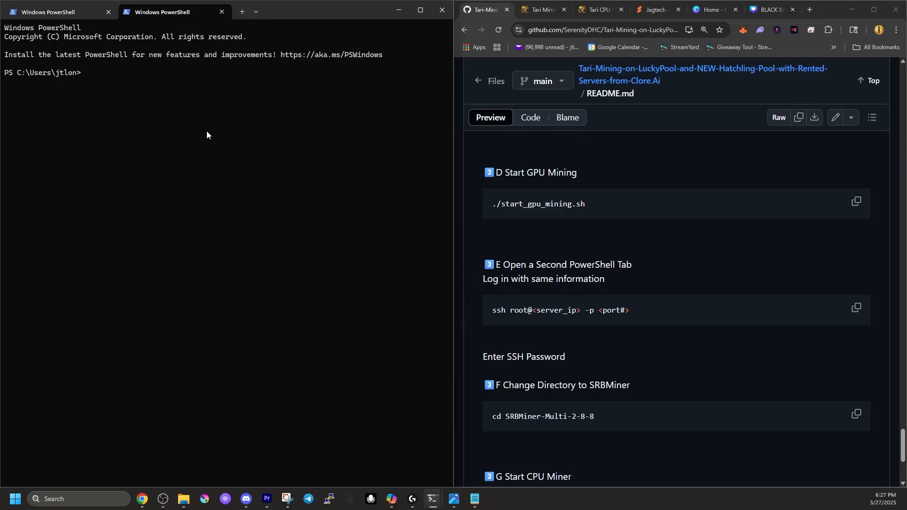
mouse_move(210, 148)
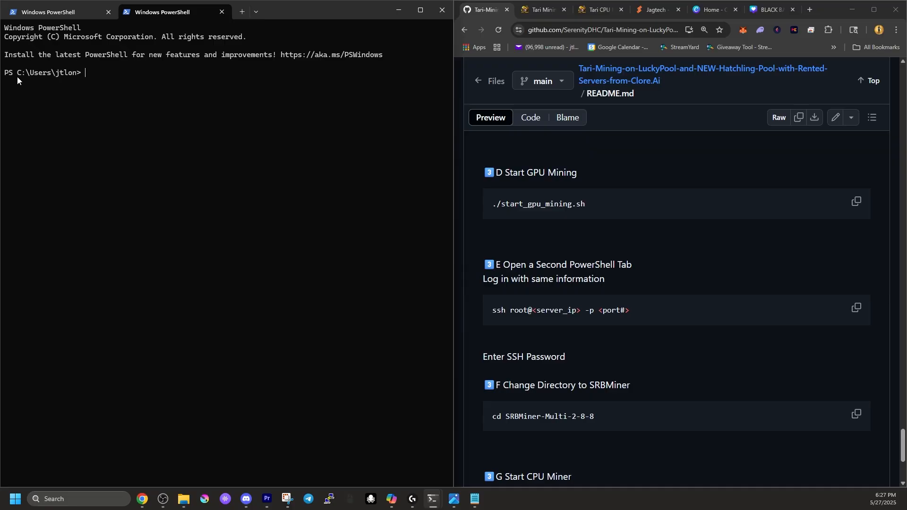
mouse_move(147, 125)
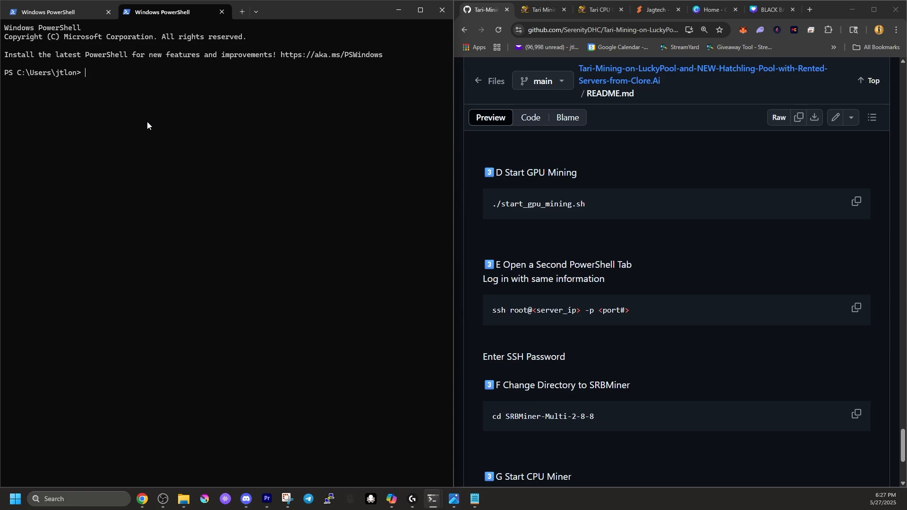
text(ssh root@n1.msk.cloreai.ru -p 3212)
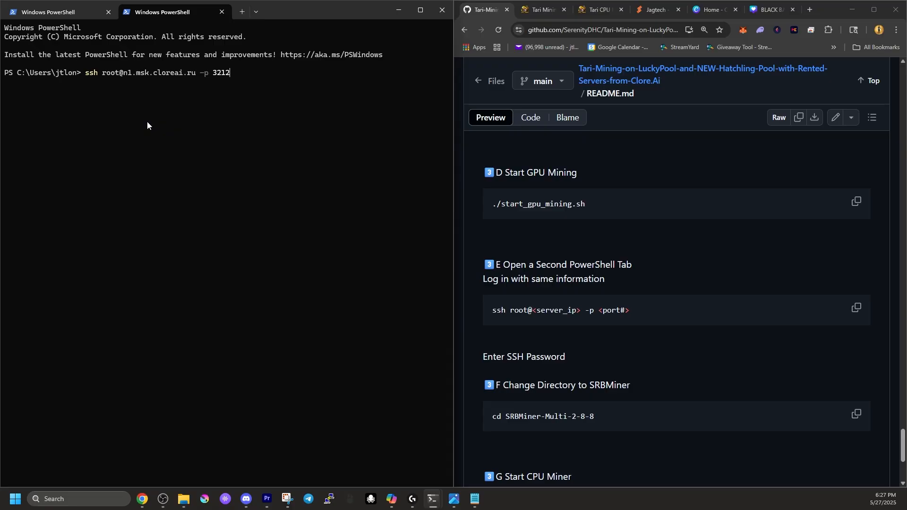
key(Return)
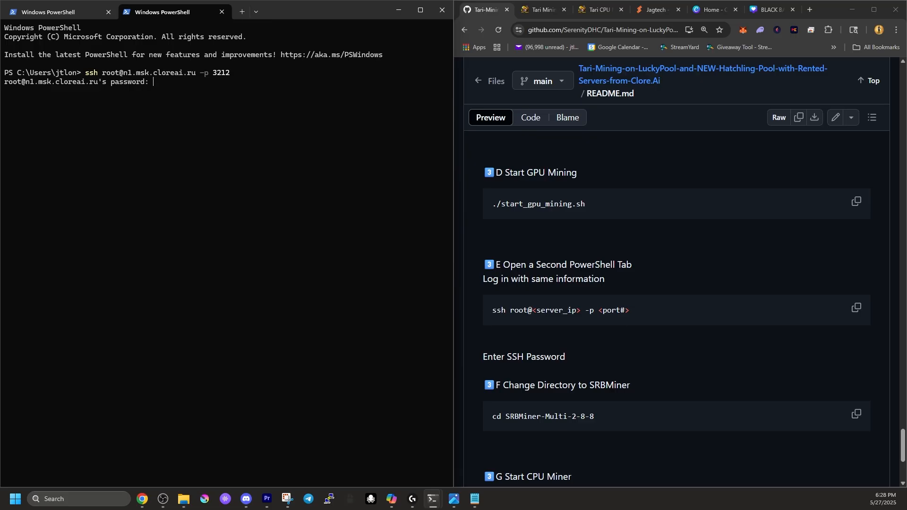
key(Return)
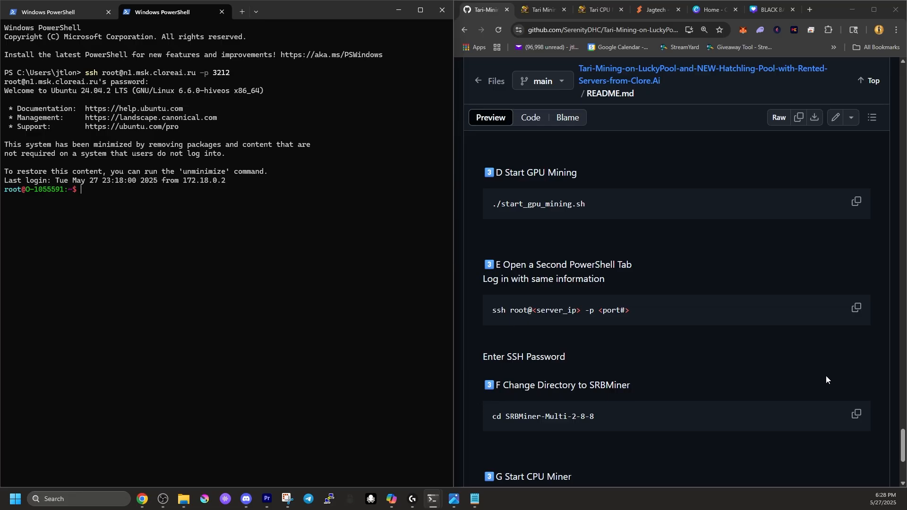
Step: Change into the SRBMiner-Multi-2-8-8 folder on the server
click(857, 415)
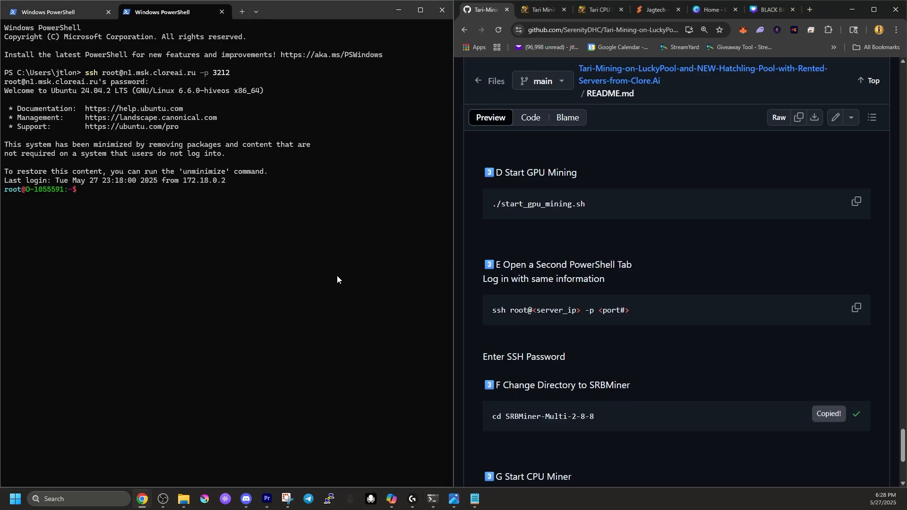
text(cd SRBMiner-Multi-2-8-8)
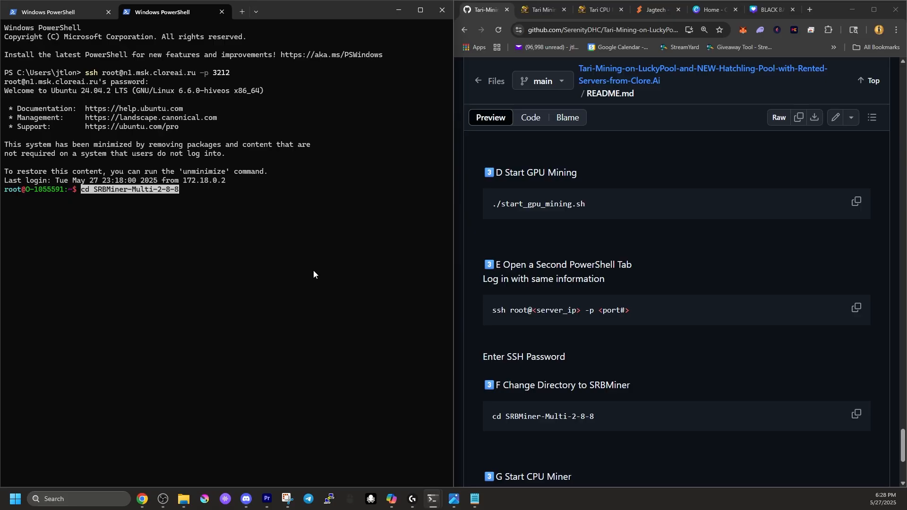
key(Return)
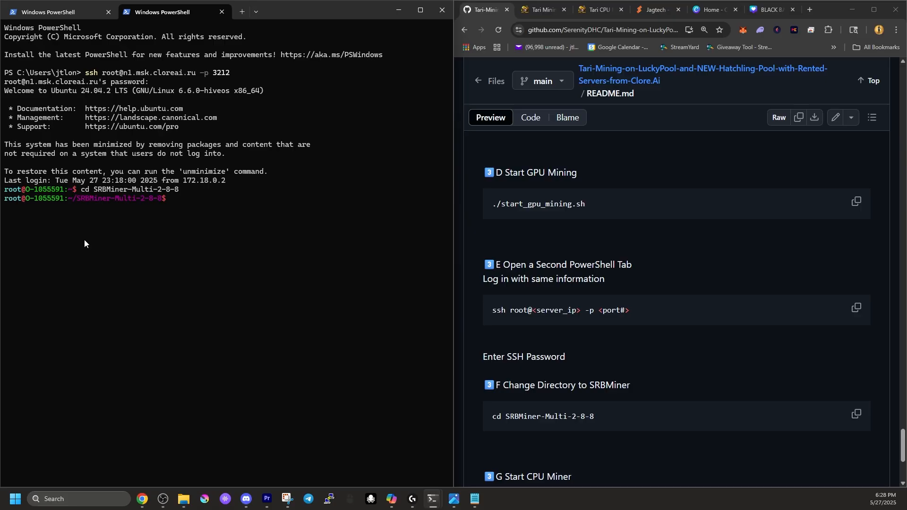
Step: Start CPU mining with ./start_cpu_mining.sh
scroll(down, 3)
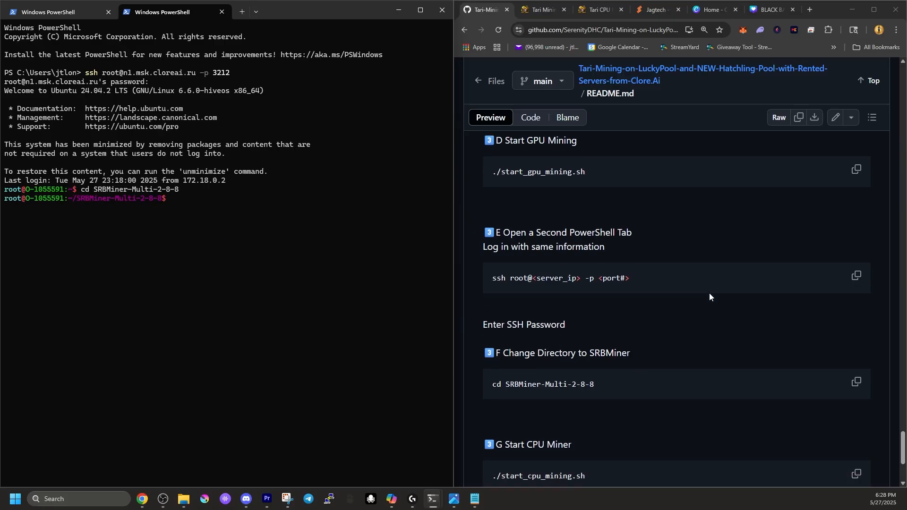
scroll(down, 3)
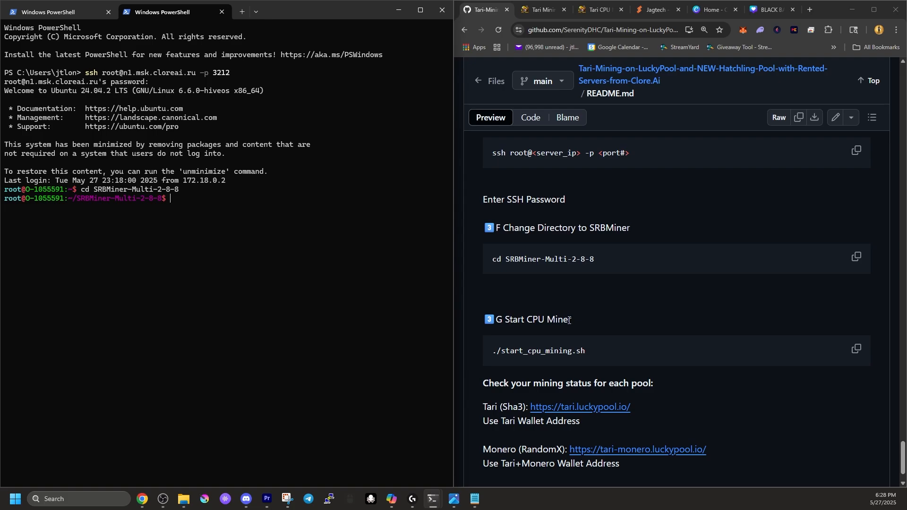
mouse_move(858, 351)
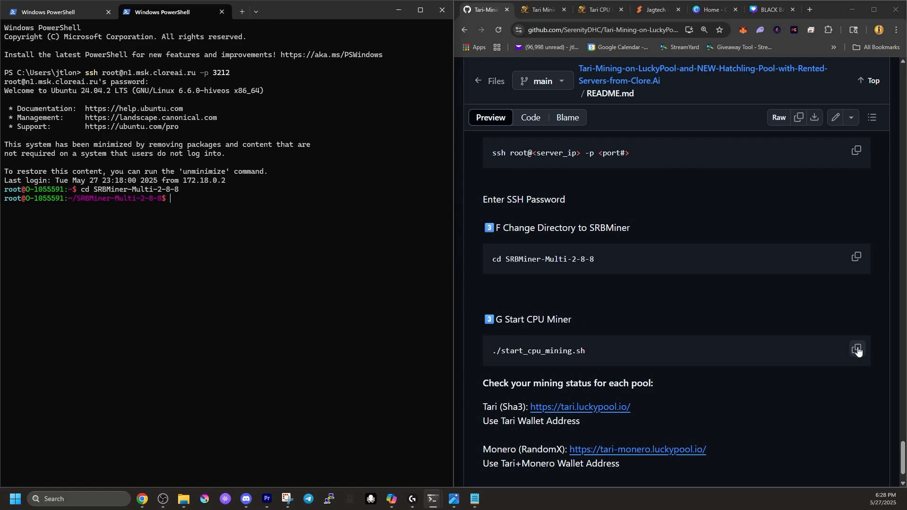
click(859, 351)
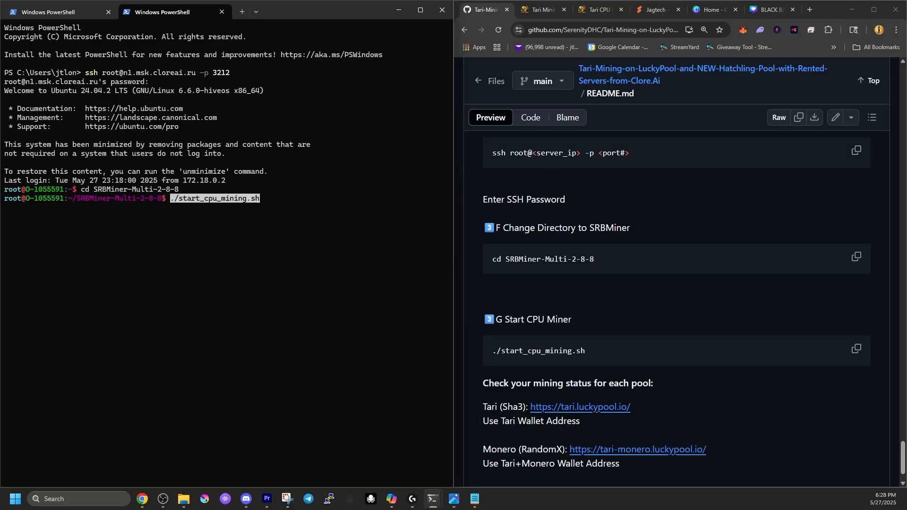
key(Return)
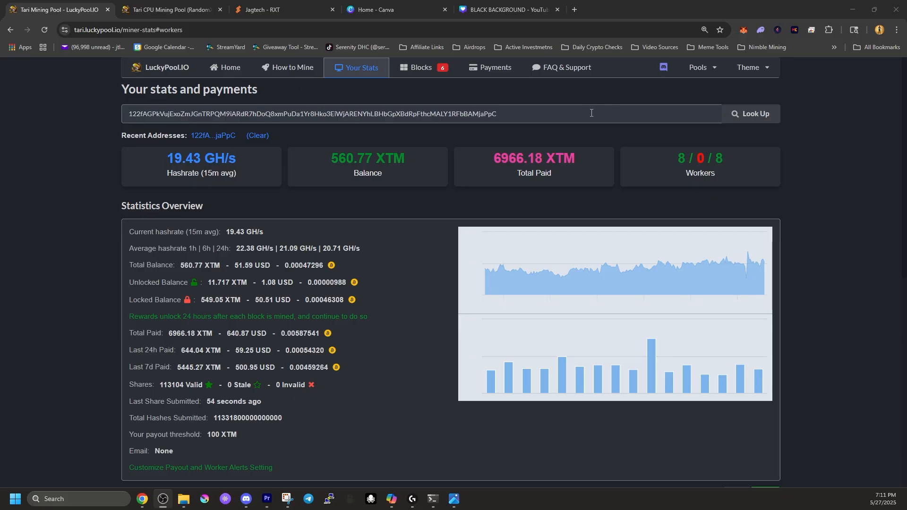
Step: Look up the Tari wallet on LuckyPool and find Impala among the eight workers
click(431, 113)
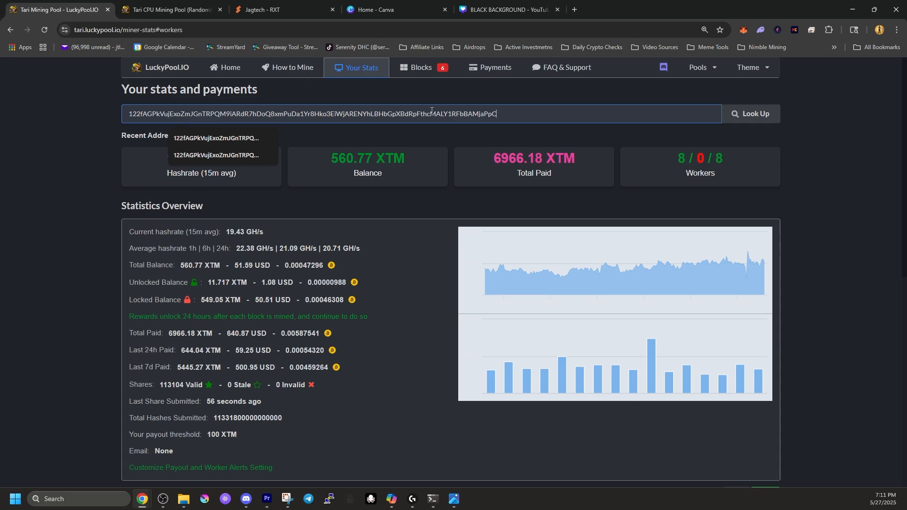
mouse_move(724, 110)
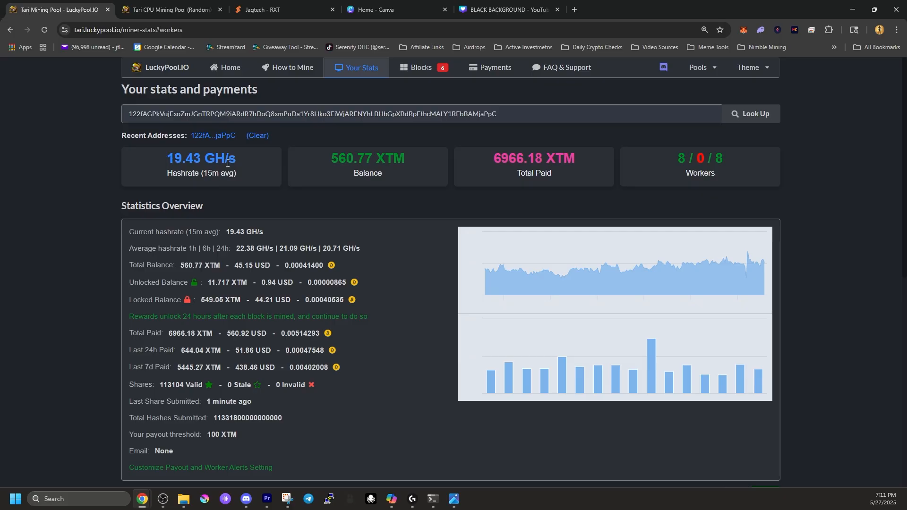
mouse_move(366, 165)
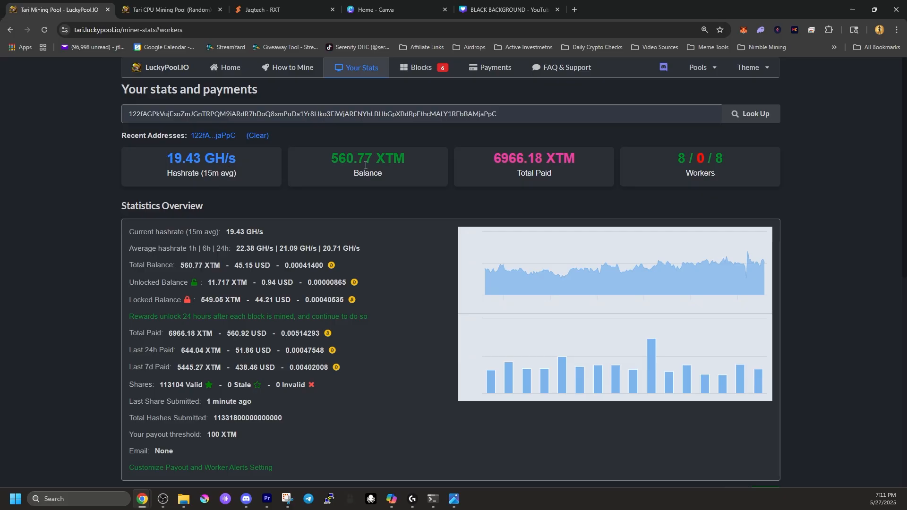
mouse_move(511, 160)
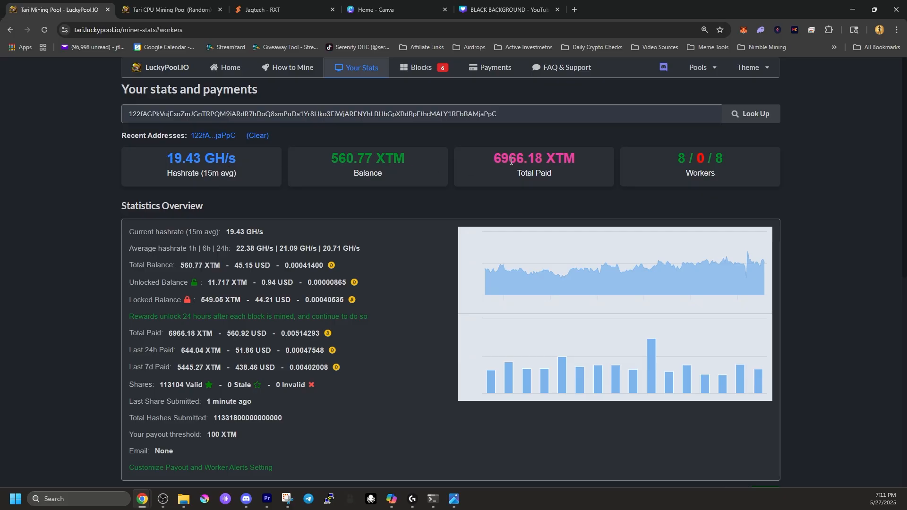
scroll(down, 3)
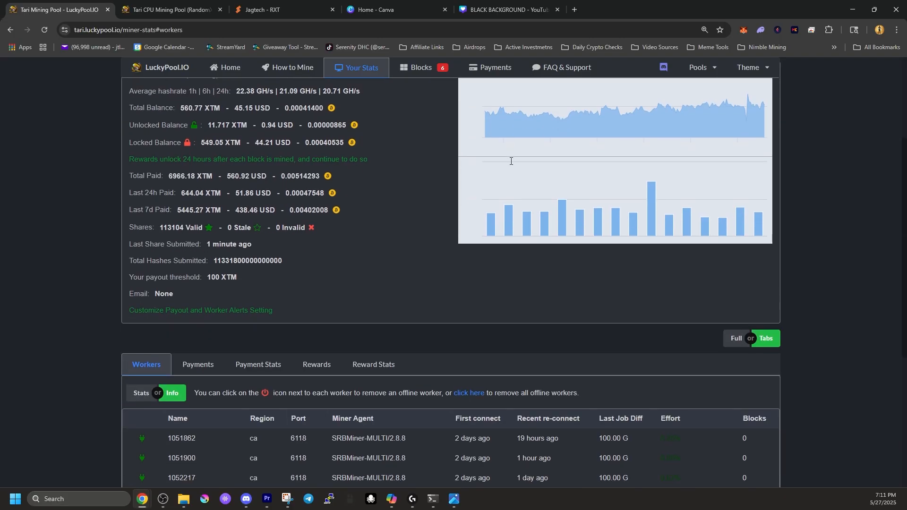
scroll(down, 3)
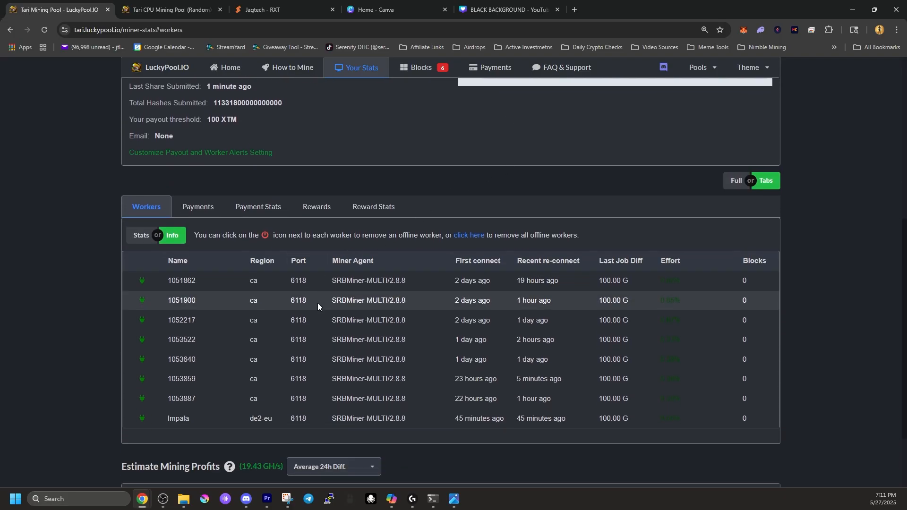
mouse_move(292, 407)
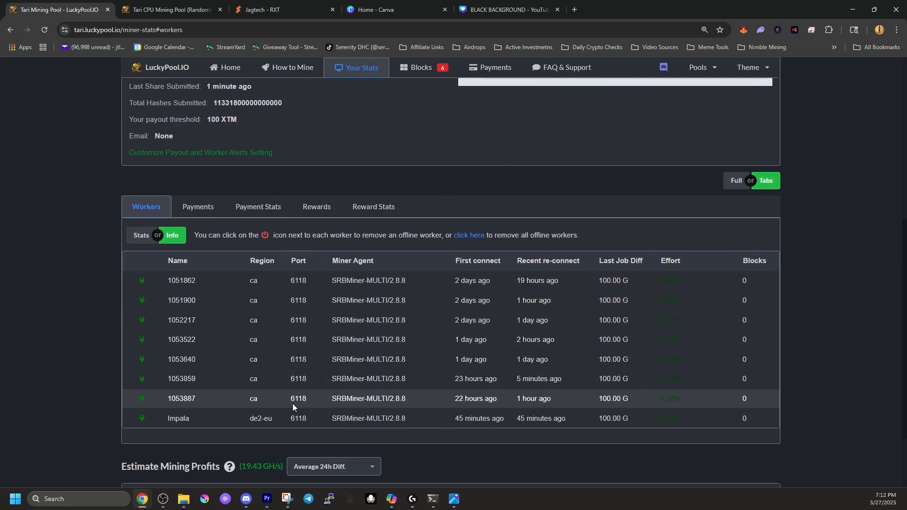
mouse_move(158, 419)
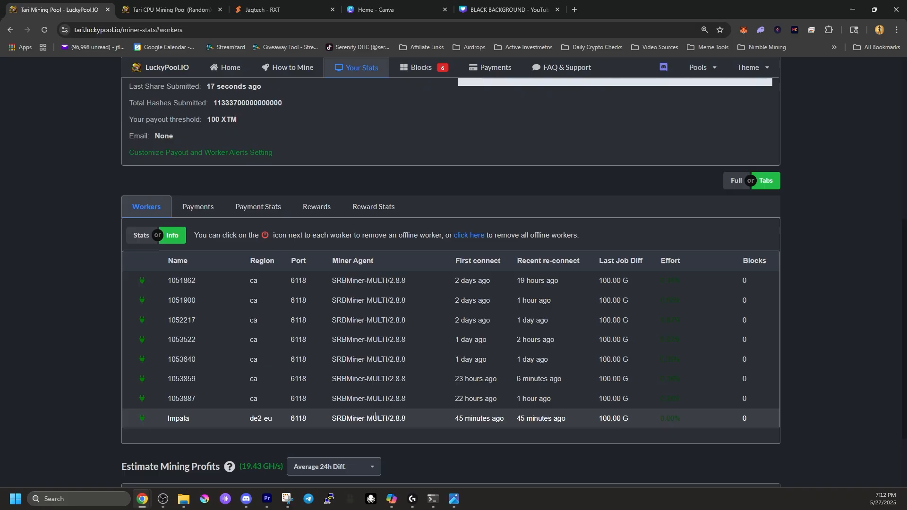
click(167, 10)
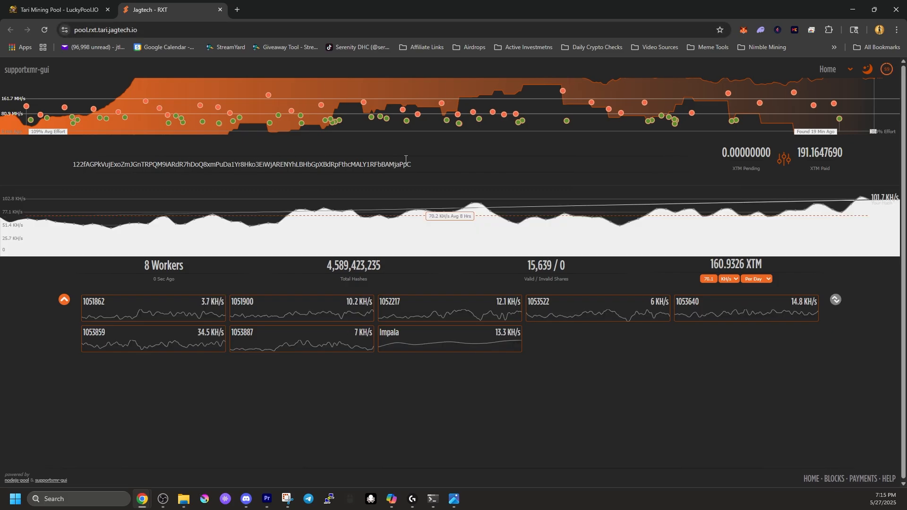
mouse_move(542, 311)
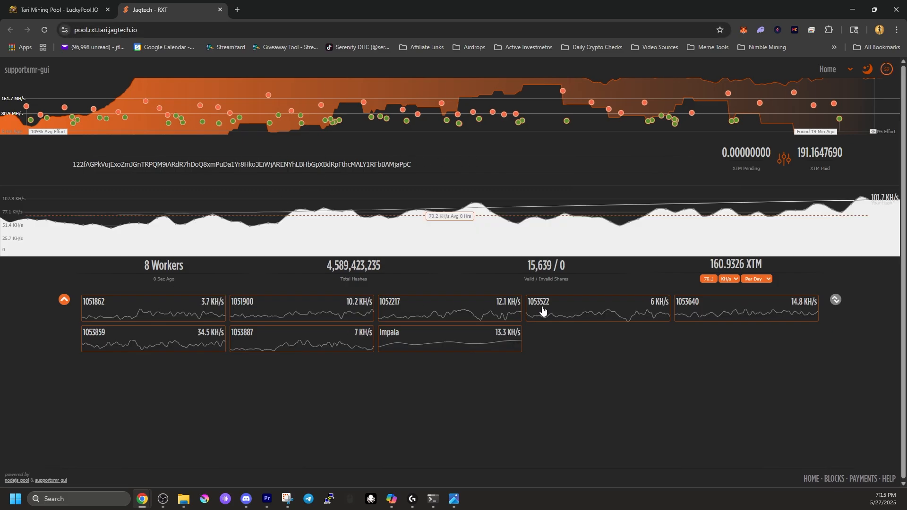
mouse_move(474, 373)
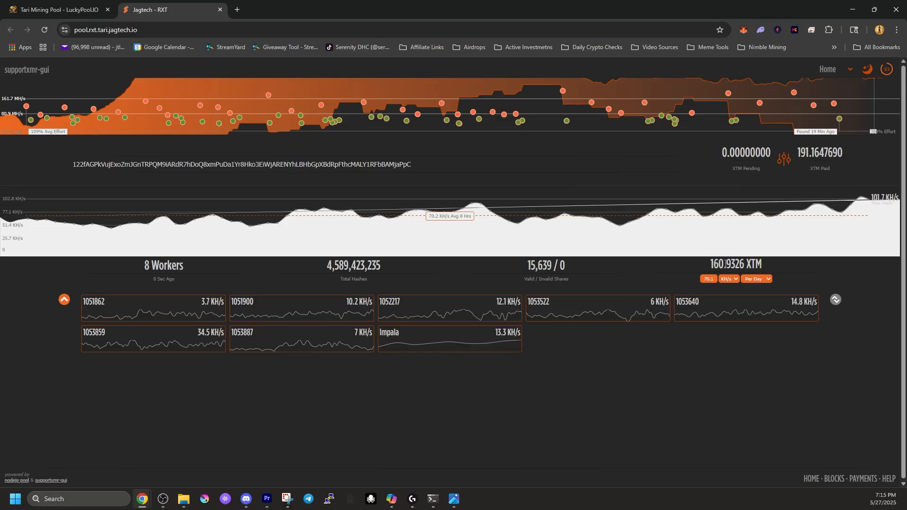
mouse_move(226, 345)
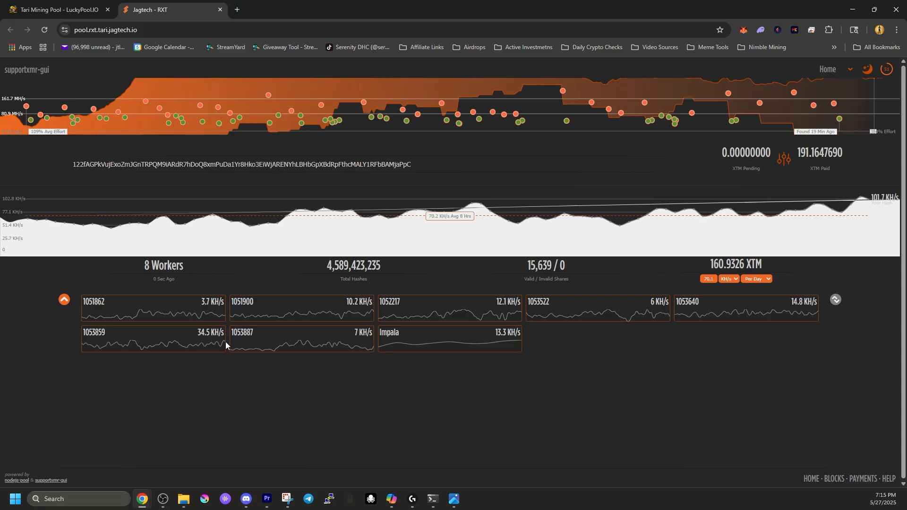
mouse_move(599, 347)
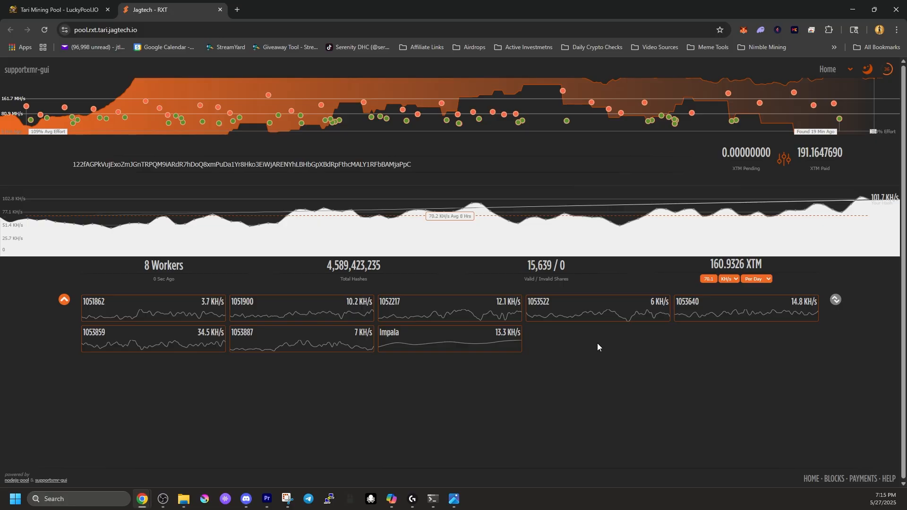
mouse_move(591, 343)
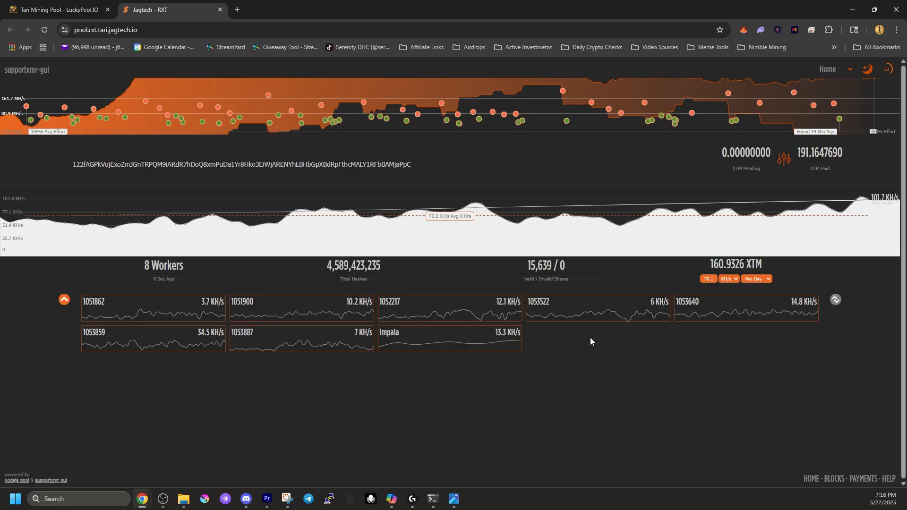
mouse_move(451, 341)
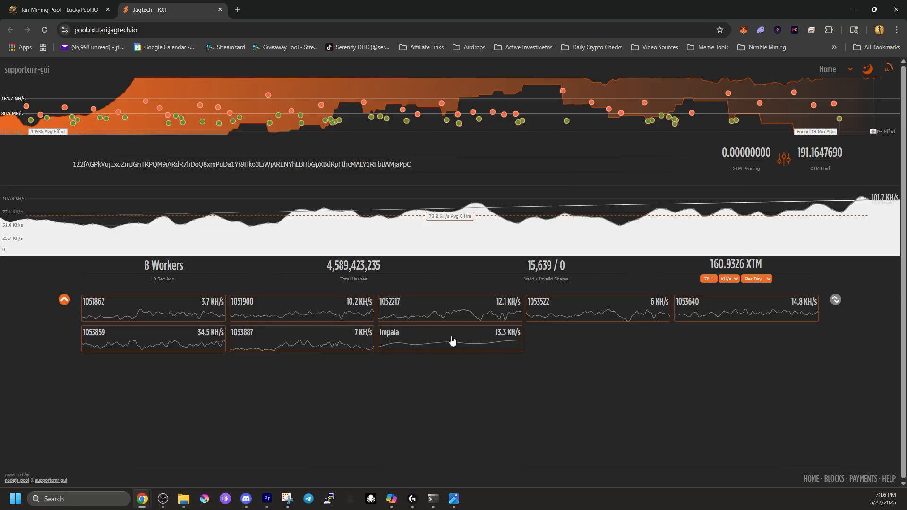
mouse_move(492, 337)
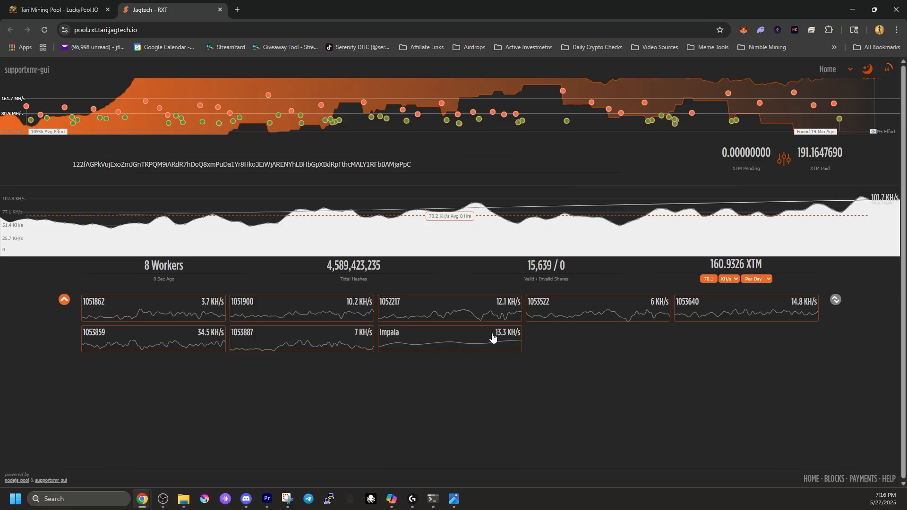
mouse_move(516, 340)
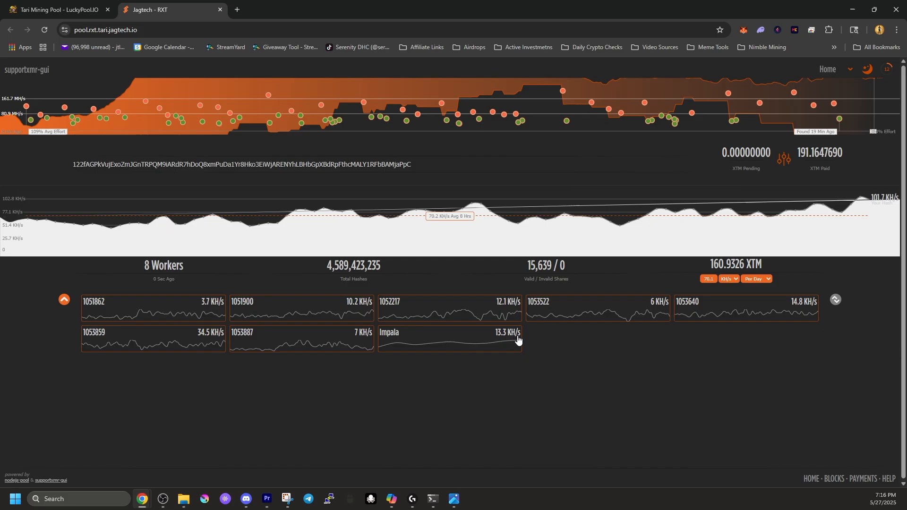